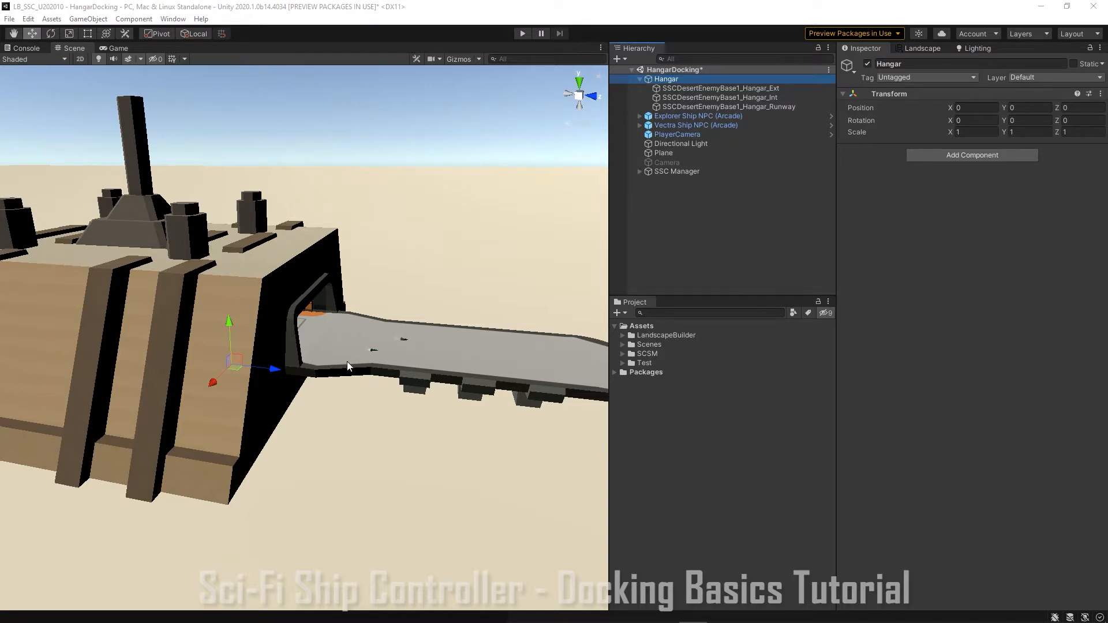
{"action": "mouse_move", "coordinate": [319, 339]}
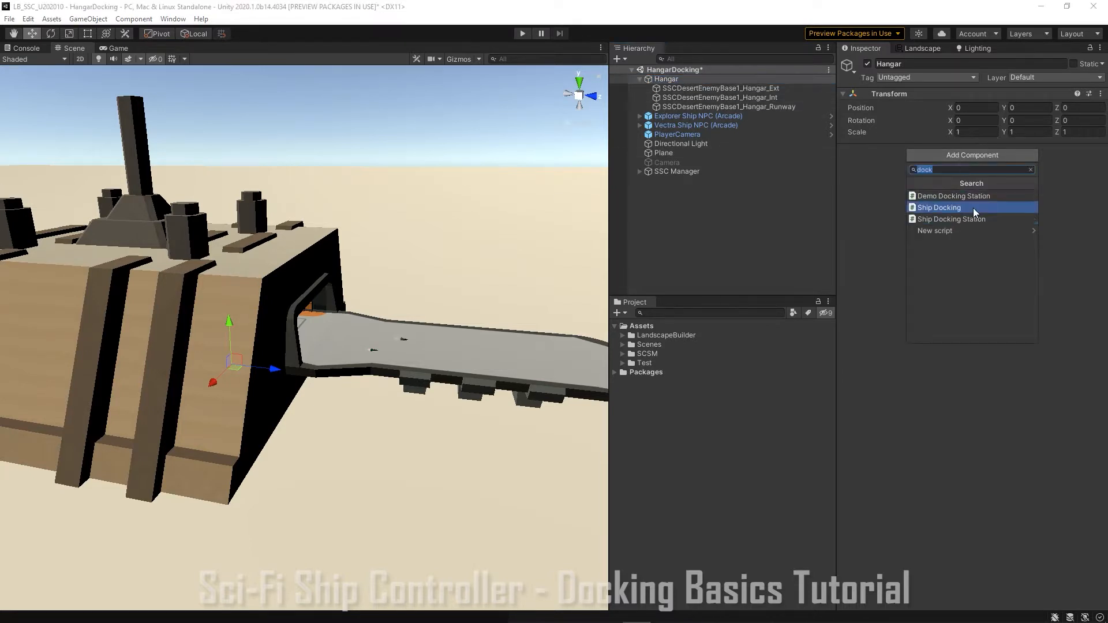
Add the Ship Docking Station script component to the Hangar object
{"action": "left_click", "coordinate": [951, 218]}
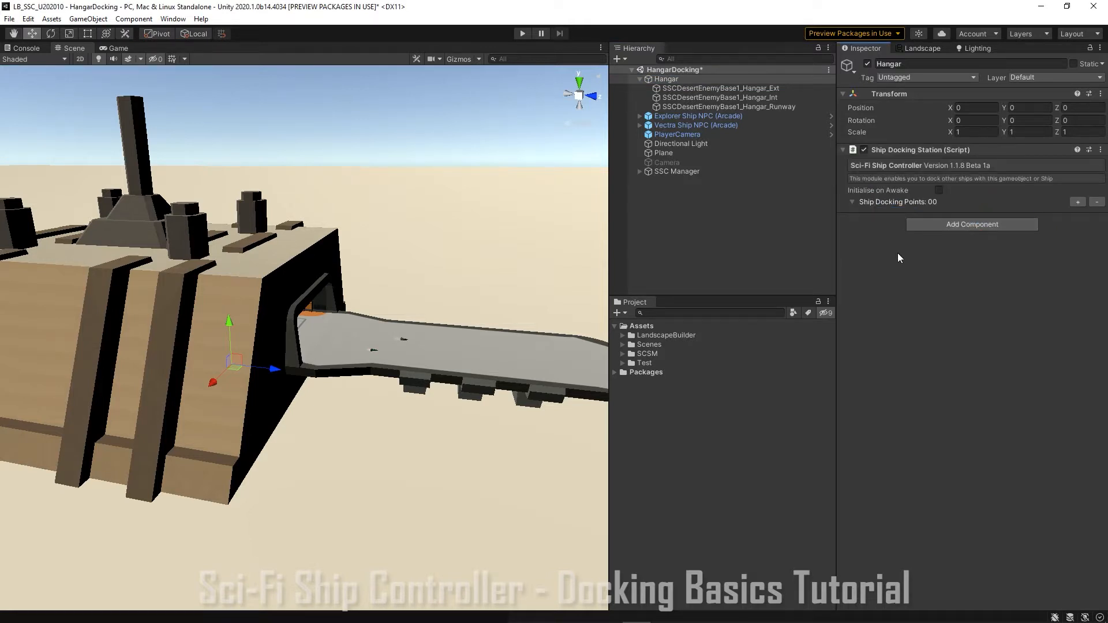
{"action": "mouse_move", "coordinate": [895, 257]}
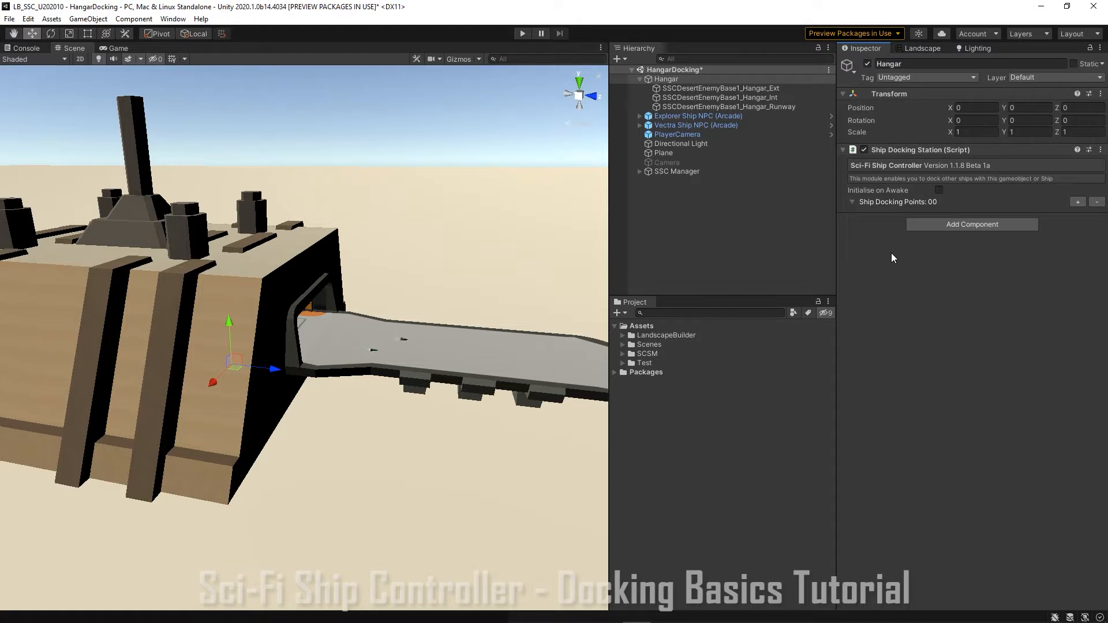
{"action": "mouse_move", "coordinate": [786, 291]}
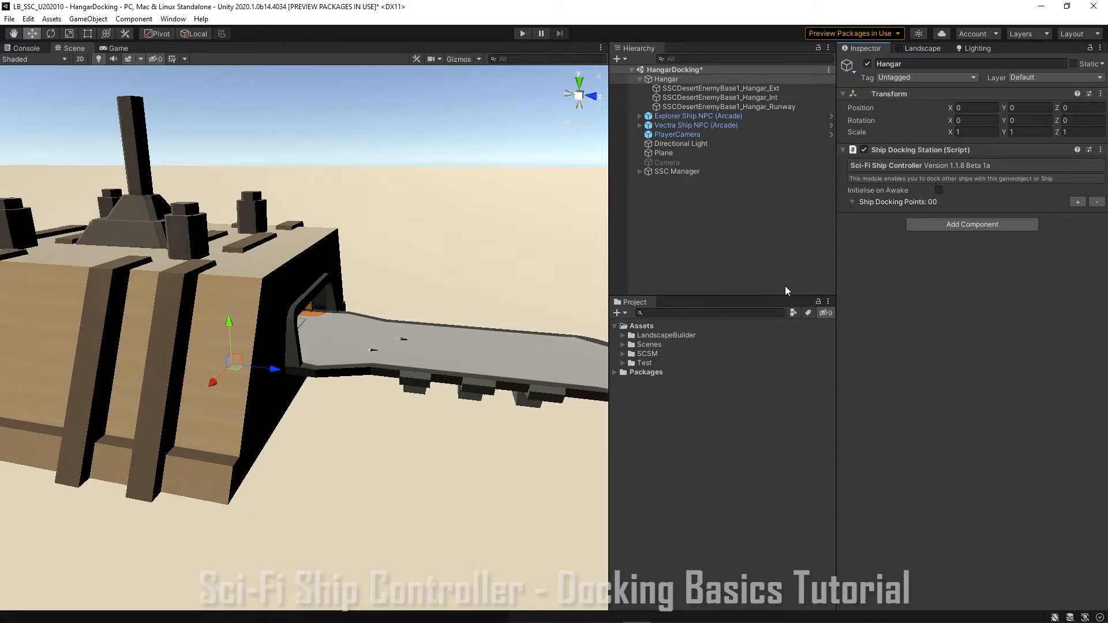
Hide the hangar exterior mesh and add a first docking point to Hangar's station
{"action": "left_click", "coordinate": [719, 88]}
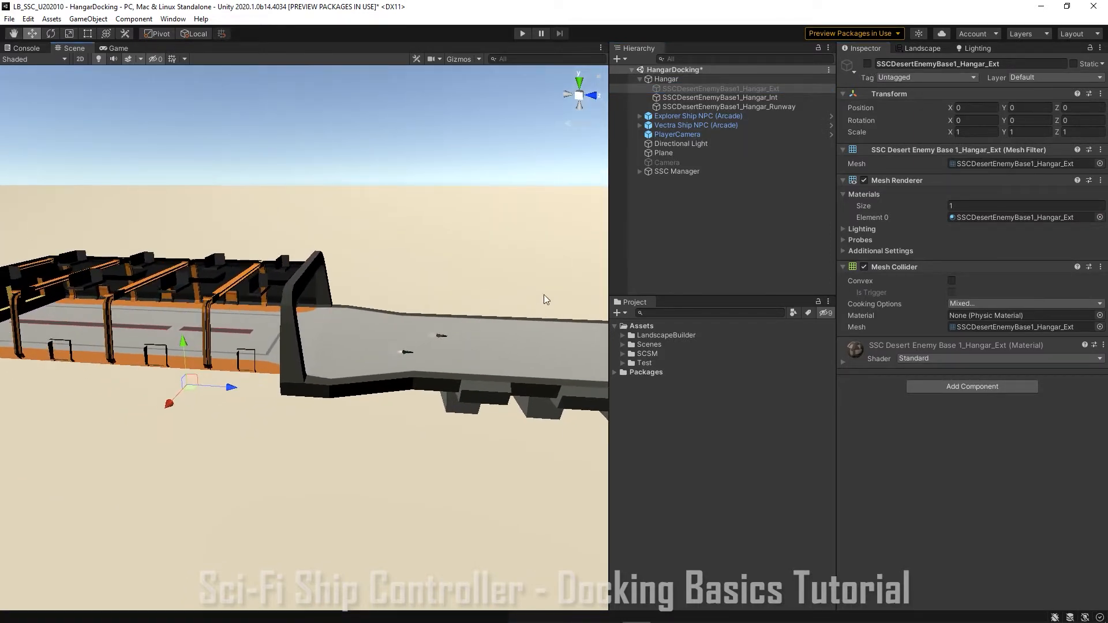
{"action": "left_click", "coordinate": [665, 78]}
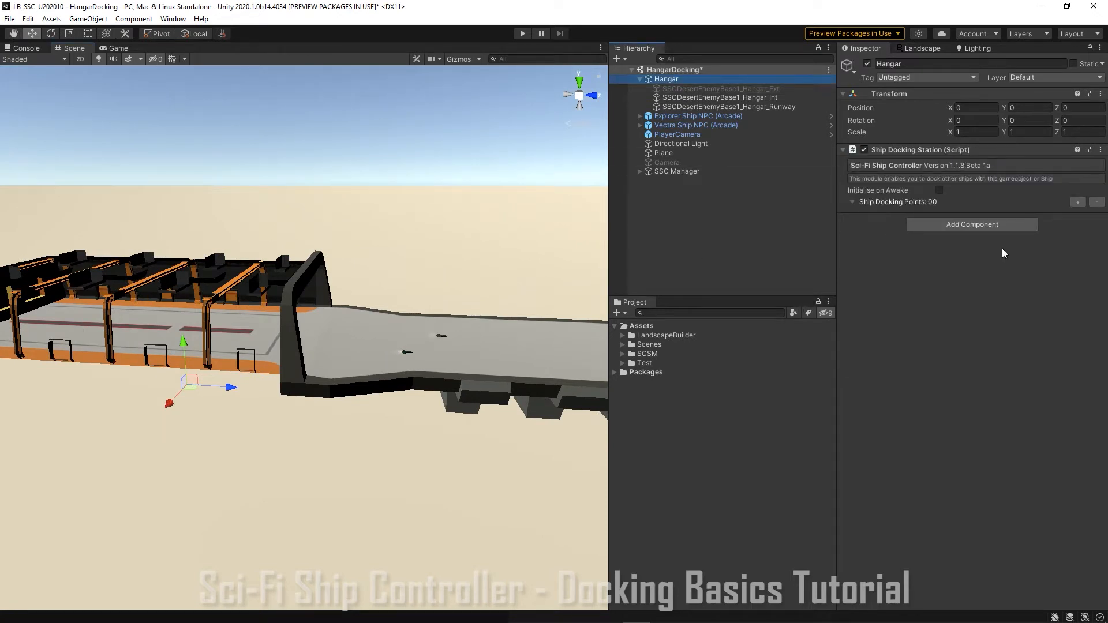
{"action": "left_click", "coordinate": [1077, 201]}
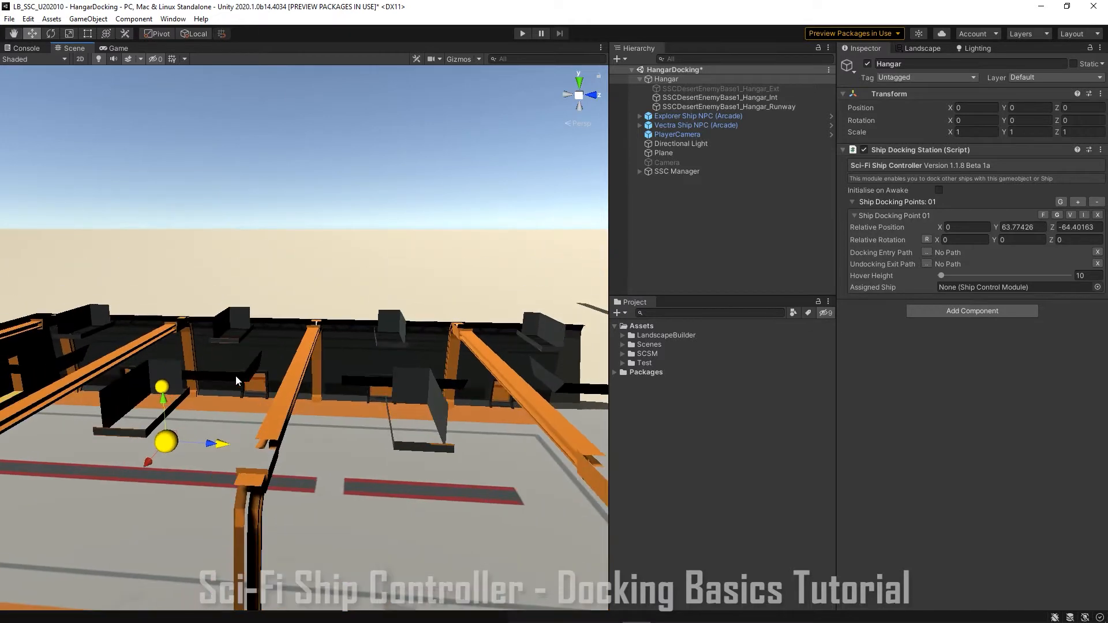
Move the docking point down inside the hangar to about (-33, 54.4, -84)
{"action": "left_click_drag", "start_coordinate": [149, 459], "coordinate": [201, 429]}
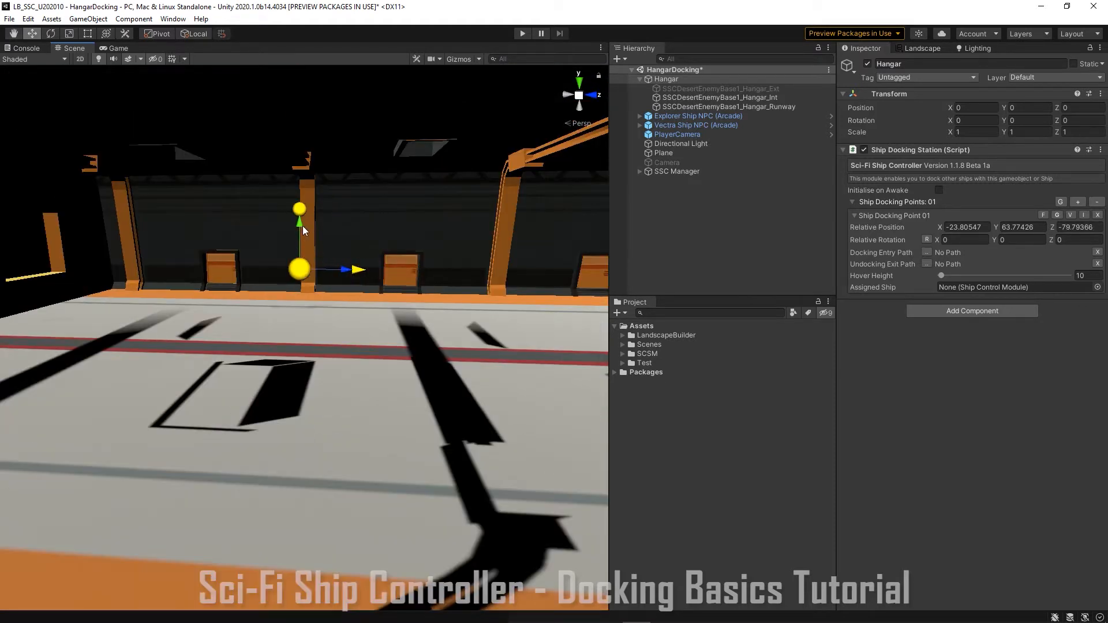
{"action": "left_click_drag", "start_coordinate": [299, 223], "coordinate": [382, 206]}
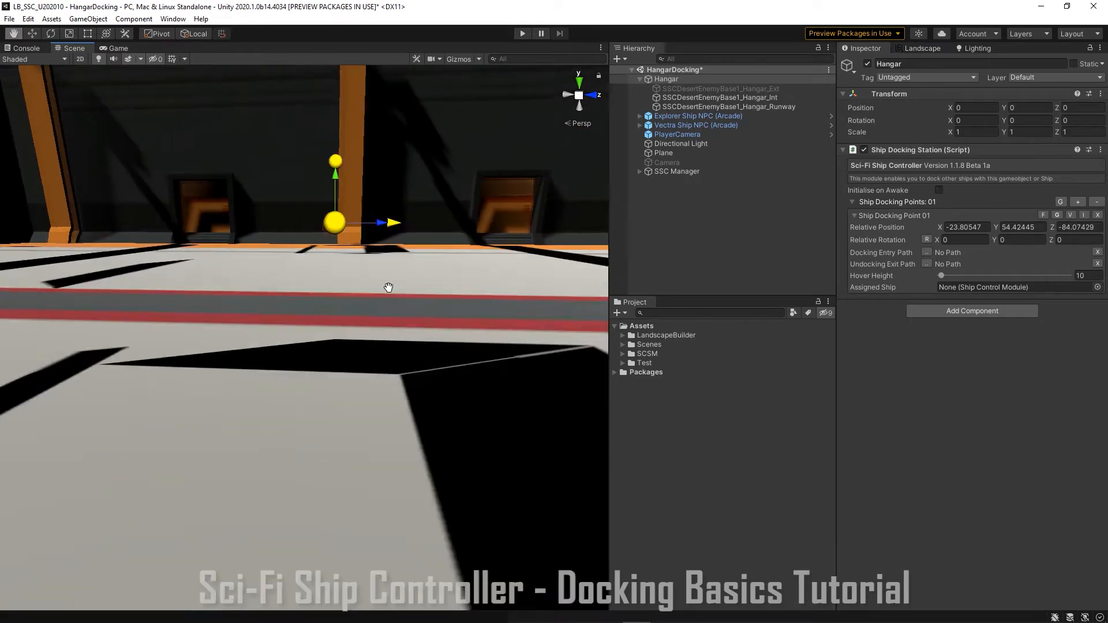
{"action": "left_click_drag", "start_coordinate": [388, 288], "coordinate": [379, 316]}
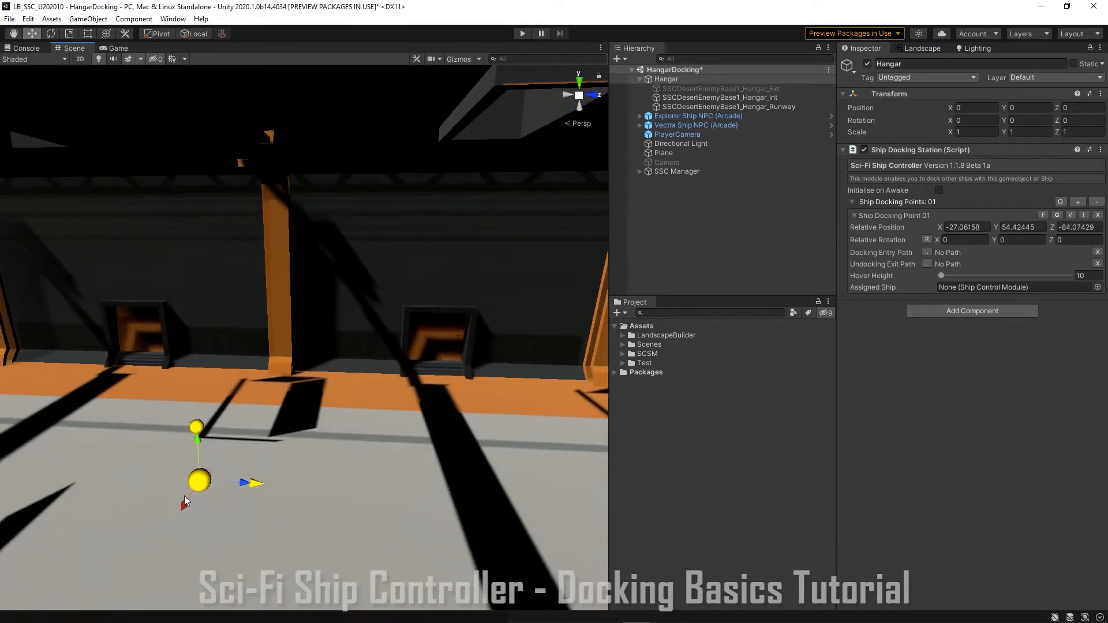
{"action": "left_click_drag", "start_coordinate": [253, 483], "coordinate": [267, 462]}
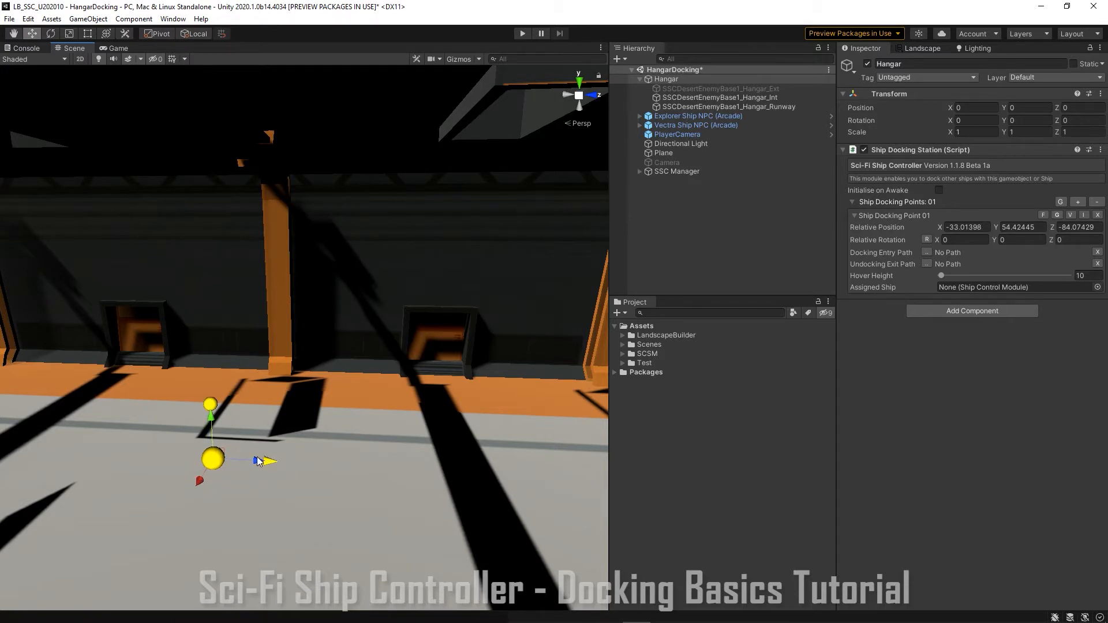
{"action": "mouse_move", "coordinate": [374, 440]}
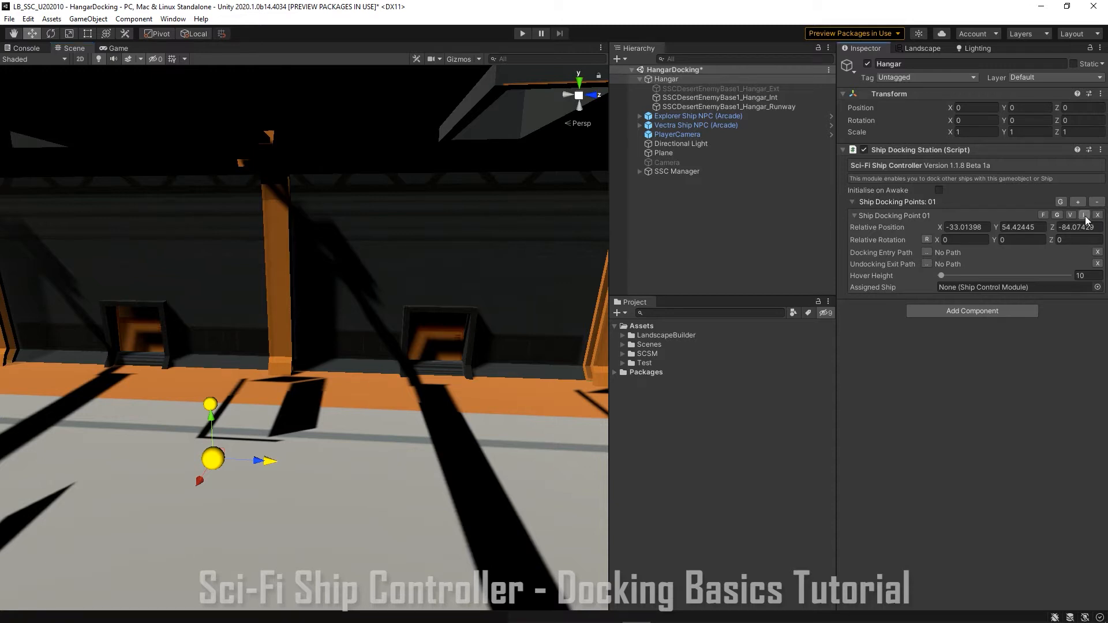
Duplicate docking point 01 and move it across the hangar floor to about (35.4, 54.4, 53.9)
{"action": "left_click", "coordinate": [1080, 203]}
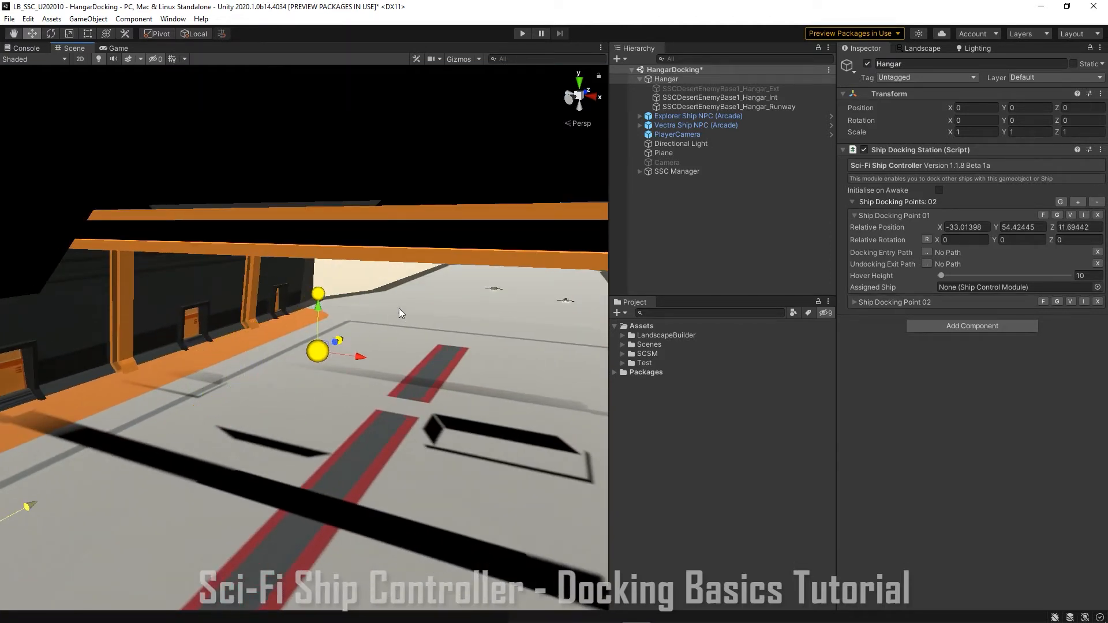
{"action": "left_click_drag", "start_coordinate": [317, 350], "coordinate": [506, 376]}
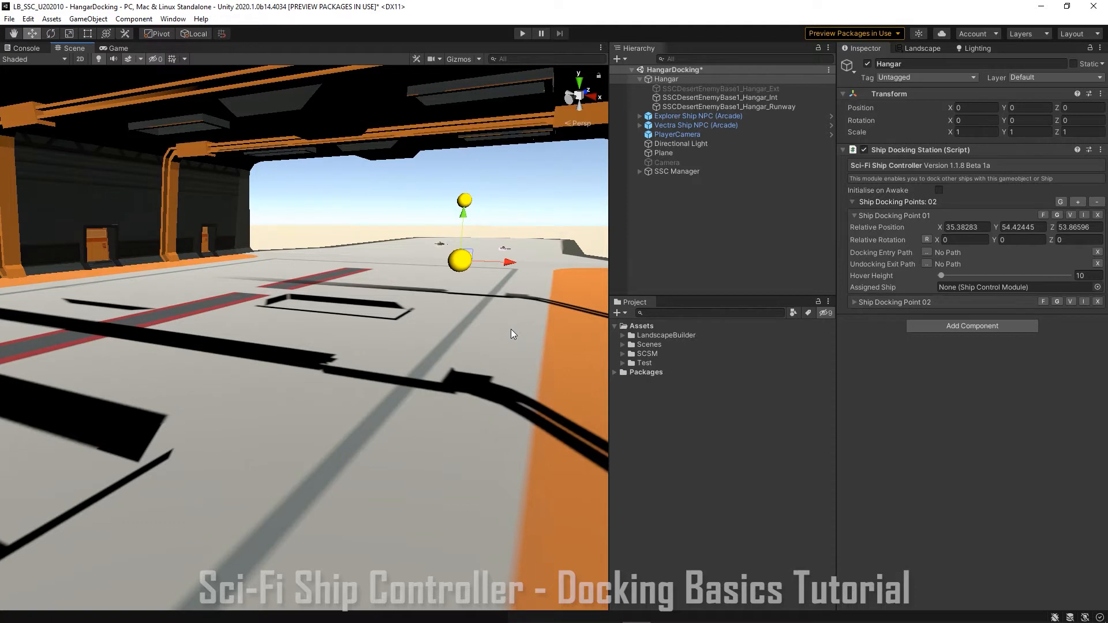
{"action": "mouse_move", "coordinate": [508, 339]}
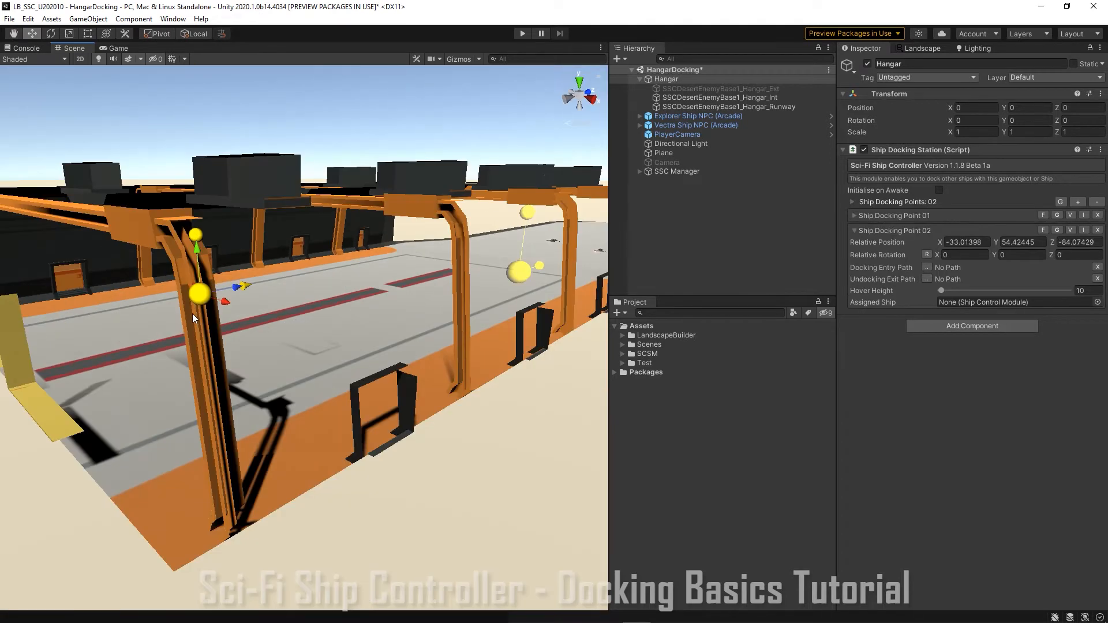
{"action": "mouse_move", "coordinate": [954, 253]}
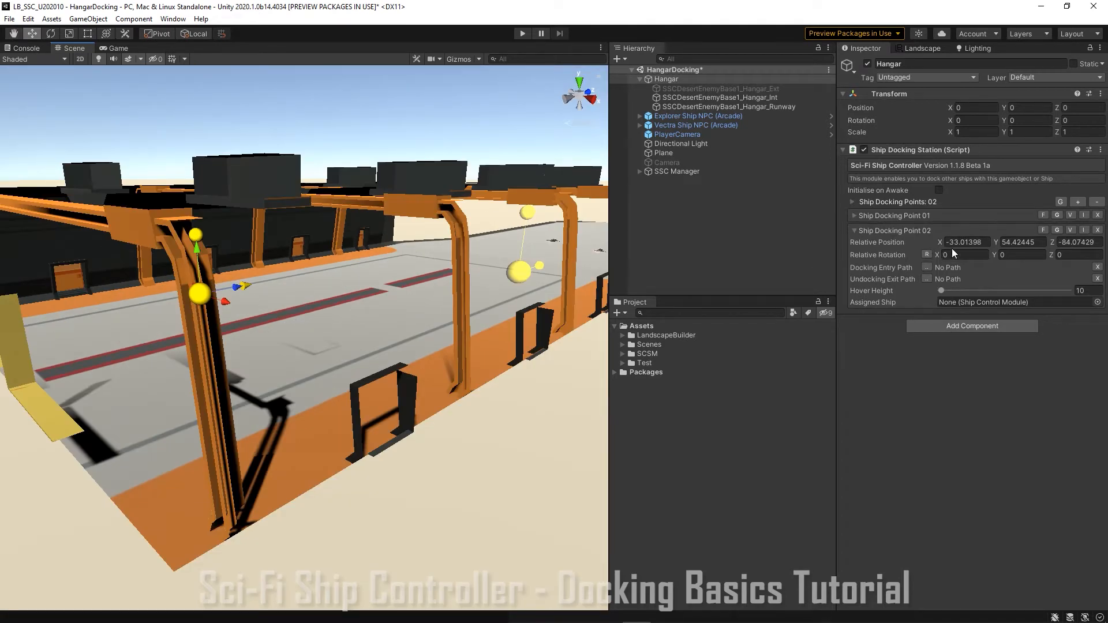
{"action": "mouse_move", "coordinate": [1044, 231]}
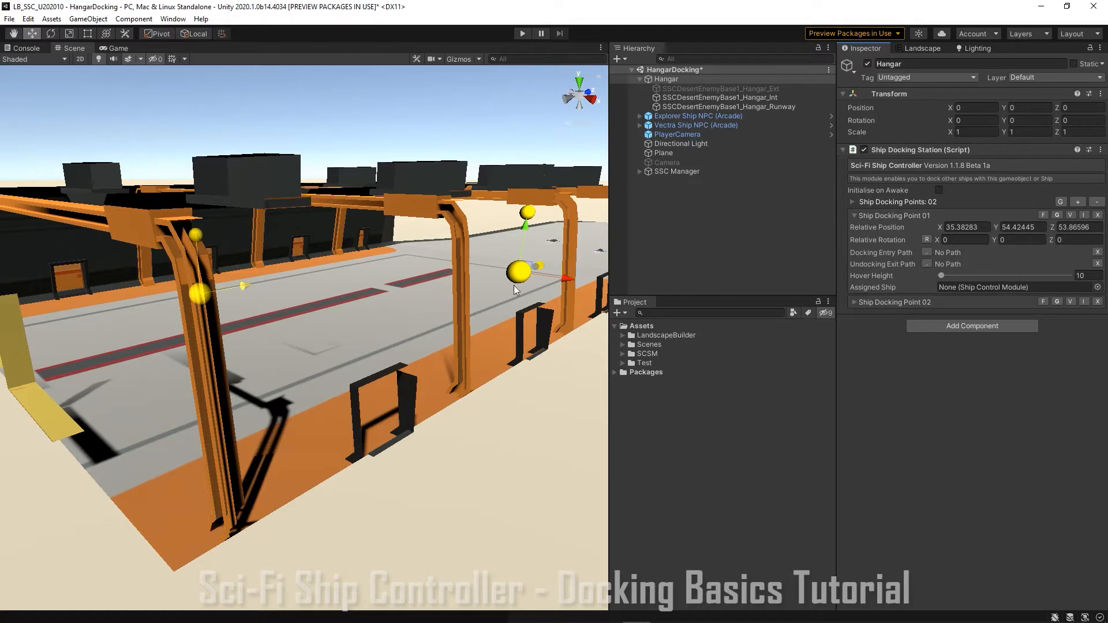
{"action": "mouse_move", "coordinate": [797, 251]}
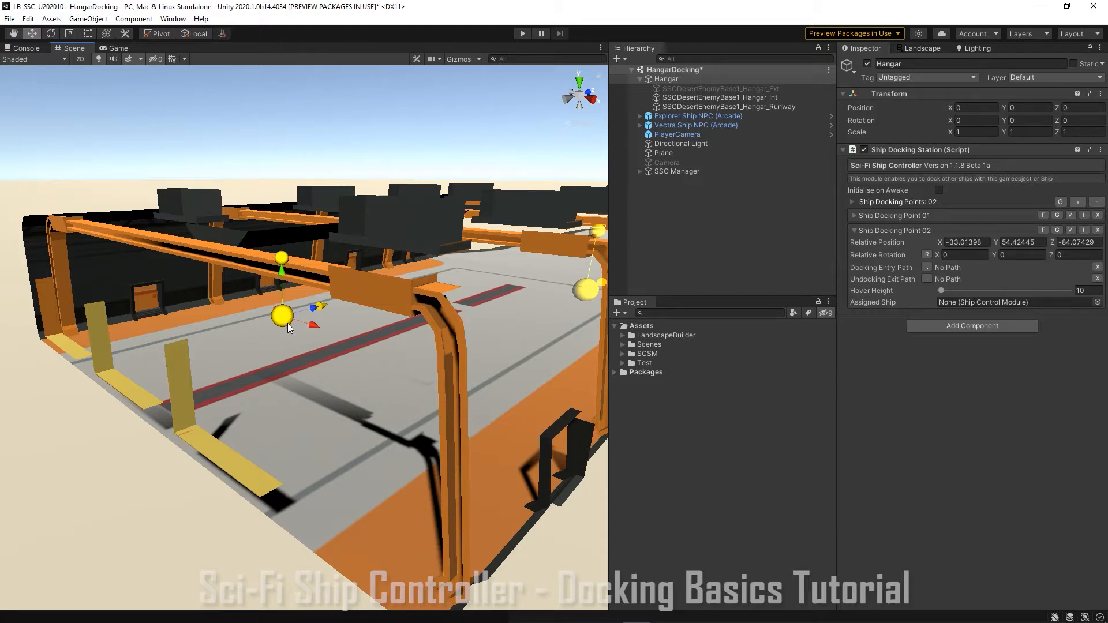
{"action": "left_click", "coordinate": [50, 33]}
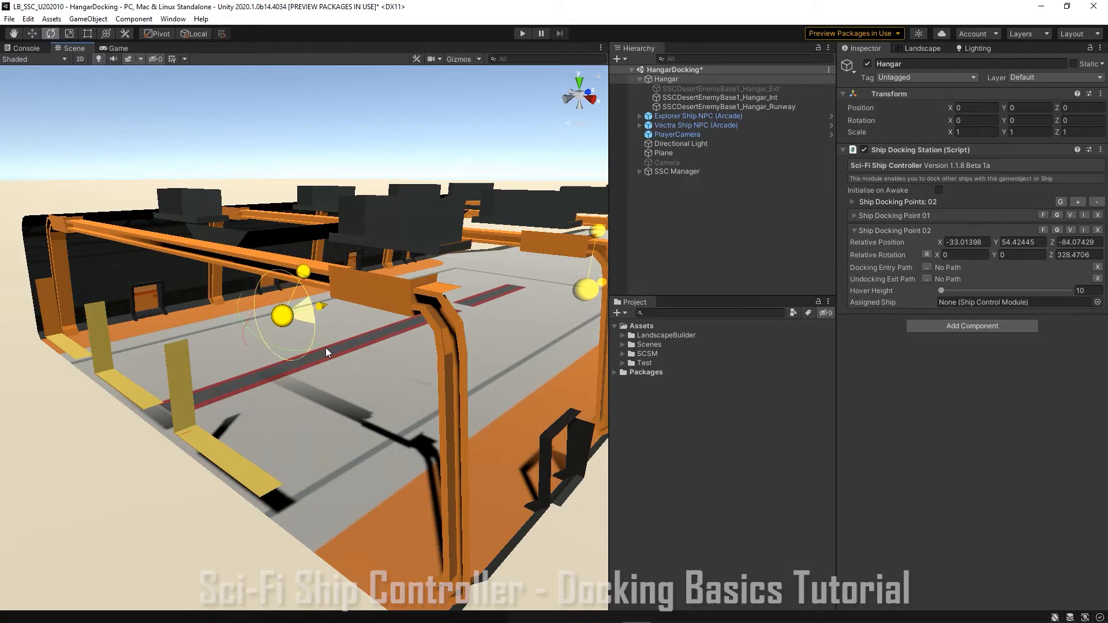
{"action": "left_click_drag", "start_coordinate": [281, 318], "coordinate": [288, 330]}
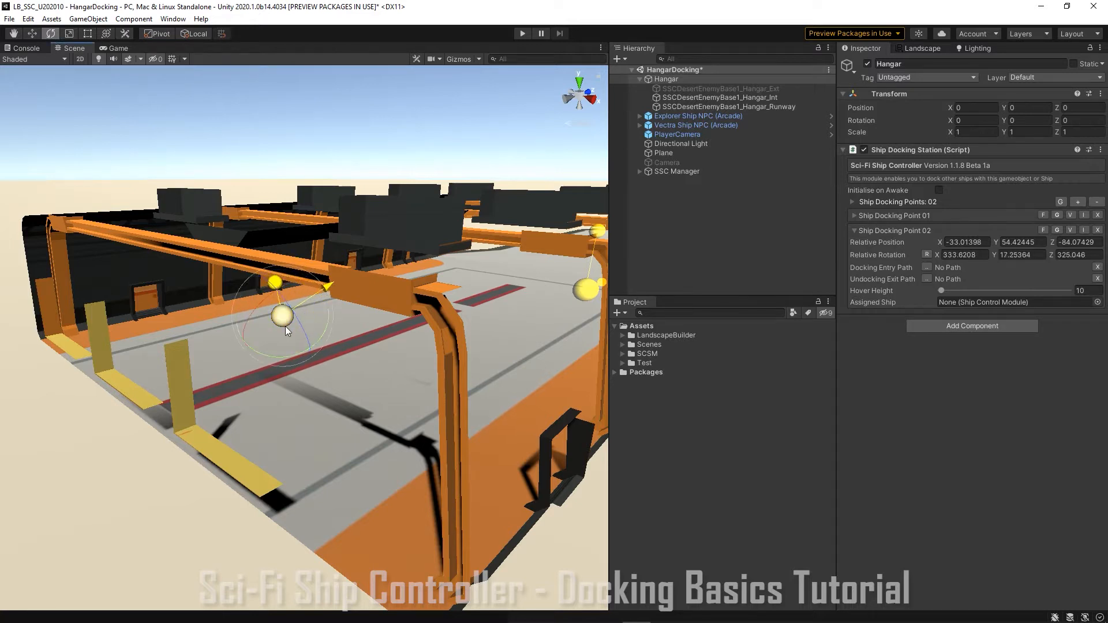
{"action": "left_click_drag", "start_coordinate": [286, 319], "coordinate": [245, 282]}
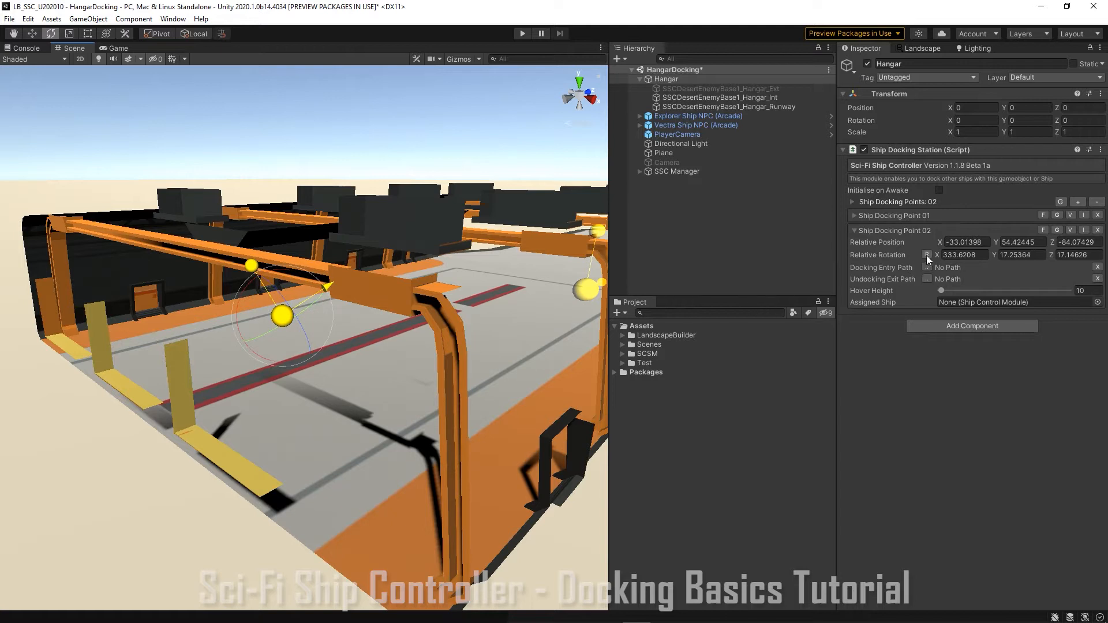
{"action": "mouse_move", "coordinate": [927, 254]}
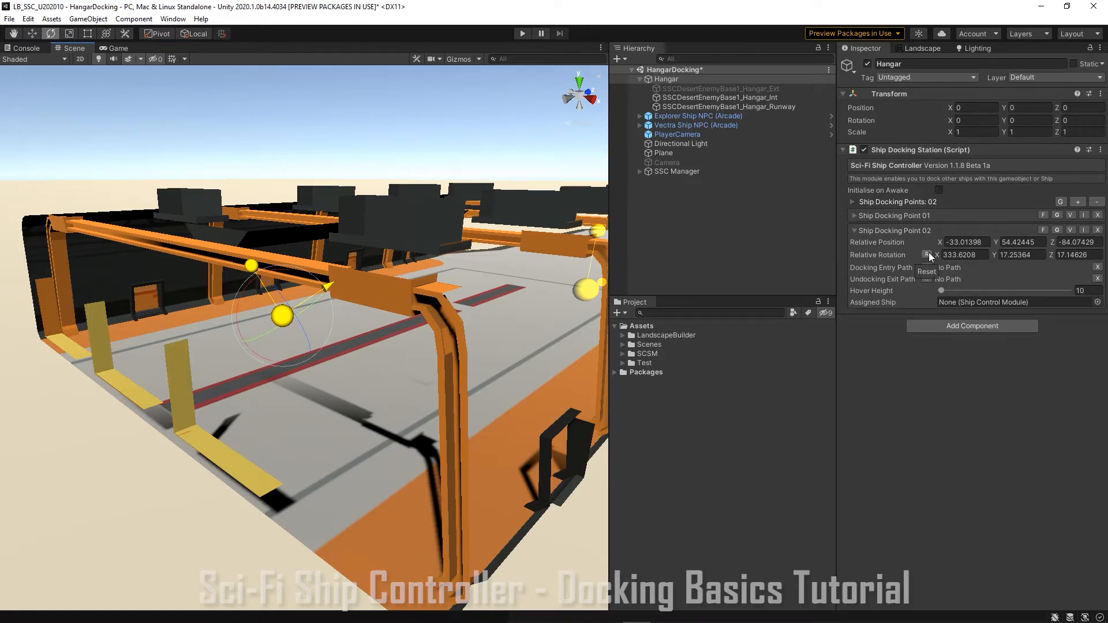
{"action": "left_click", "coordinate": [926, 271]}
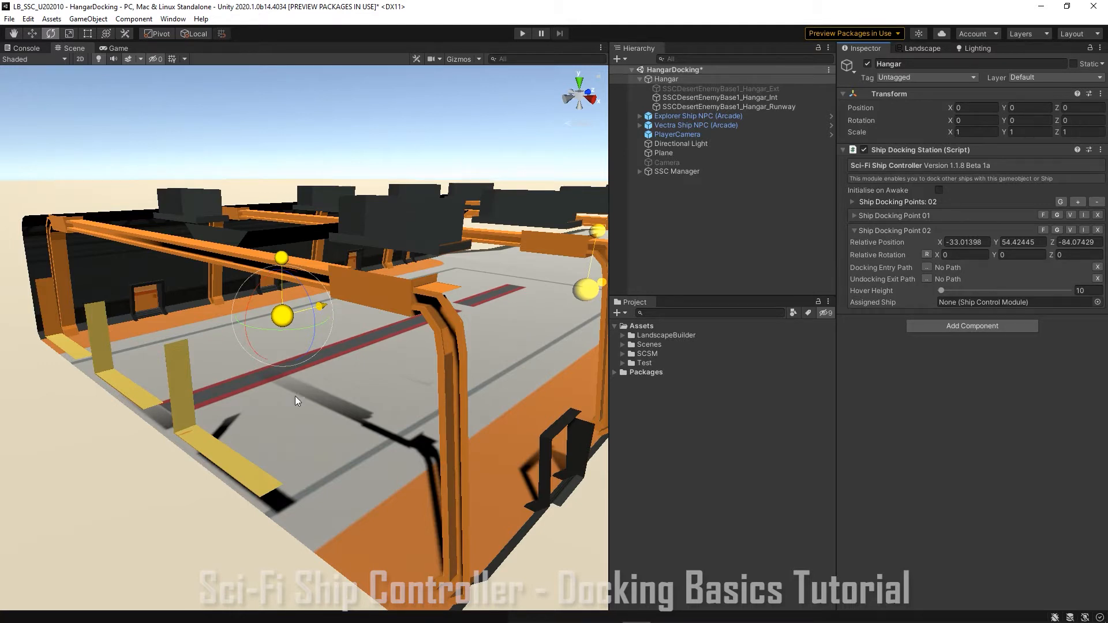
{"action": "mouse_move", "coordinate": [313, 427]}
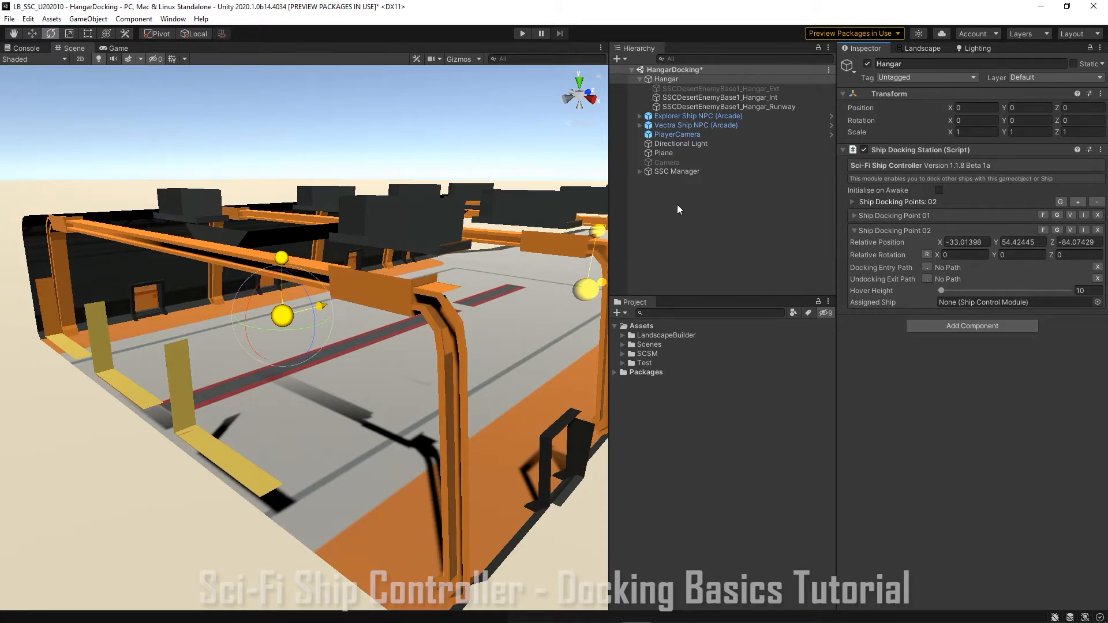
Show the SSC Manager's Paths settings and start naming path 001
{"action": "left_click", "coordinate": [675, 171]}
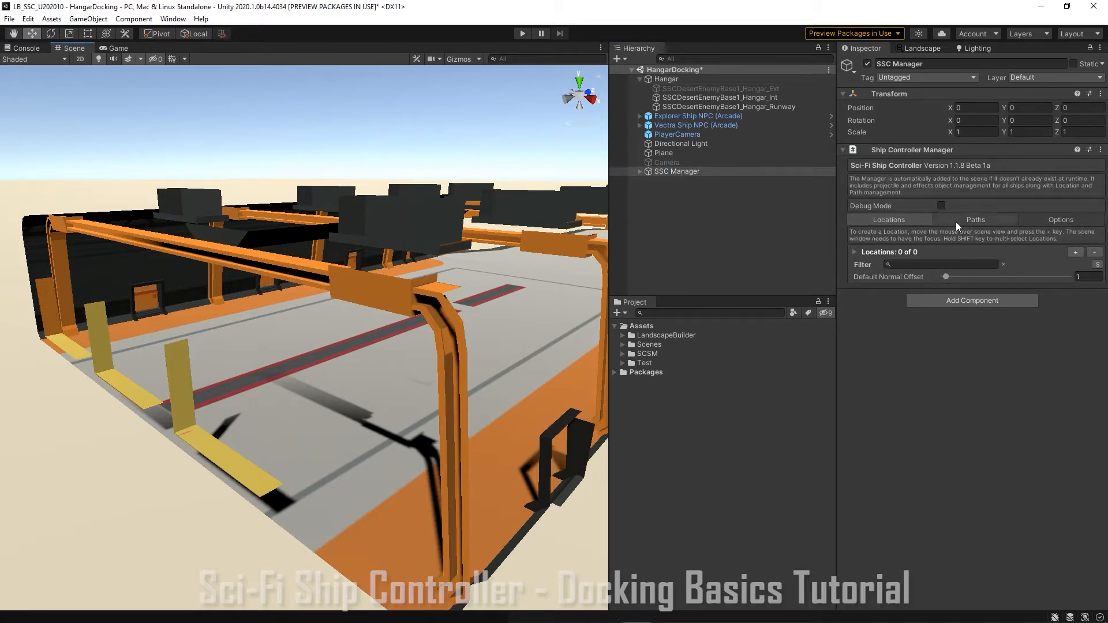
{"action": "left_click", "coordinate": [974, 219]}
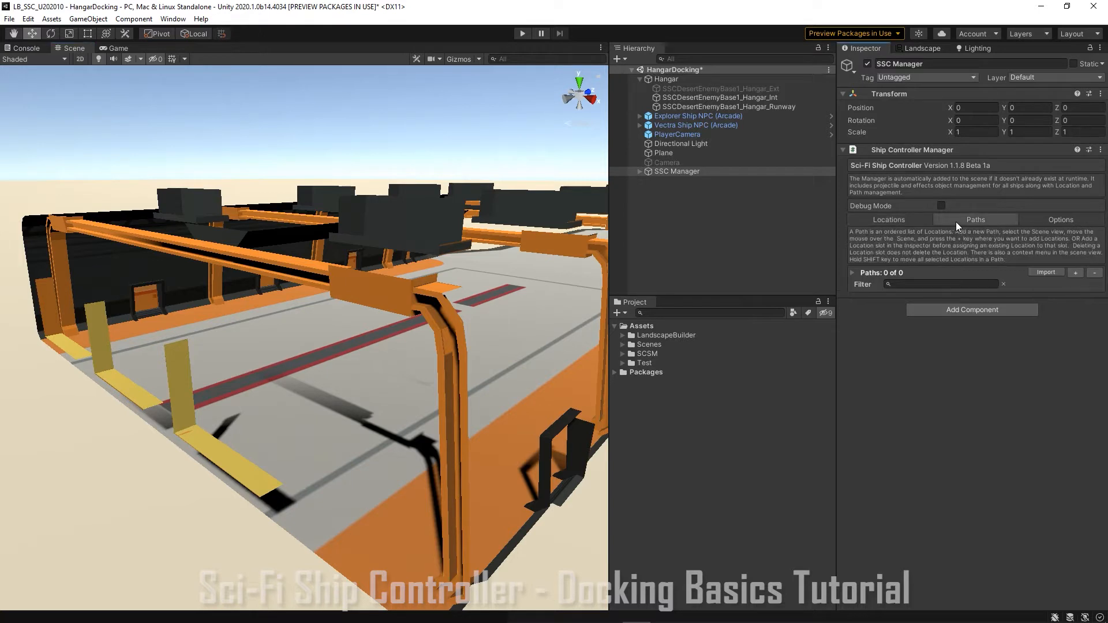
{"action": "mouse_move", "coordinate": [1050, 311]}
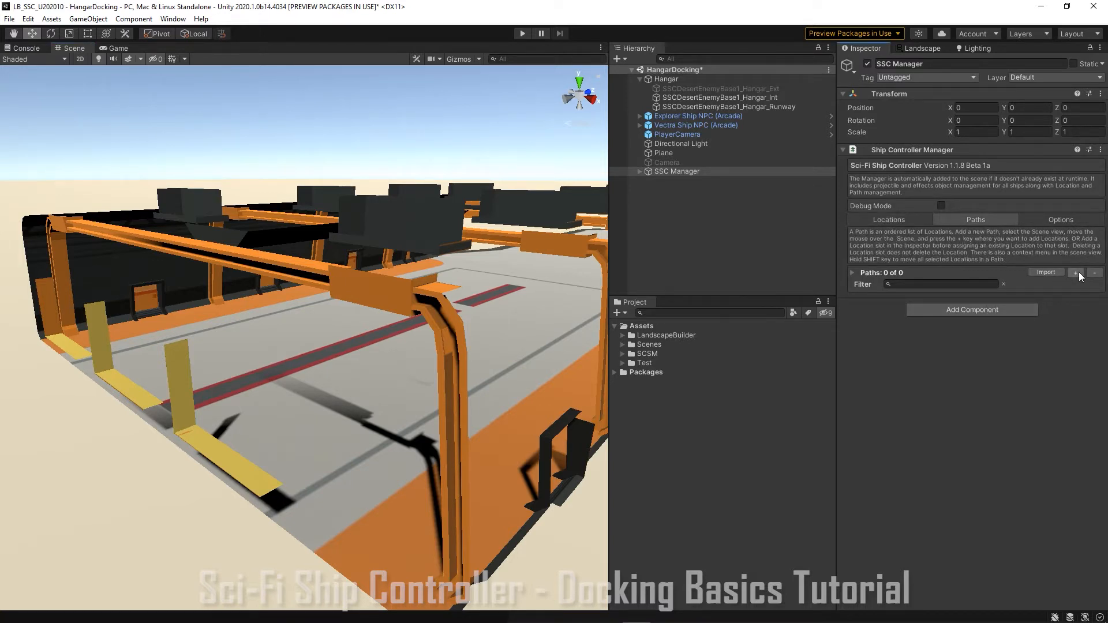
{"action": "left_click", "coordinate": [1076, 273]}
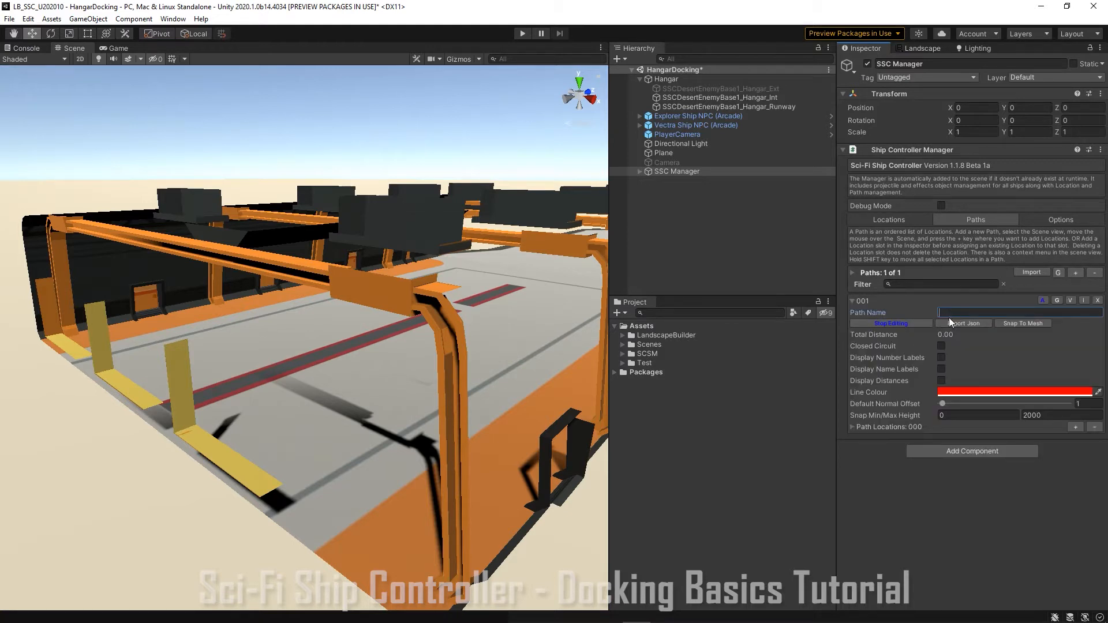
Name the first path 'Hangar Exit Path'
{"action": "type", "text": "Ha"}
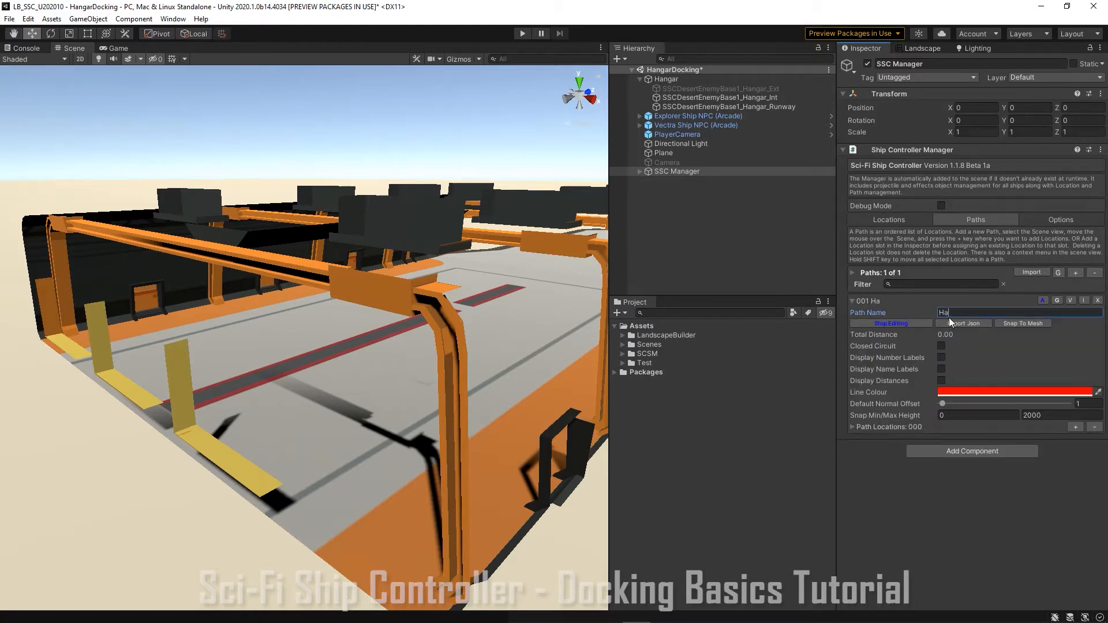
{"action": "type", "text": "ngar"}
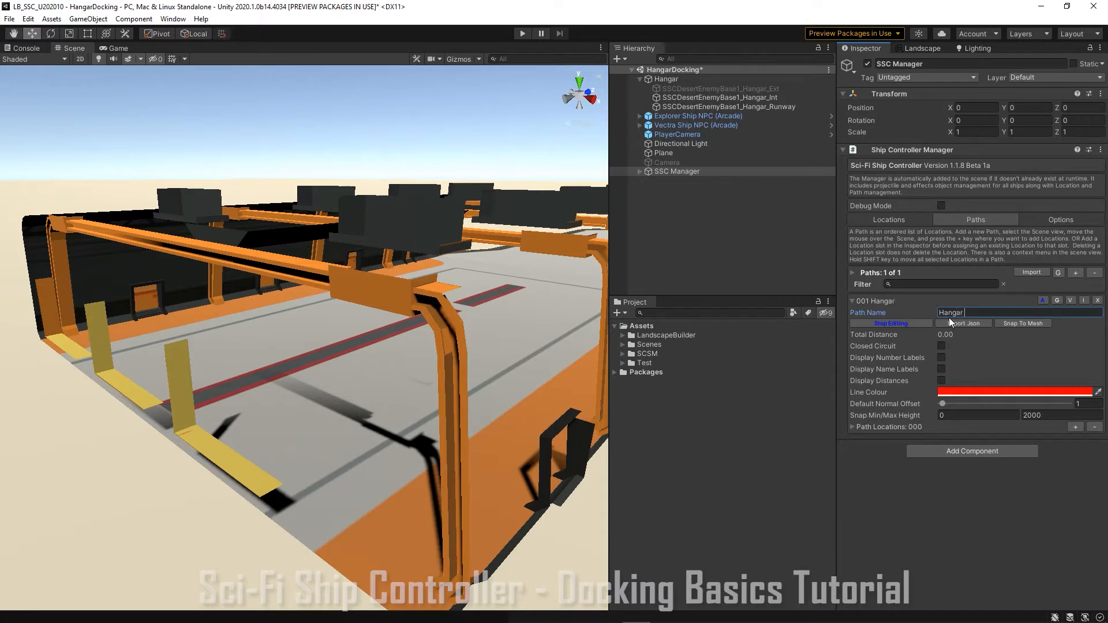
{"action": "type", "text": "Exit Pa"}
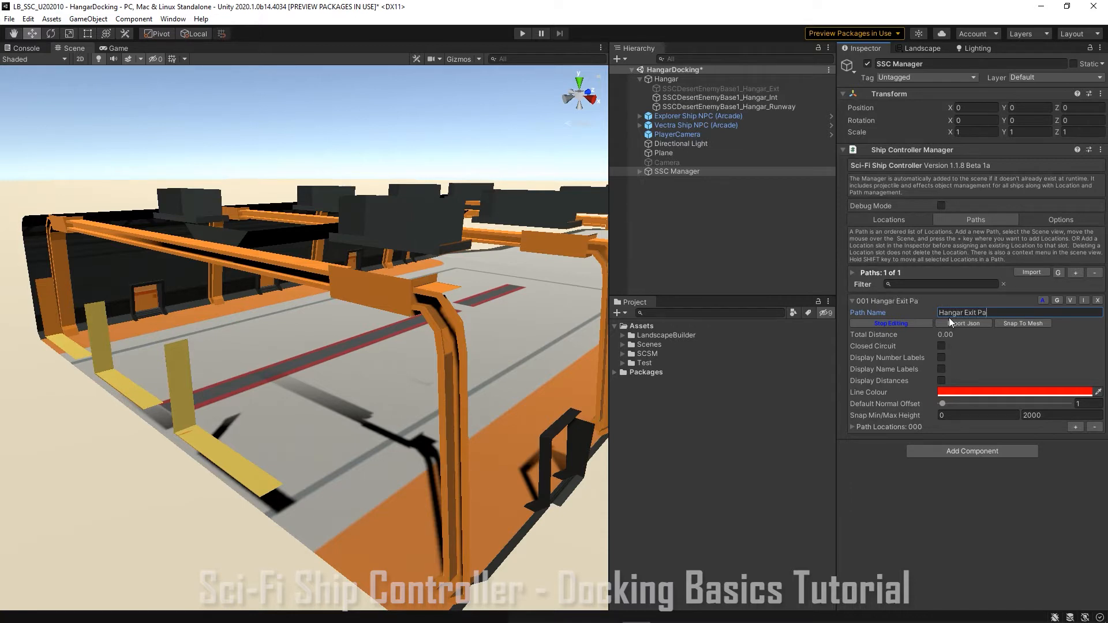
{"action": "type", "text": "th"}
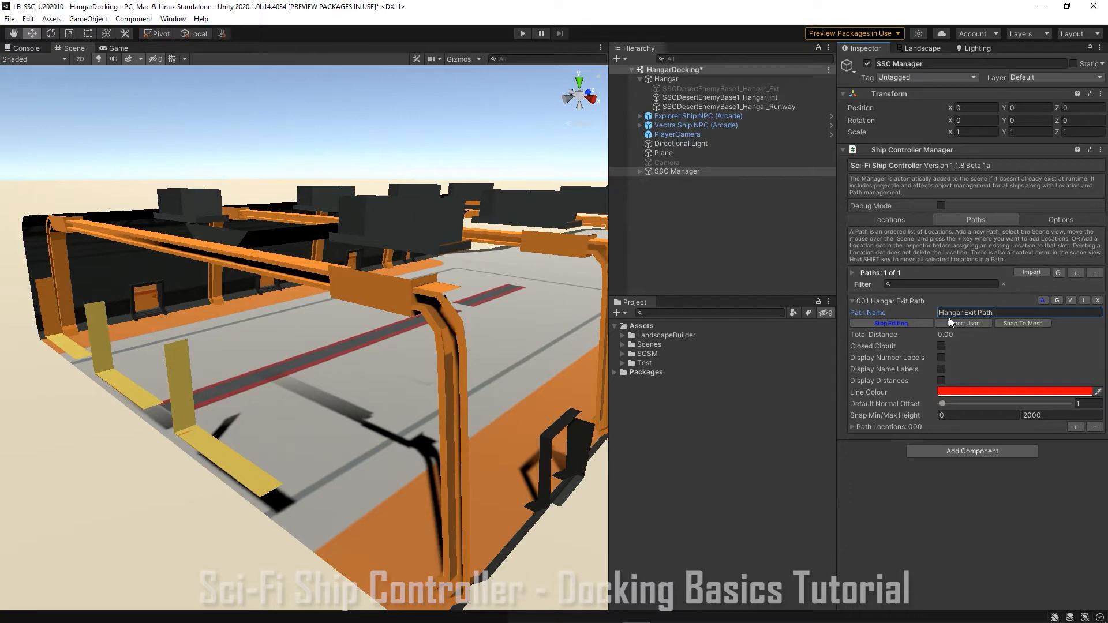
{"action": "mouse_move", "coordinate": [890, 323]}
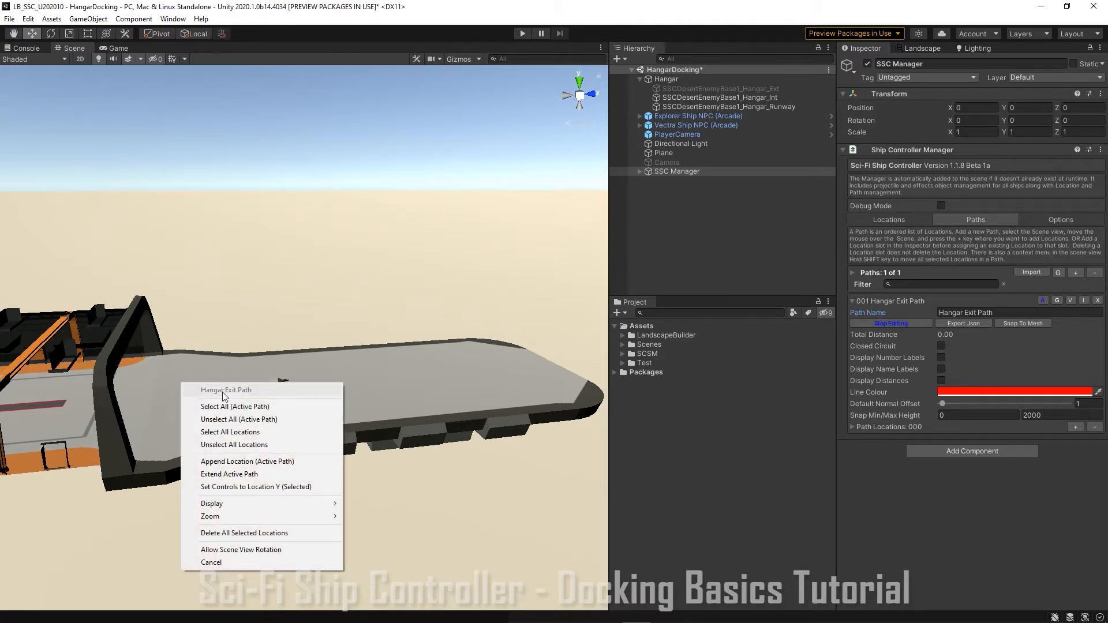
{"action": "mouse_move", "coordinate": [247, 461]}
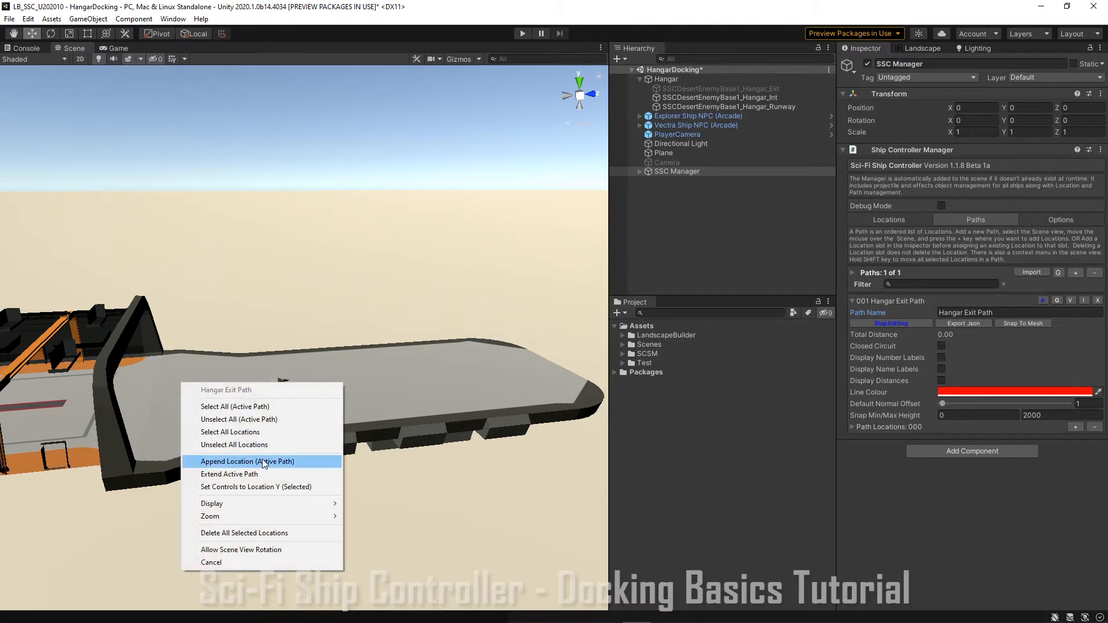
Append a location to the exit path and extend it further along the runway
{"action": "left_click", "coordinate": [247, 461]}
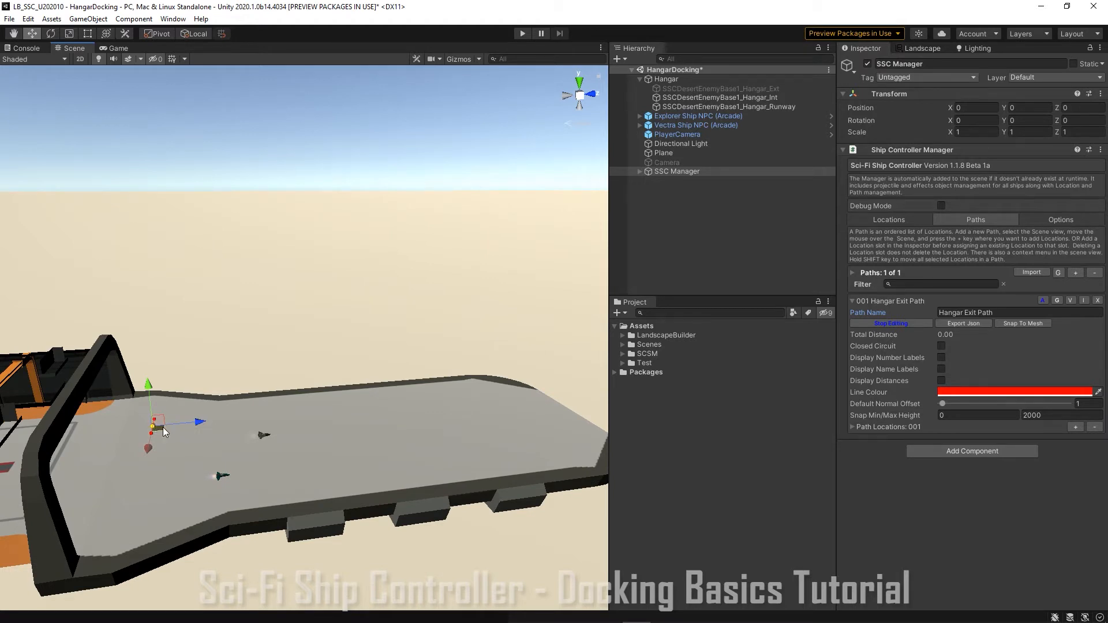
{"action": "right_click", "coordinate": [162, 431]}
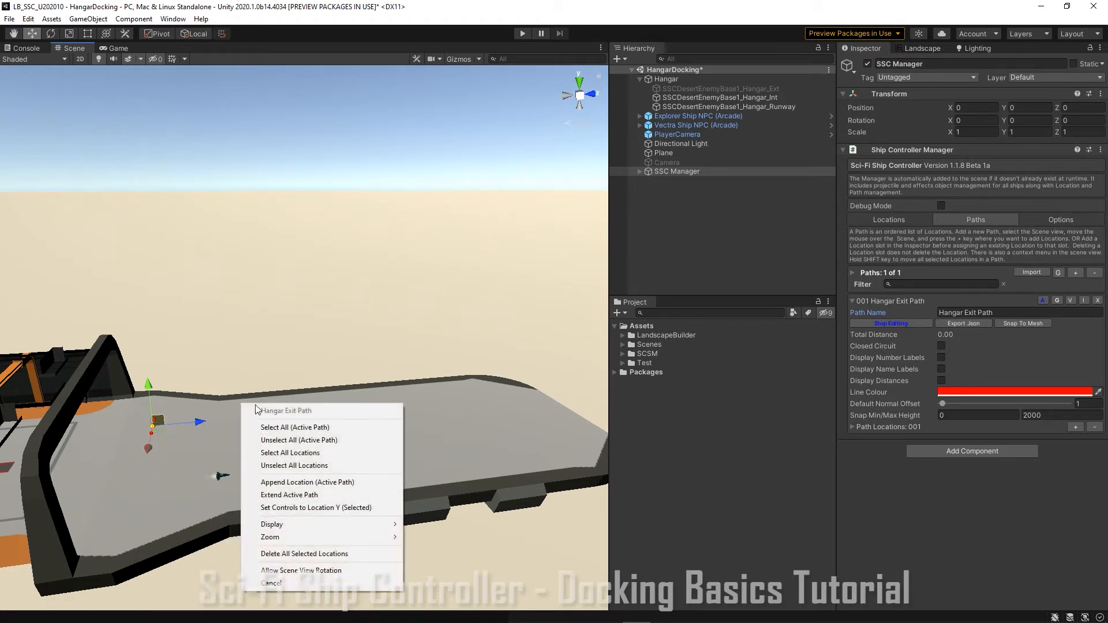
{"action": "mouse_move", "coordinate": [305, 495]}
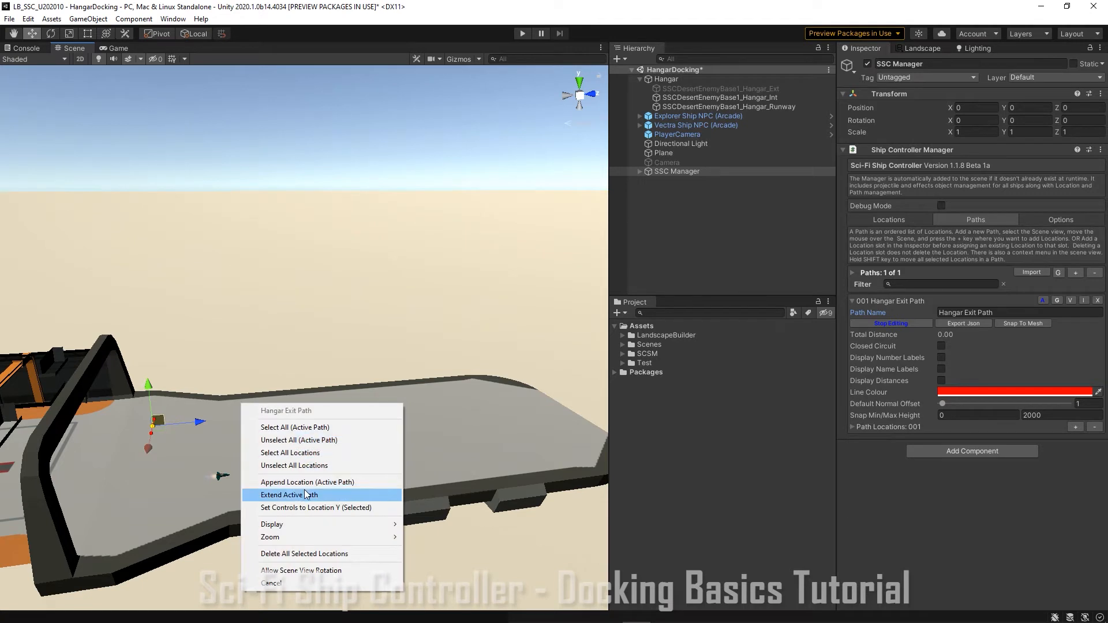
{"action": "left_click", "coordinate": [289, 496]}
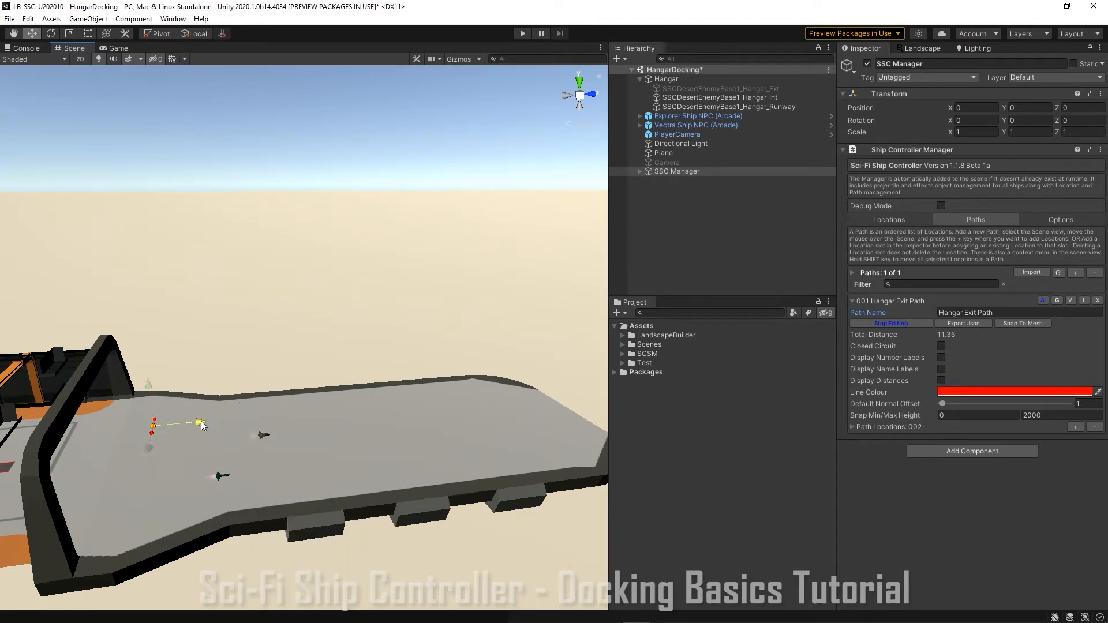
{"action": "left_click_drag", "start_coordinate": [198, 422], "coordinate": [346, 408]}
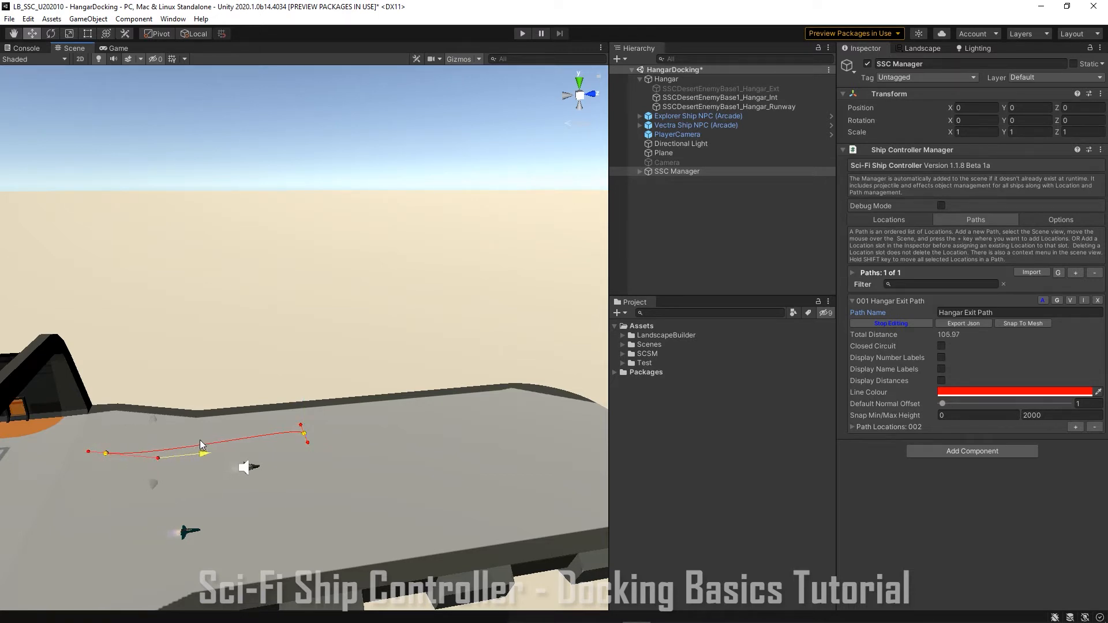
Adjust a location along the runway and raise the end location up into the sky
{"action": "left_click", "coordinate": [90, 453]}
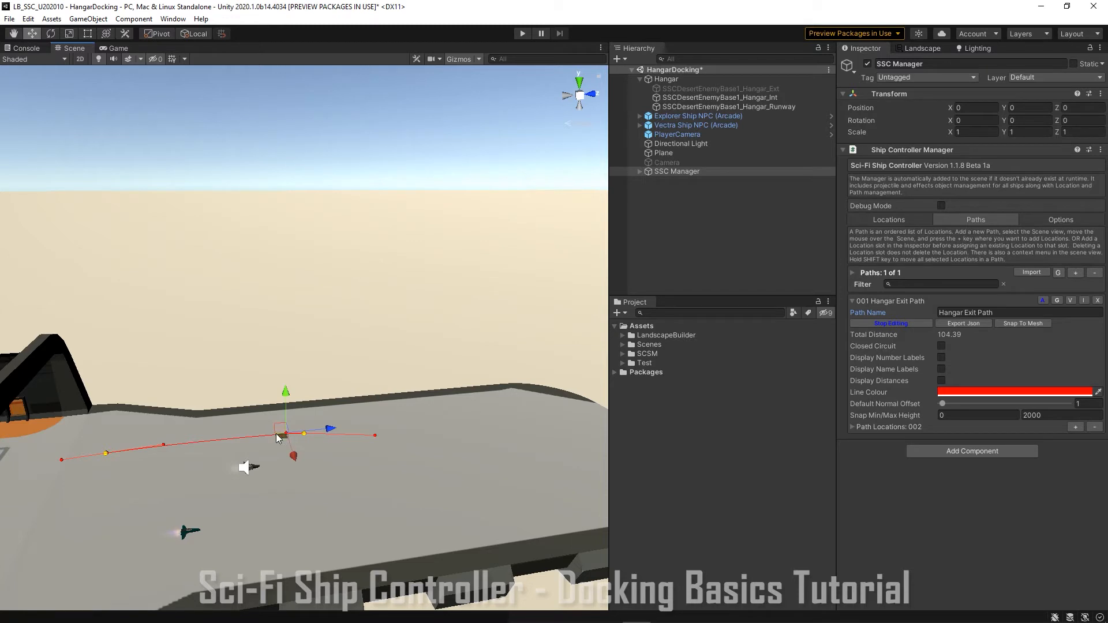
{"action": "left_click_drag", "start_coordinate": [283, 435], "coordinate": [250, 433]}
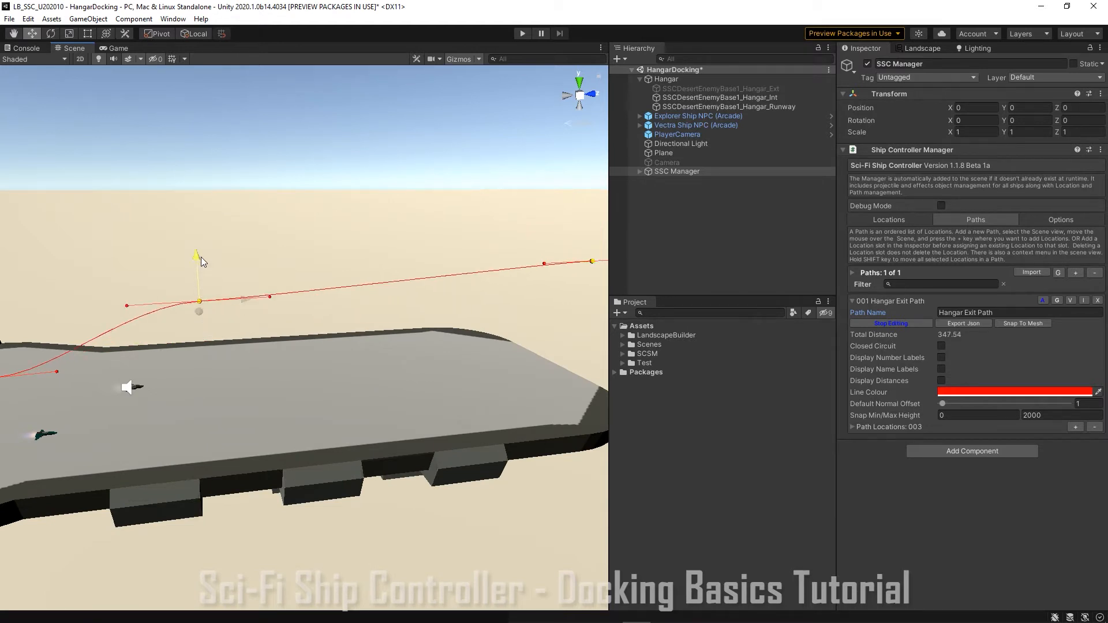
{"action": "left_click_drag", "start_coordinate": [198, 254], "coordinate": [126, 276]}
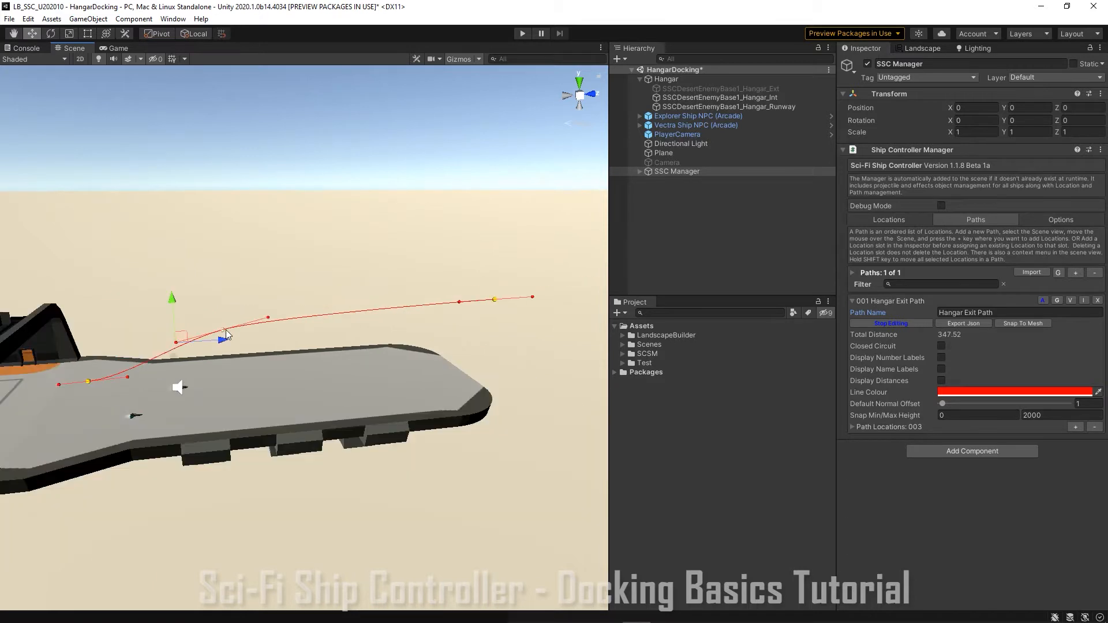
{"action": "right_click", "coordinate": [227, 333]}
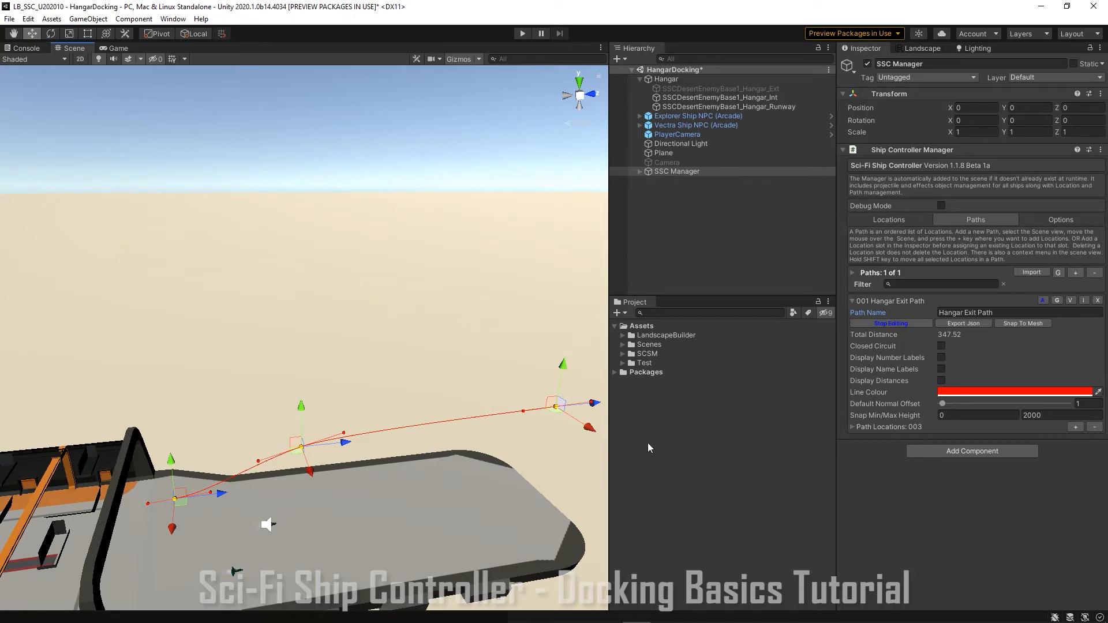
{"action": "mouse_move", "coordinate": [1005, 340]}
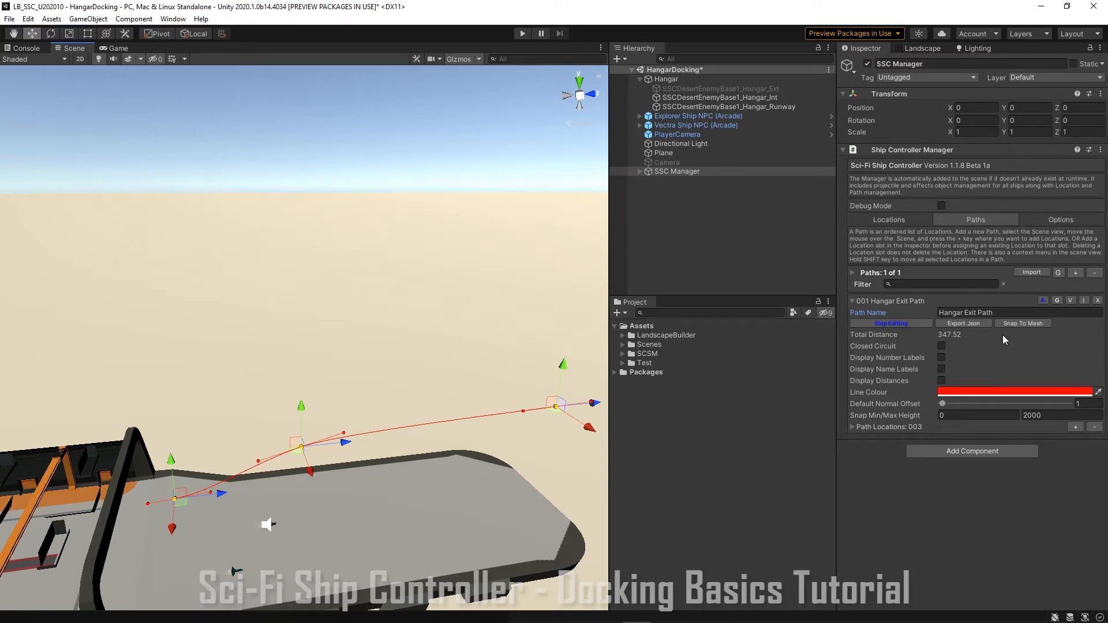
Add path 002 and name it 'Hsngar Entry Path'
{"action": "left_click", "coordinate": [1077, 273]}
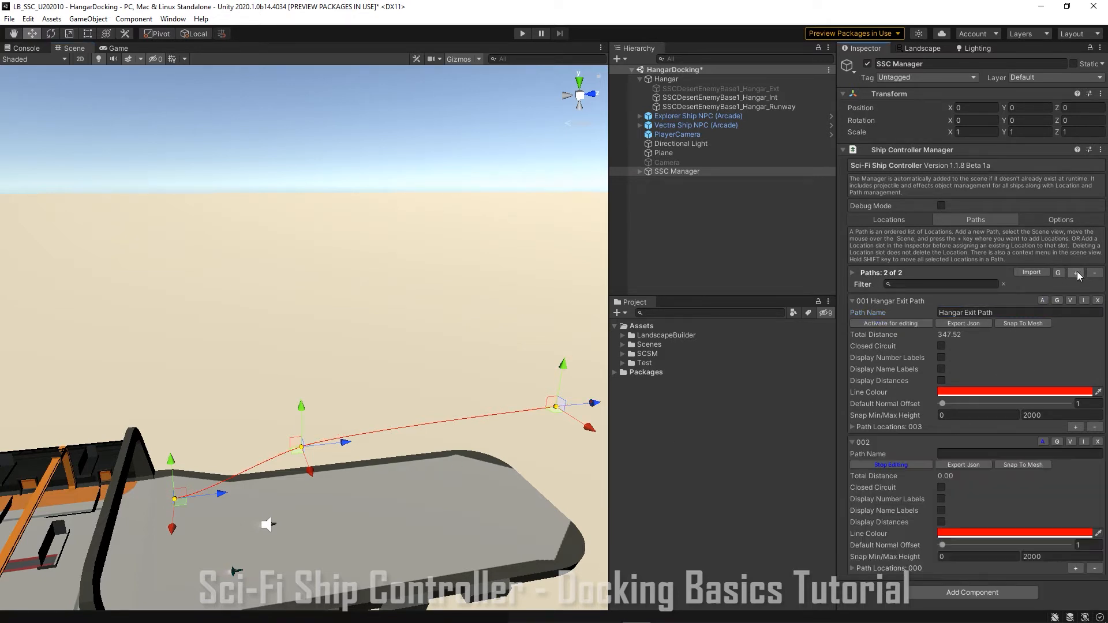
{"action": "left_click", "coordinate": [1018, 454]}
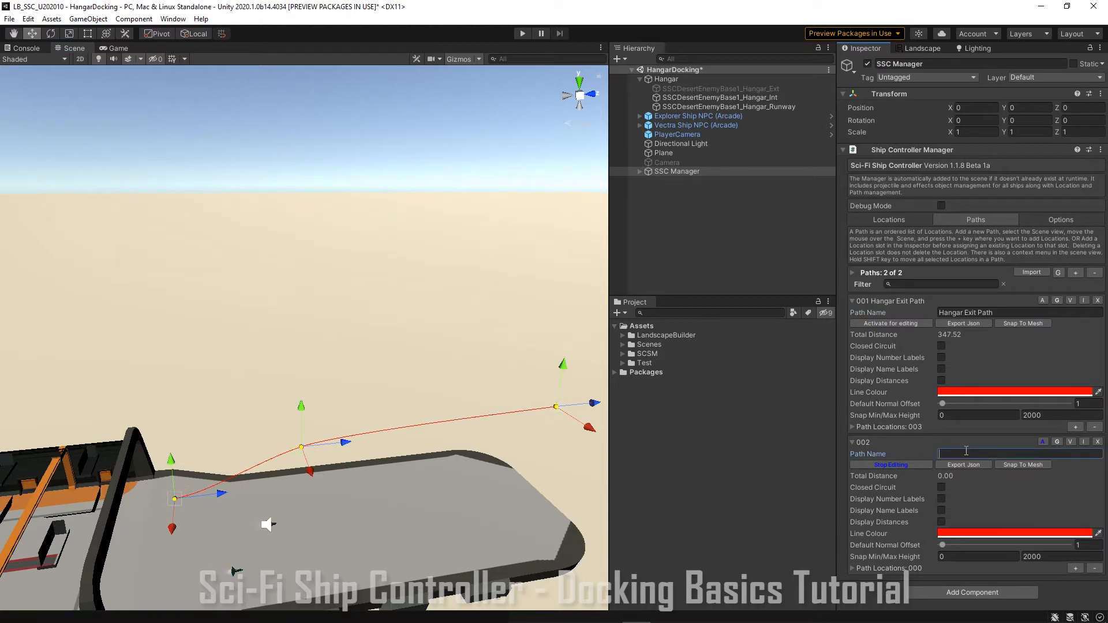
{"action": "type", "text": "Hsn"}
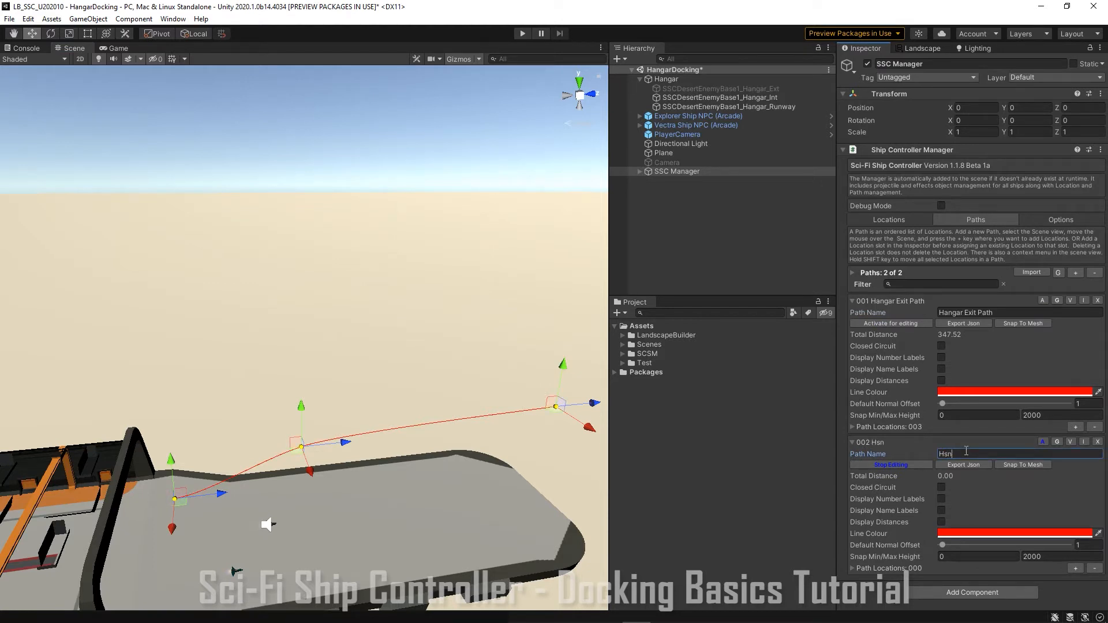
{"action": "type", "text": "gar"}
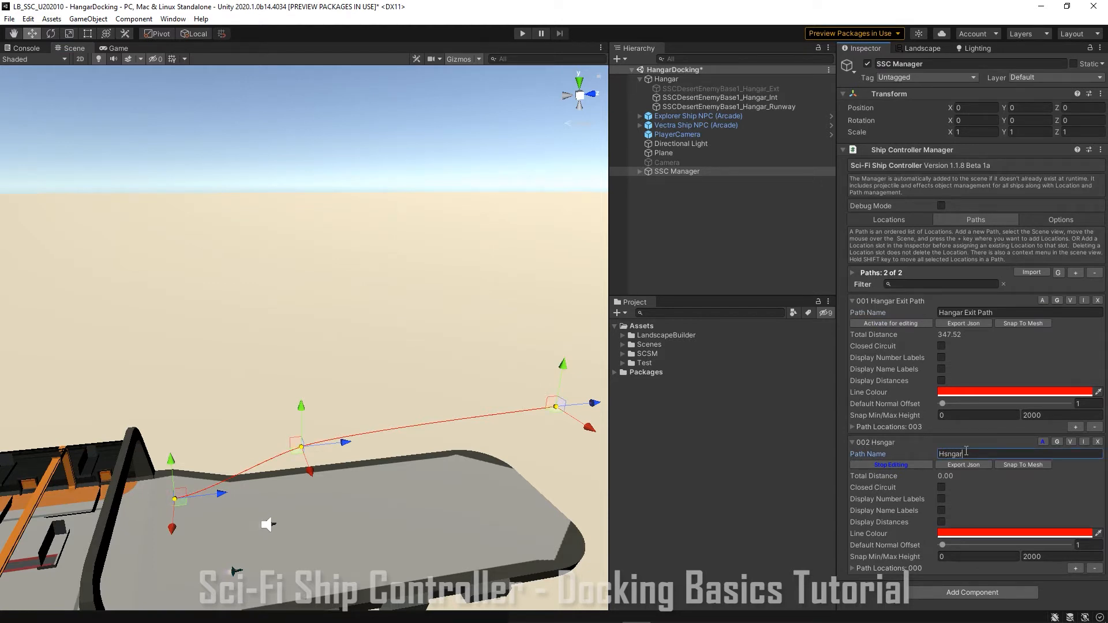
{"action": "type", "text": "Entry Path"}
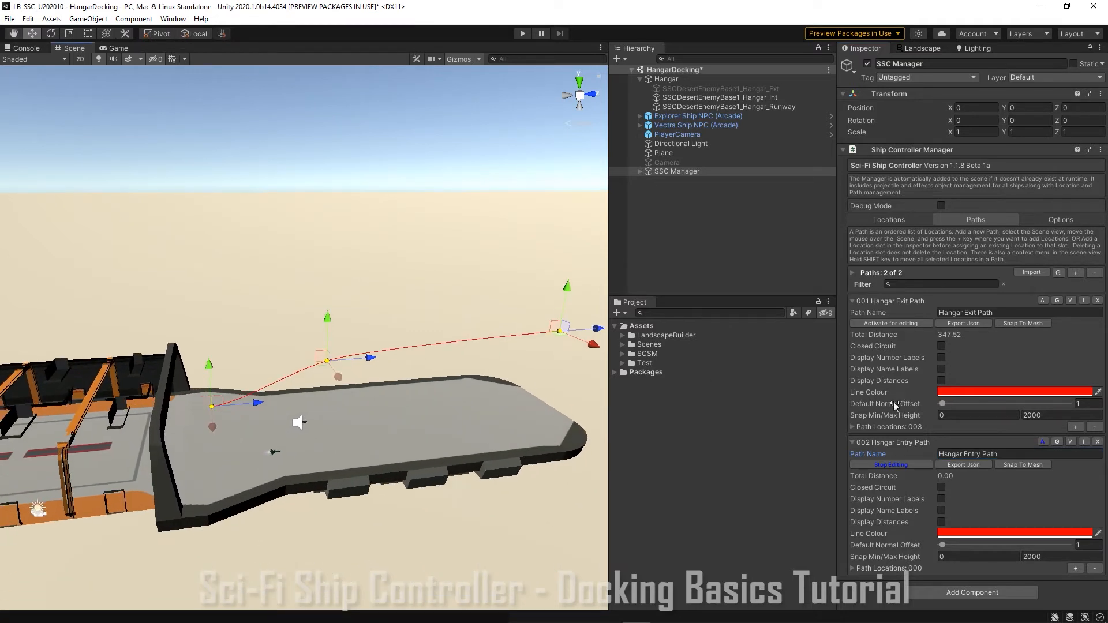
{"action": "mouse_move", "coordinate": [258, 437]}
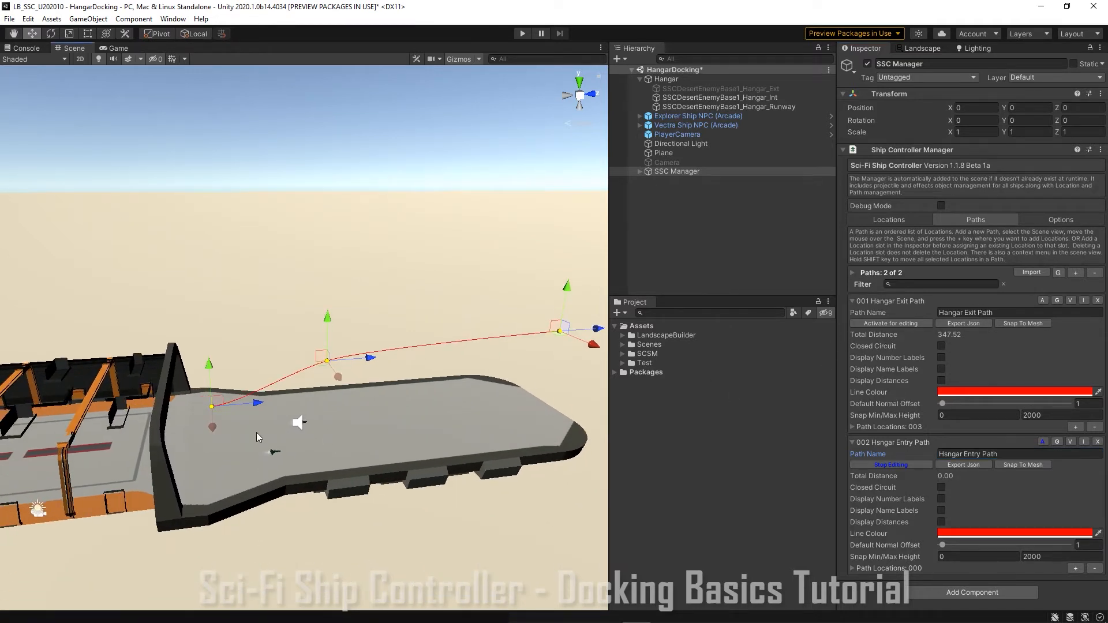
Deselect all locations, then add a first entry path location over the runway
{"action": "right_click", "coordinate": [258, 437]}
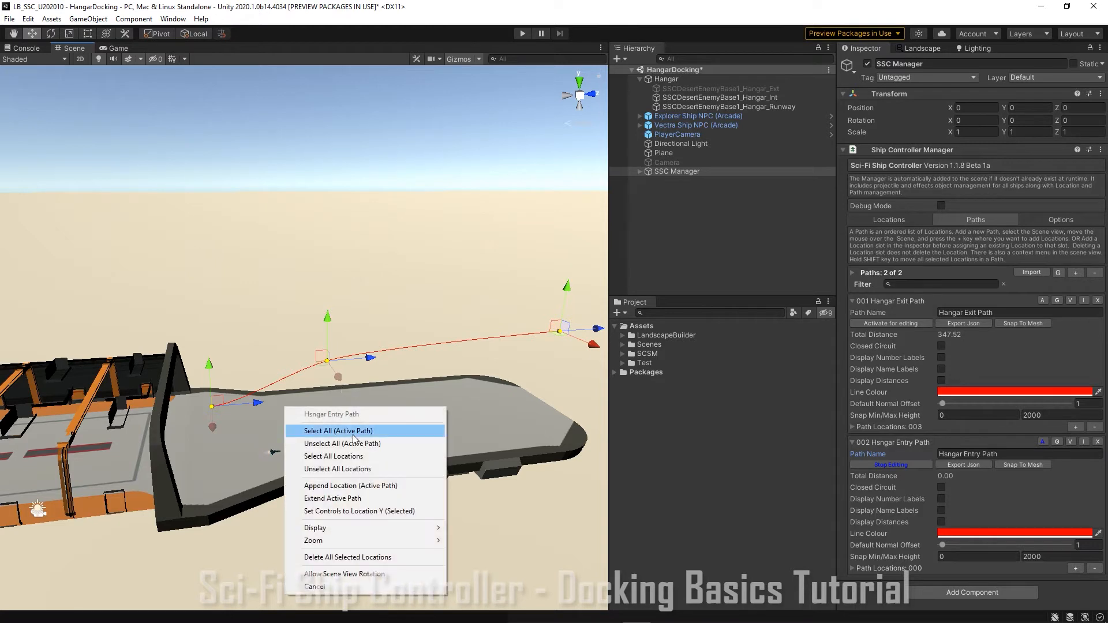
{"action": "mouse_move", "coordinate": [356, 456]}
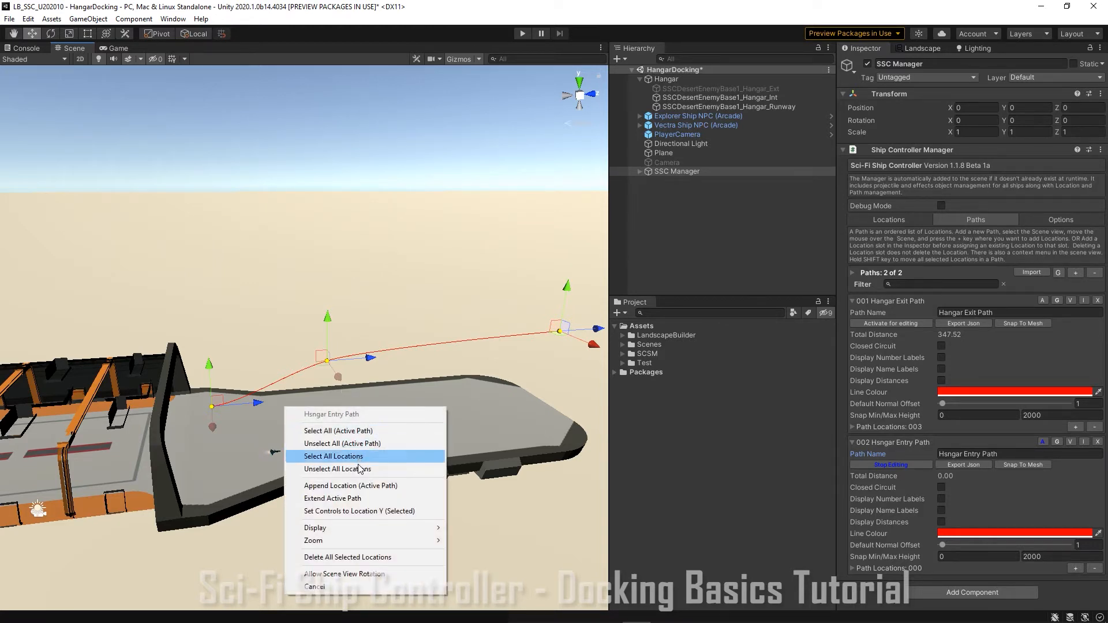
{"action": "left_click", "coordinate": [338, 470]}
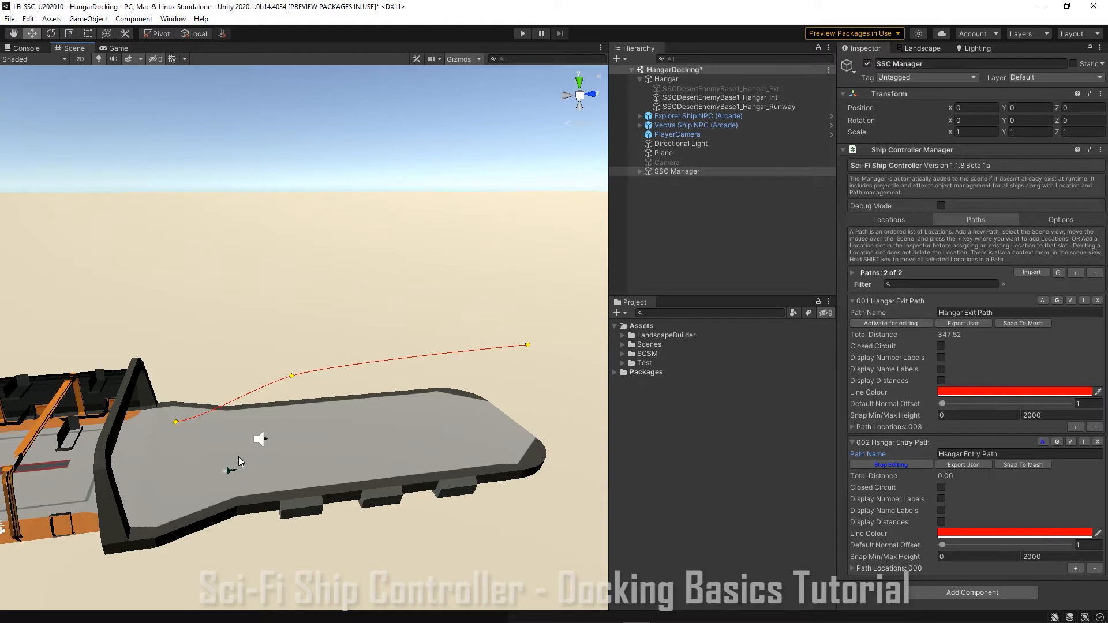
{"action": "right_click", "coordinate": [240, 460]}
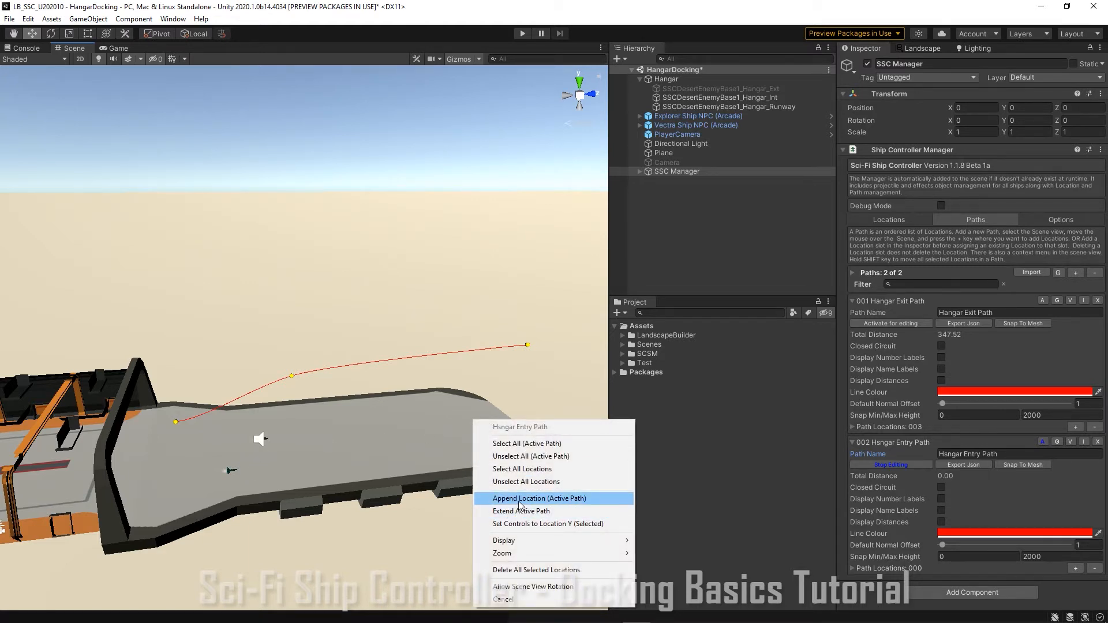
{"action": "left_click", "coordinate": [539, 498]}
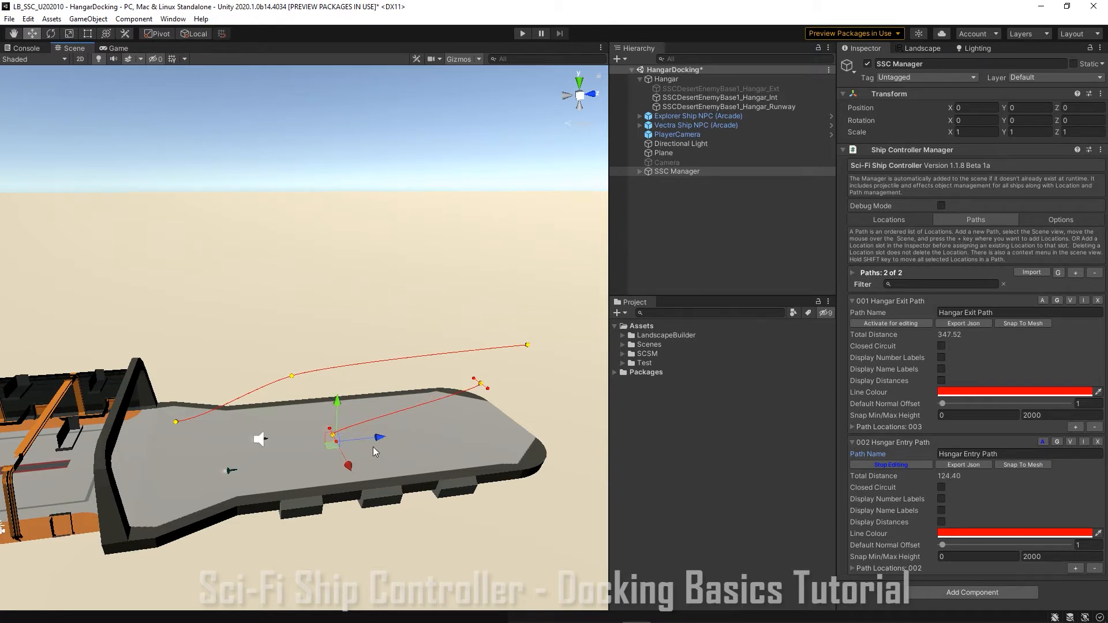
{"action": "left_click_drag", "start_coordinate": [374, 439], "coordinate": [329, 442]}
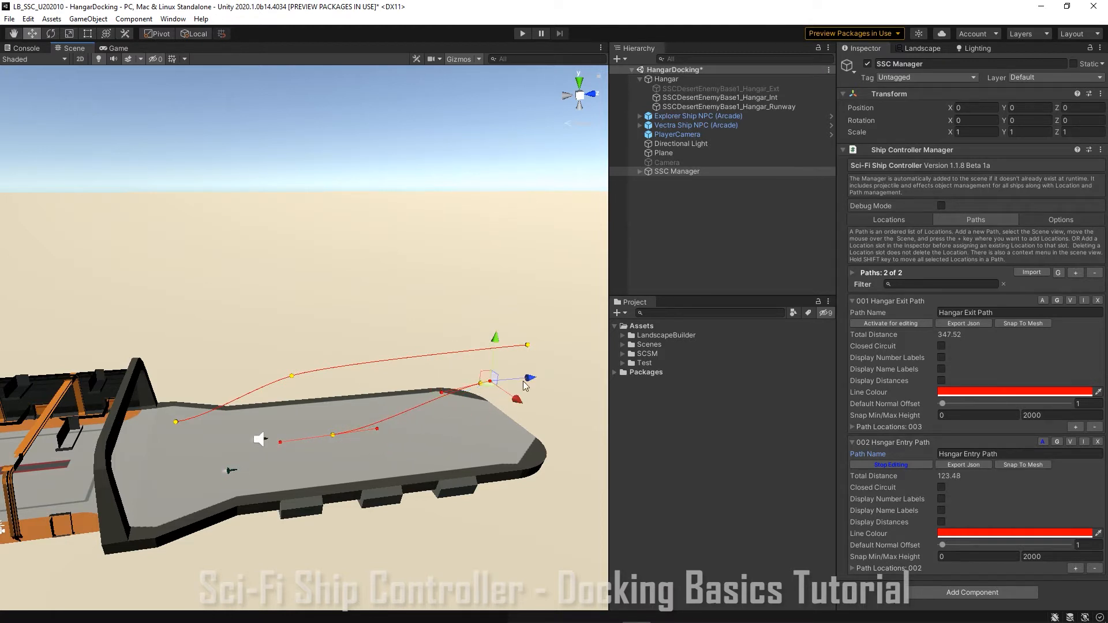
Reposition the location, level its control point to Location Y, and stop editing the path
{"action": "left_click_drag", "start_coordinate": [487, 382], "coordinate": [333, 435]}
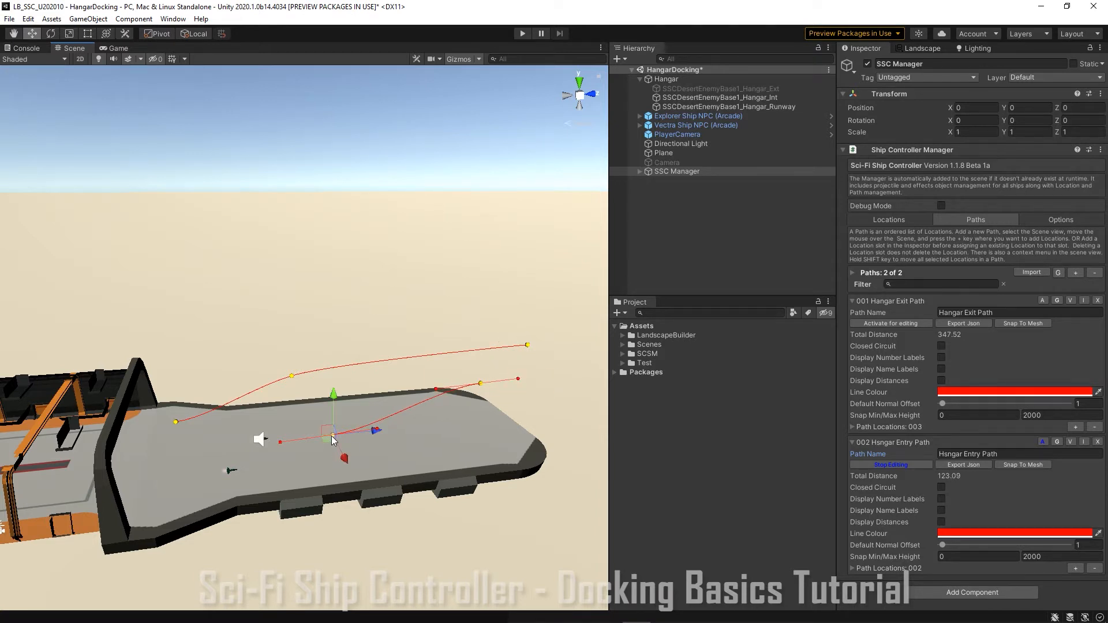
{"action": "right_click", "coordinate": [332, 440]}
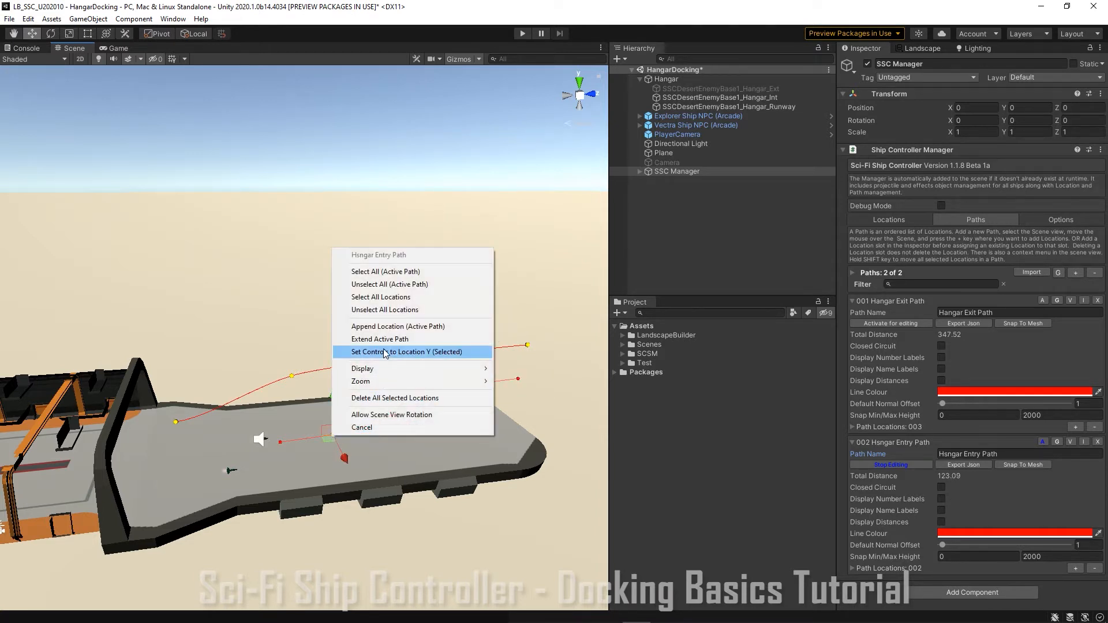
{"action": "left_click", "coordinate": [406, 352]}
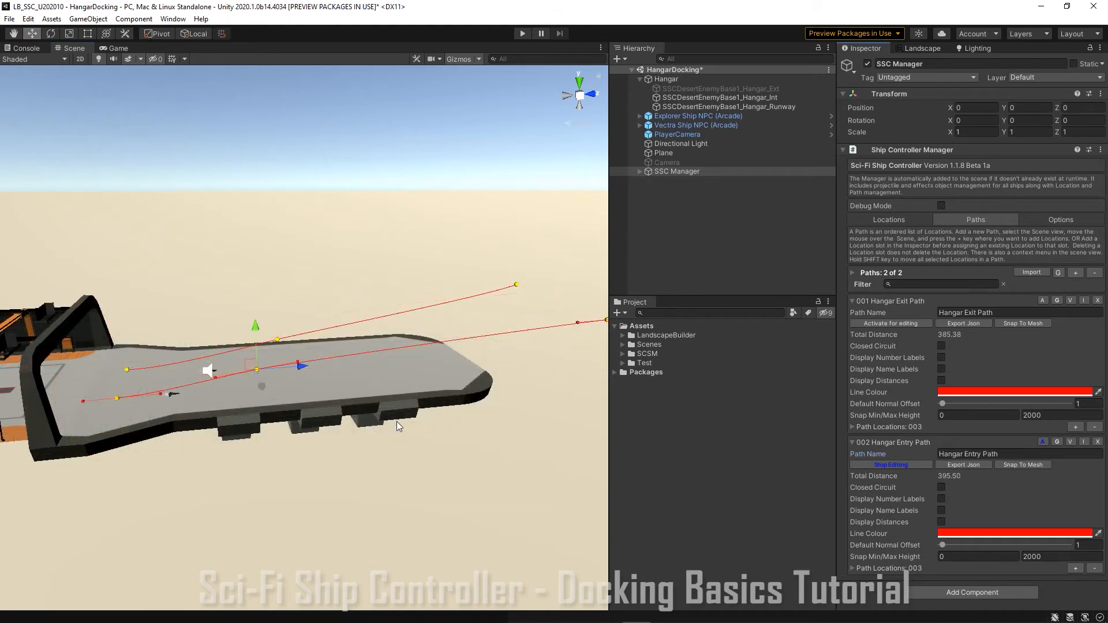
{"action": "mouse_move", "coordinate": [433, 413]}
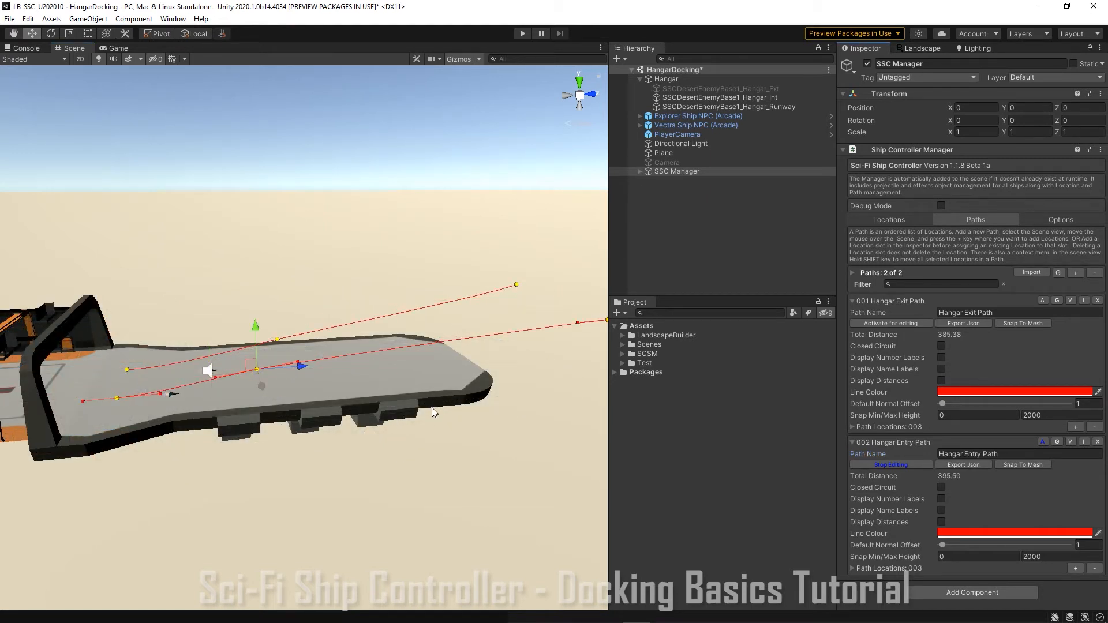
{"action": "mouse_move", "coordinate": [576, 448]}
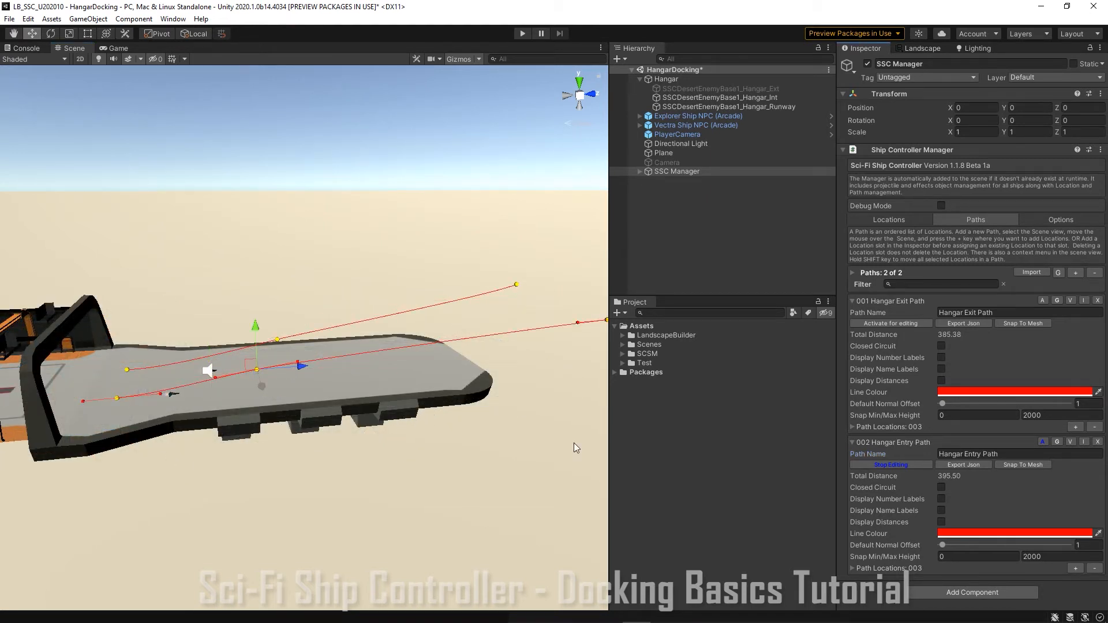
{"action": "left_click", "coordinate": [889, 464]}
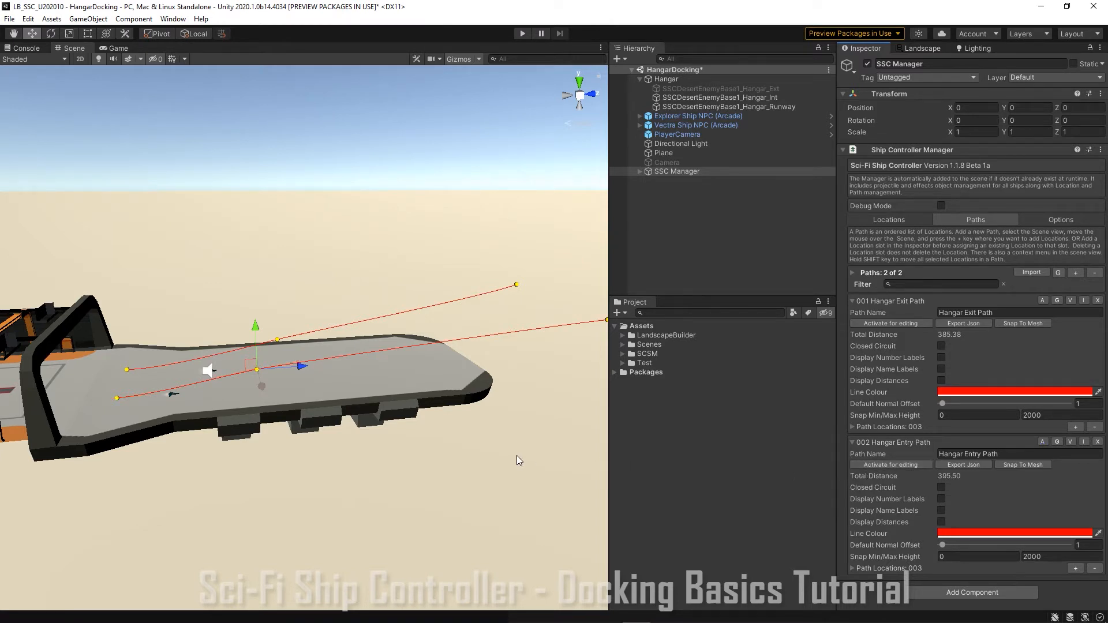
{"action": "mouse_move", "coordinate": [508, 456]}
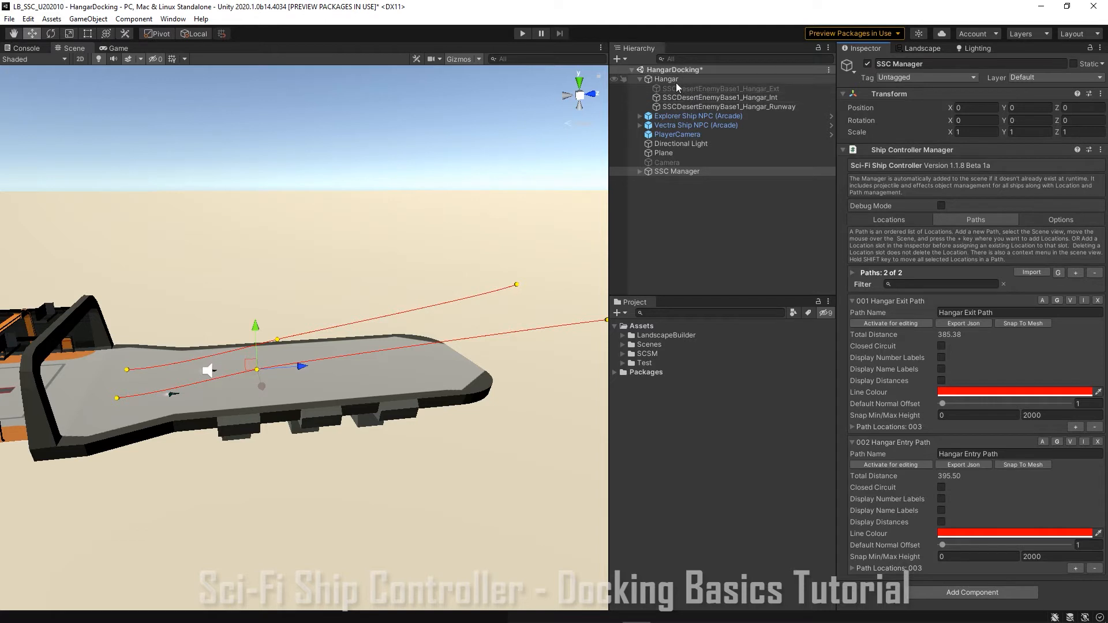
Give docking point 02 Hangar Entry Path for docking and Hangar Exit Path for undocking
{"action": "left_click", "coordinate": [665, 79]}
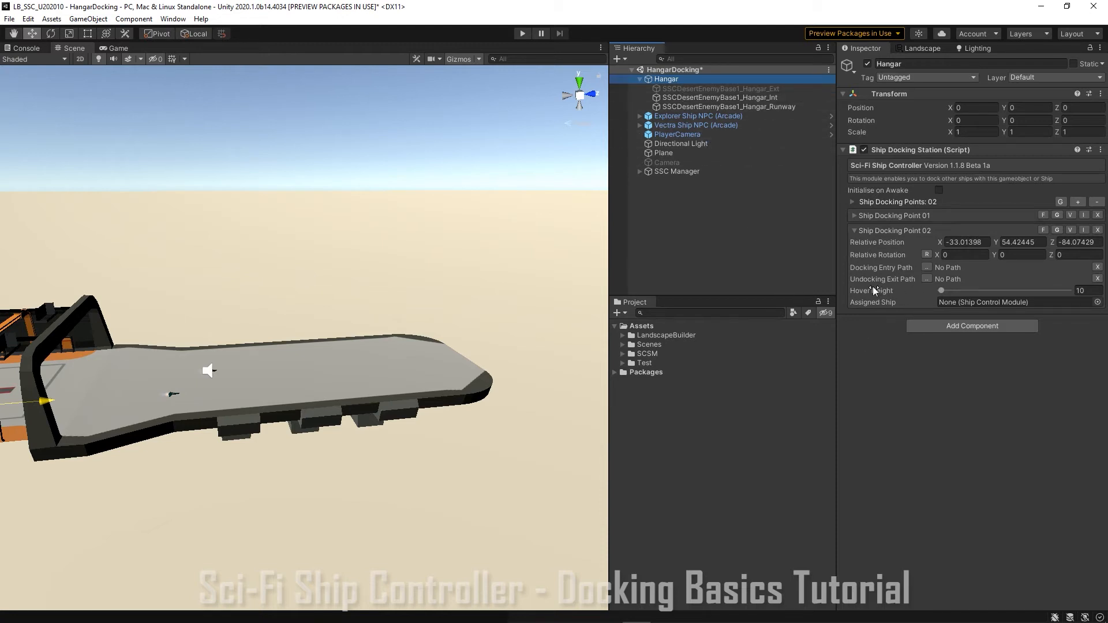
{"action": "left_click", "coordinate": [946, 266]}
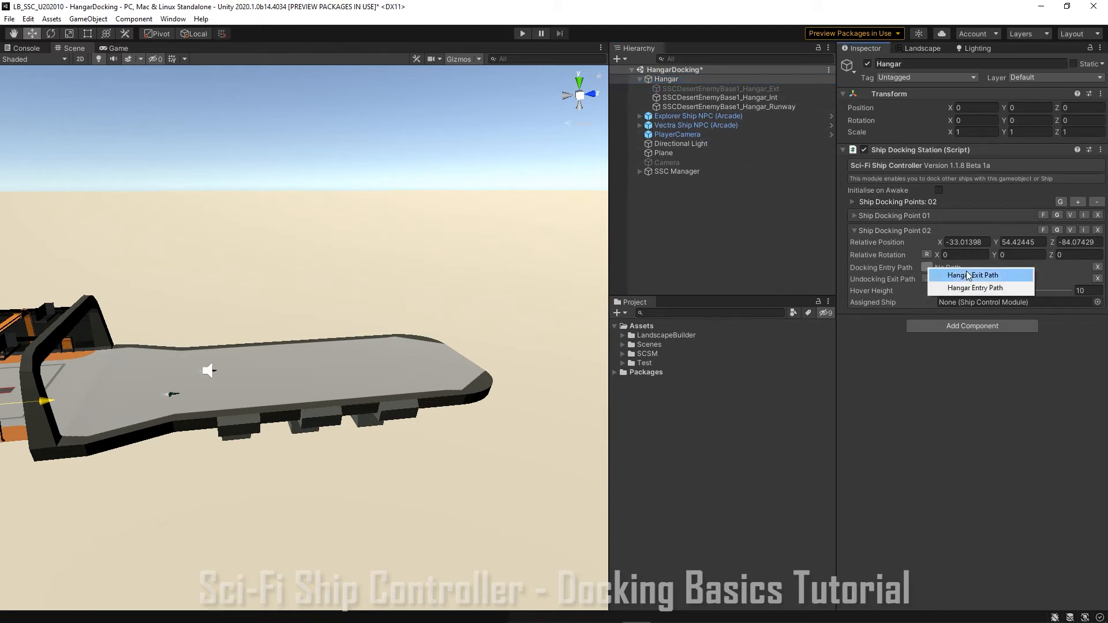
{"action": "left_click", "coordinate": [978, 288]}
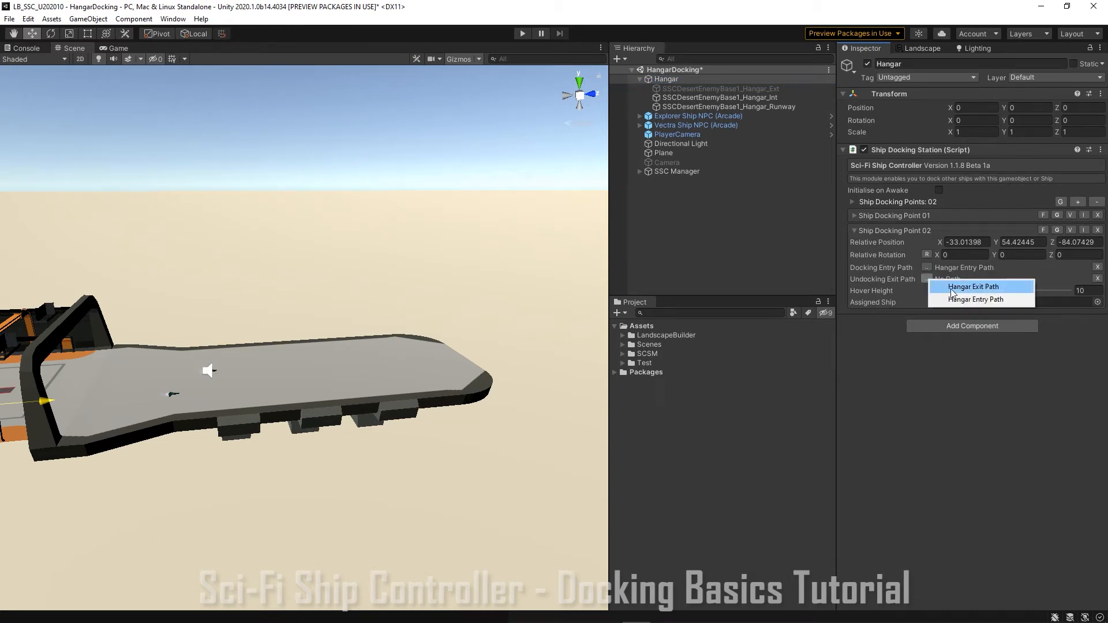
{"action": "left_click", "coordinate": [974, 286]}
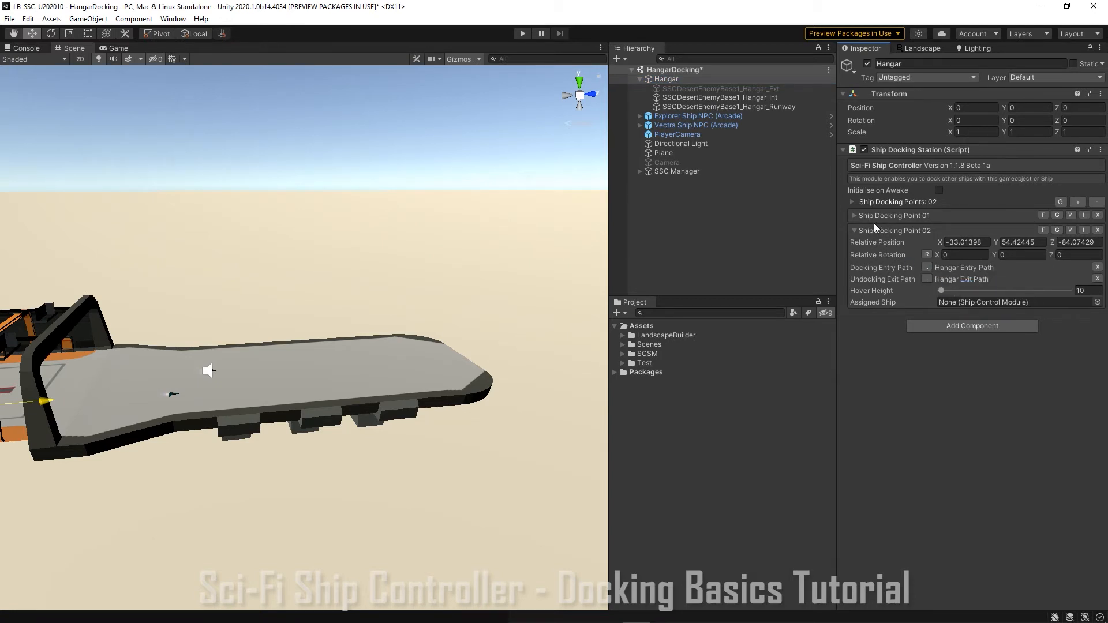
Give docking point 01 the same entry and exit paths
{"action": "left_click", "coordinate": [854, 216]}
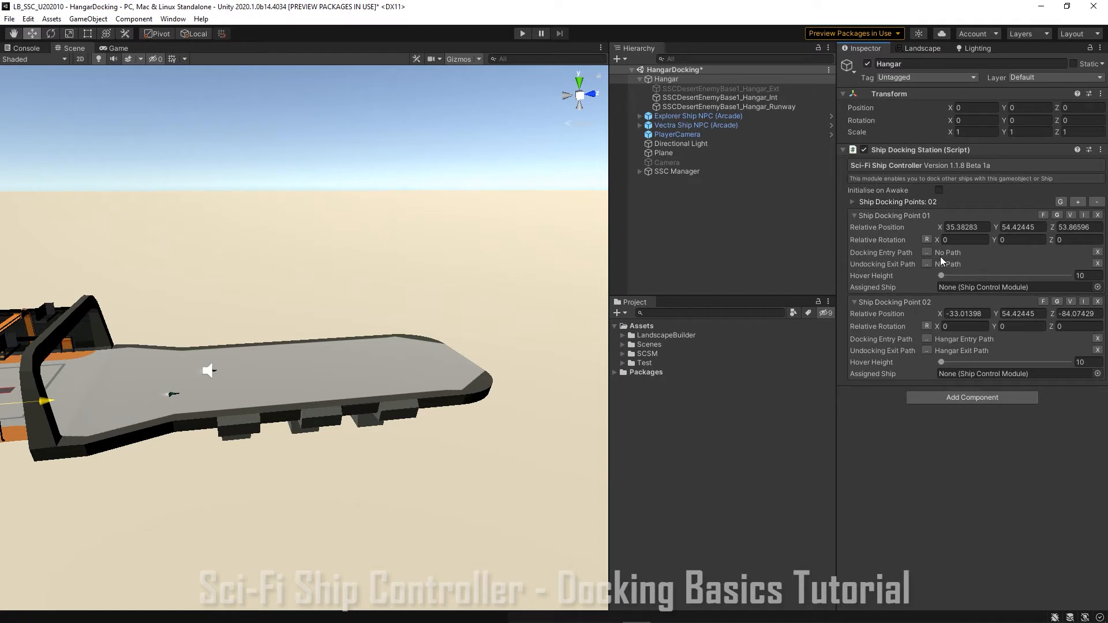
{"action": "left_click", "coordinate": [927, 253]}
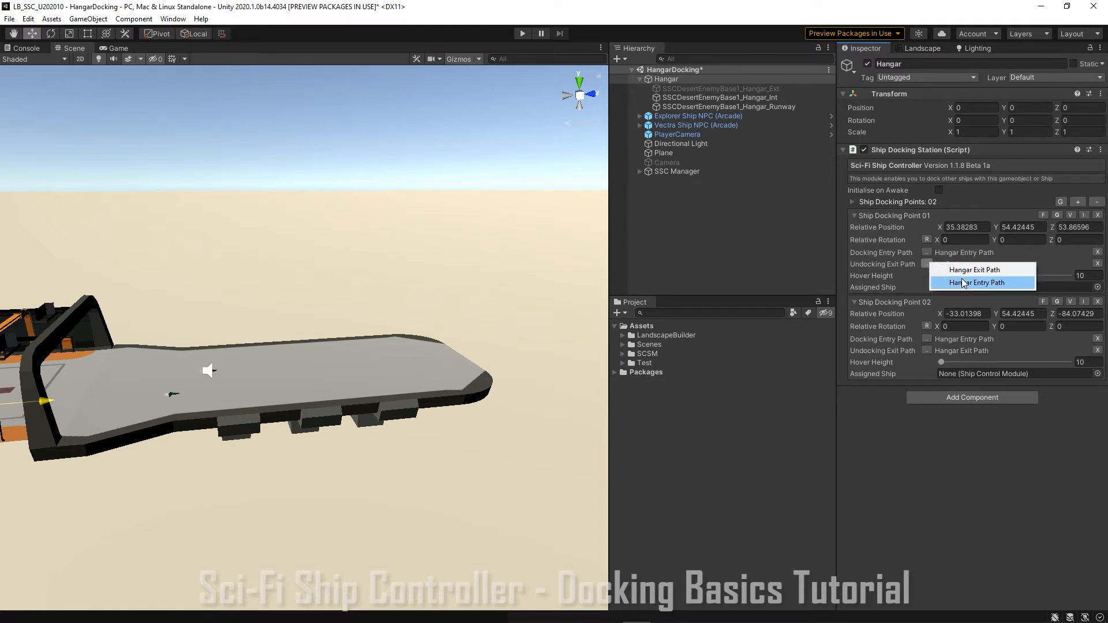
{"action": "left_click", "coordinate": [973, 269]}
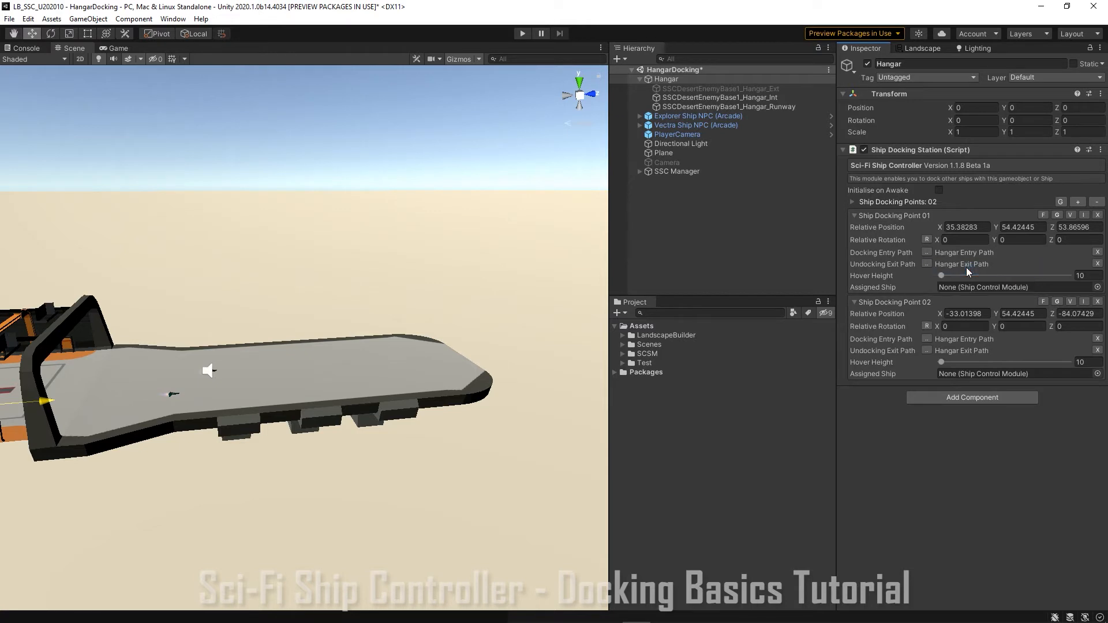
{"action": "left_click", "coordinate": [665, 78]}
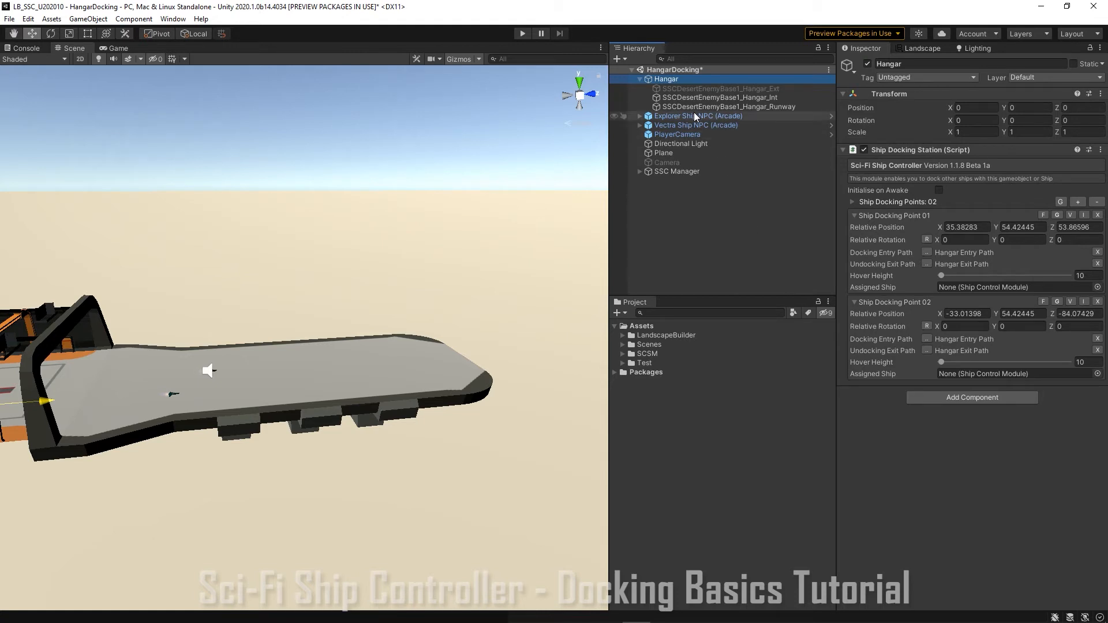
Set the PlayerCamera's Ship Camera Module target ship to Vectra Ship NPC
{"action": "left_click", "coordinate": [695, 125]}
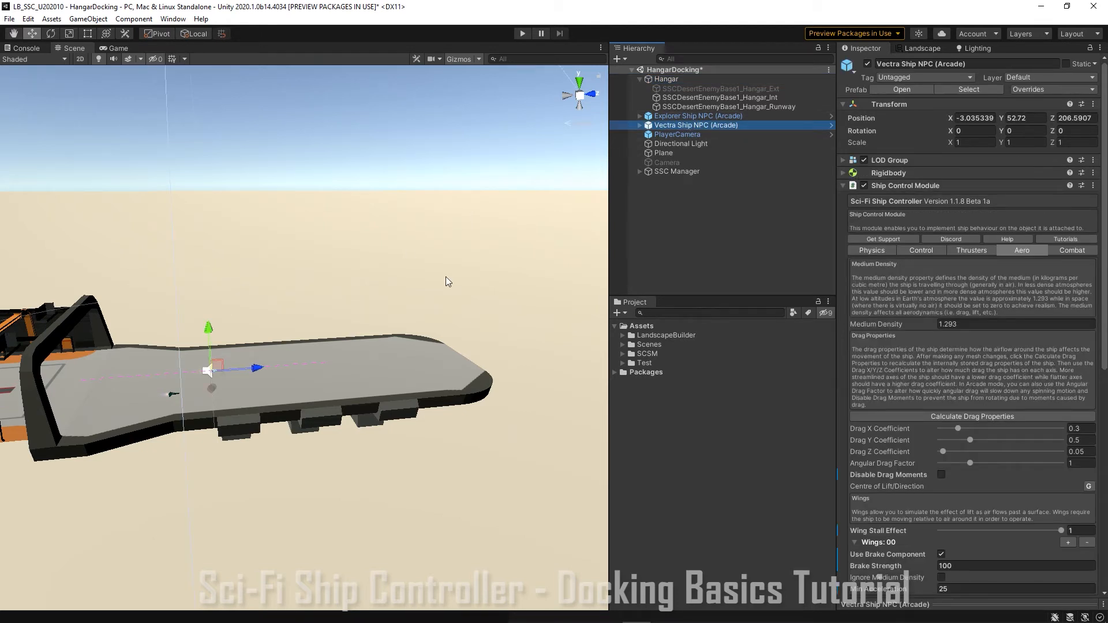
{"action": "left_click", "coordinate": [678, 134]}
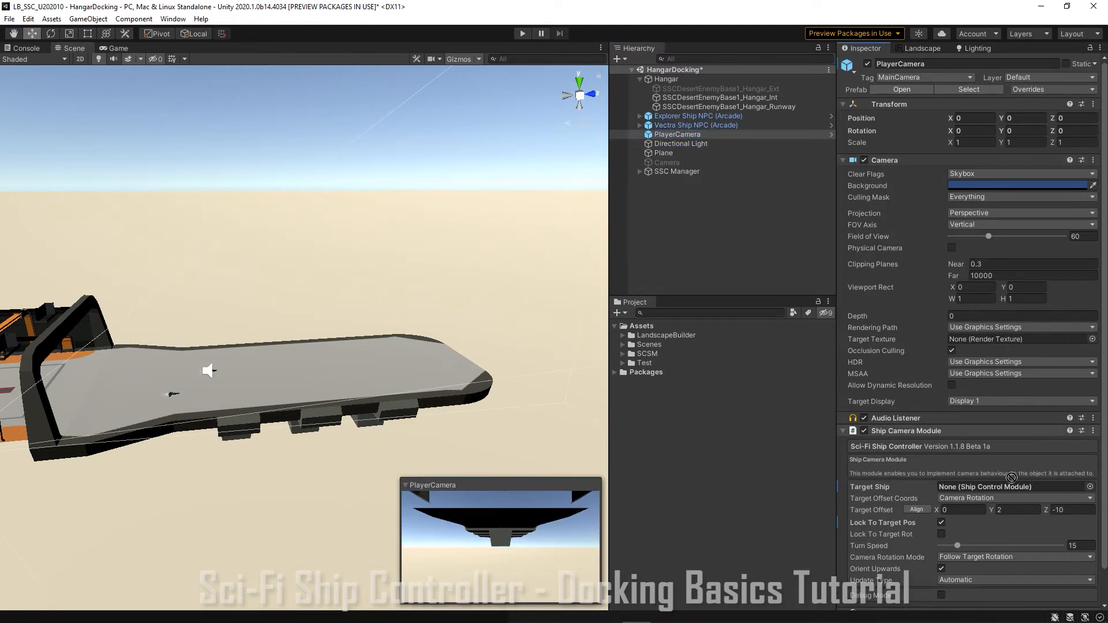
{"action": "left_click", "coordinate": [1011, 486]}
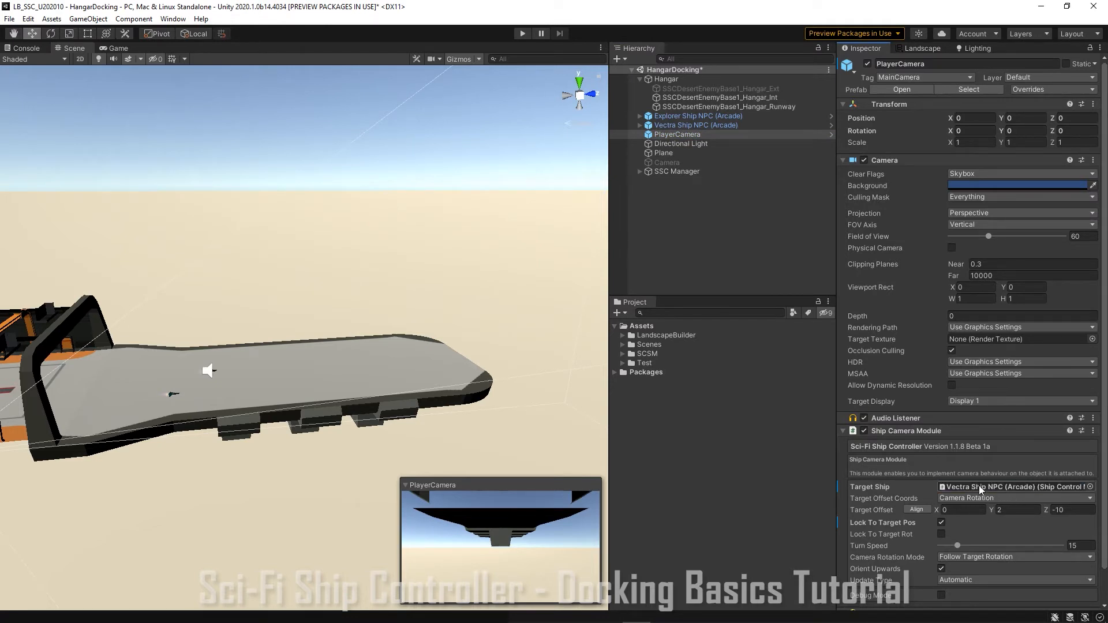
Review the Explorer ship's thruster settings and the Vectra ship's modules
{"action": "left_click", "coordinate": [699, 116]}
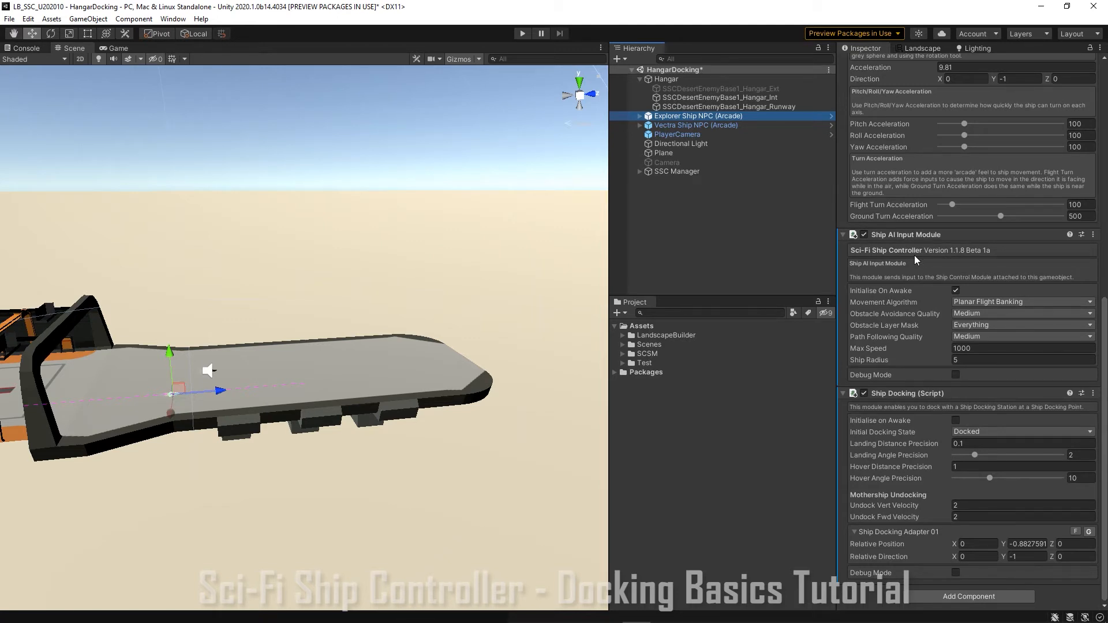
{"action": "mouse_move", "coordinate": [917, 262]}
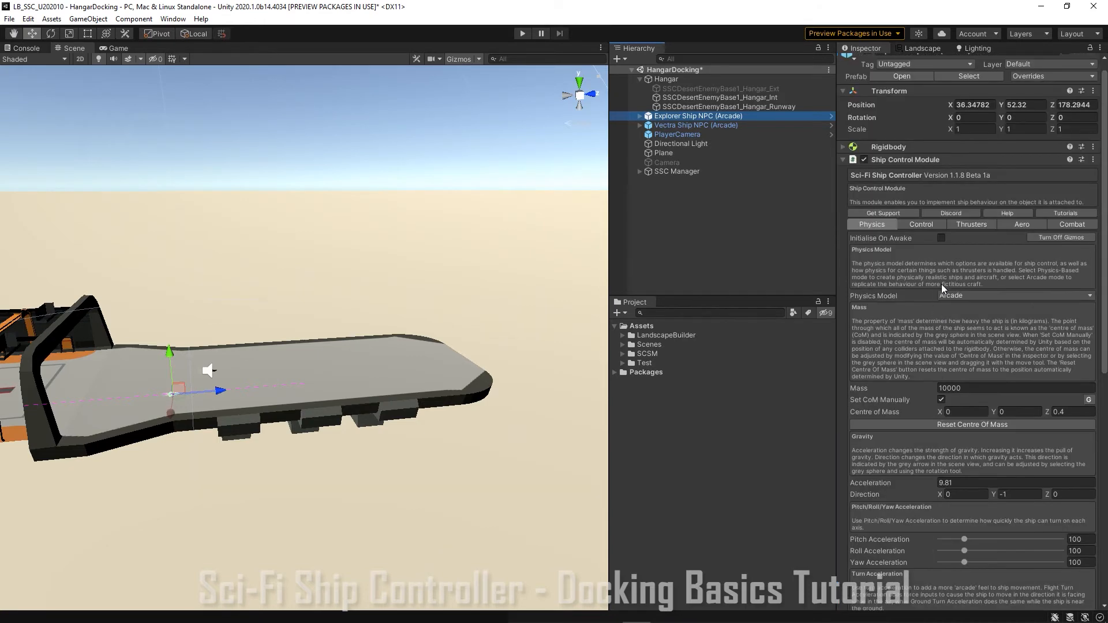
{"action": "left_click", "coordinate": [970, 224]}
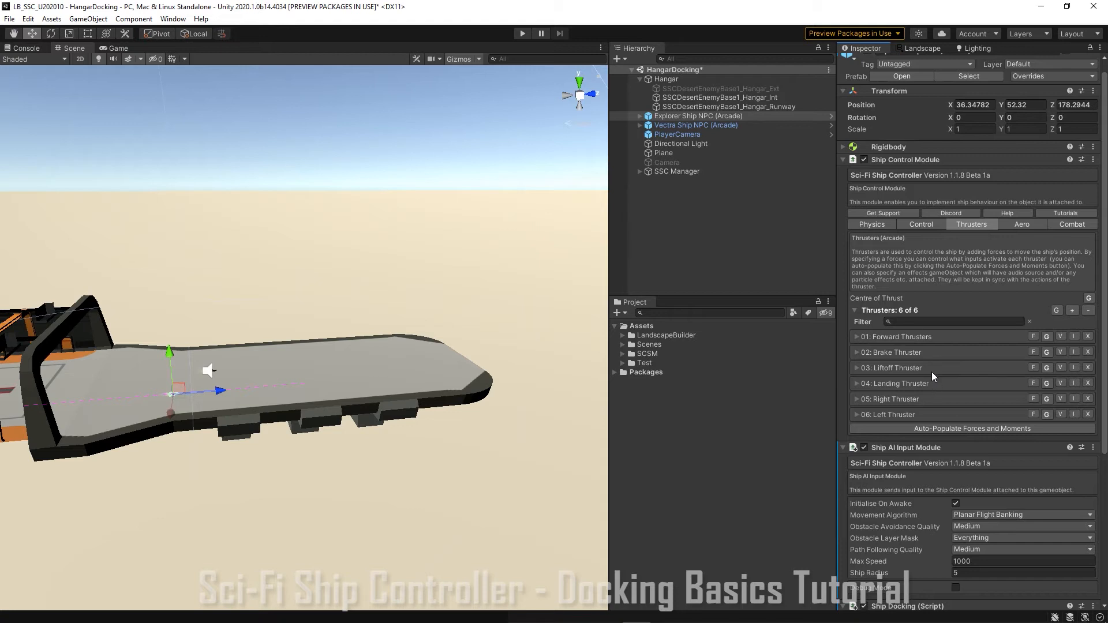
{"action": "mouse_move", "coordinate": [922, 404]}
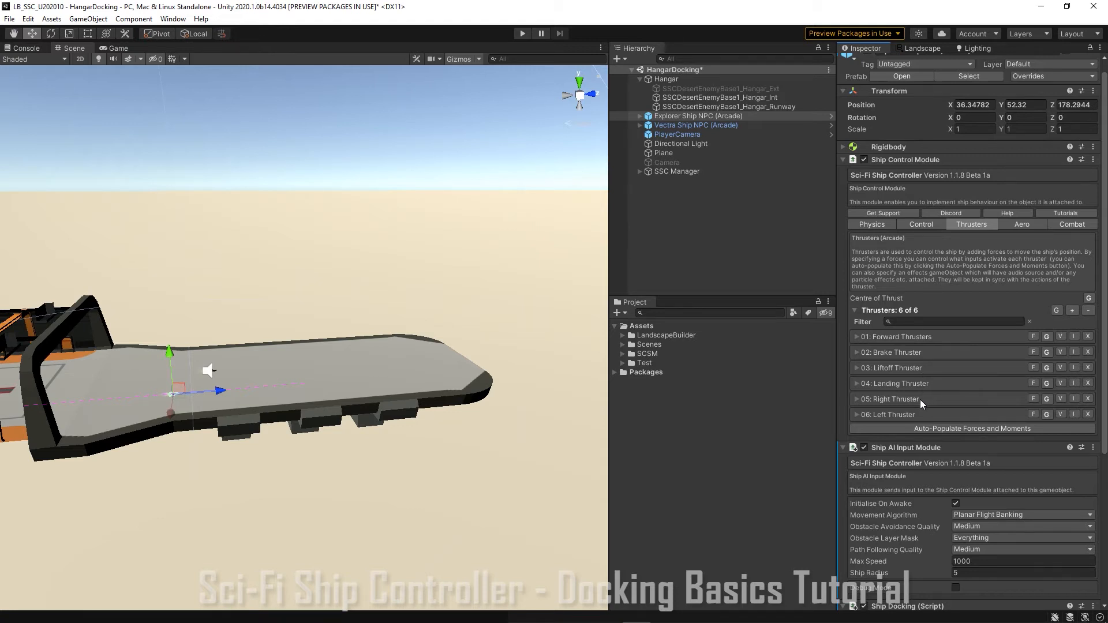
{"action": "left_click", "coordinate": [856, 415]}
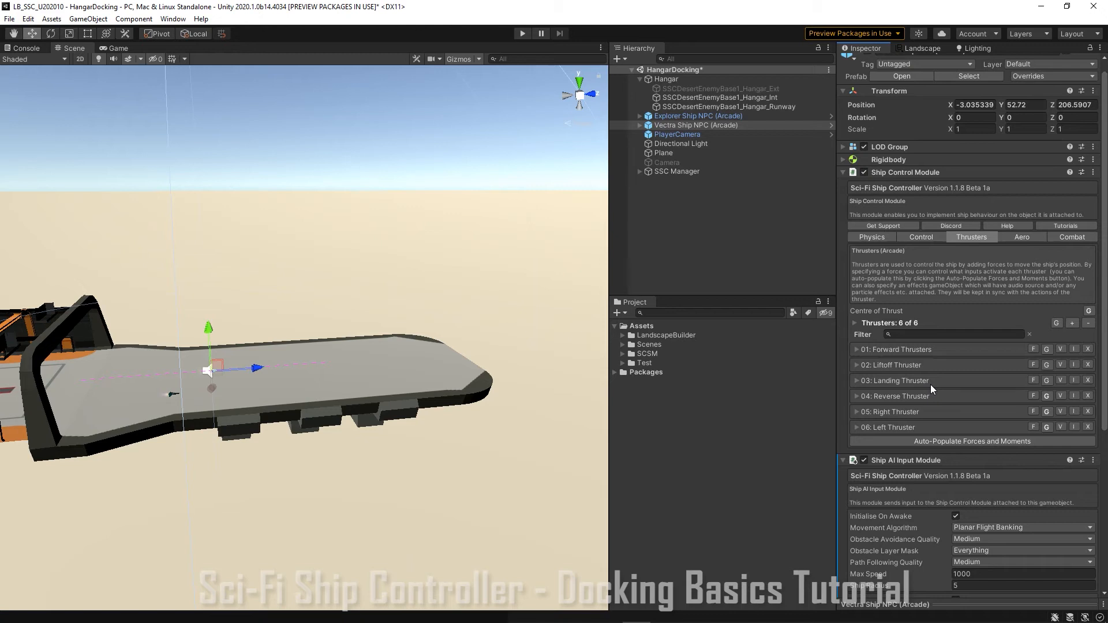
{"action": "mouse_move", "coordinate": [898, 307]}
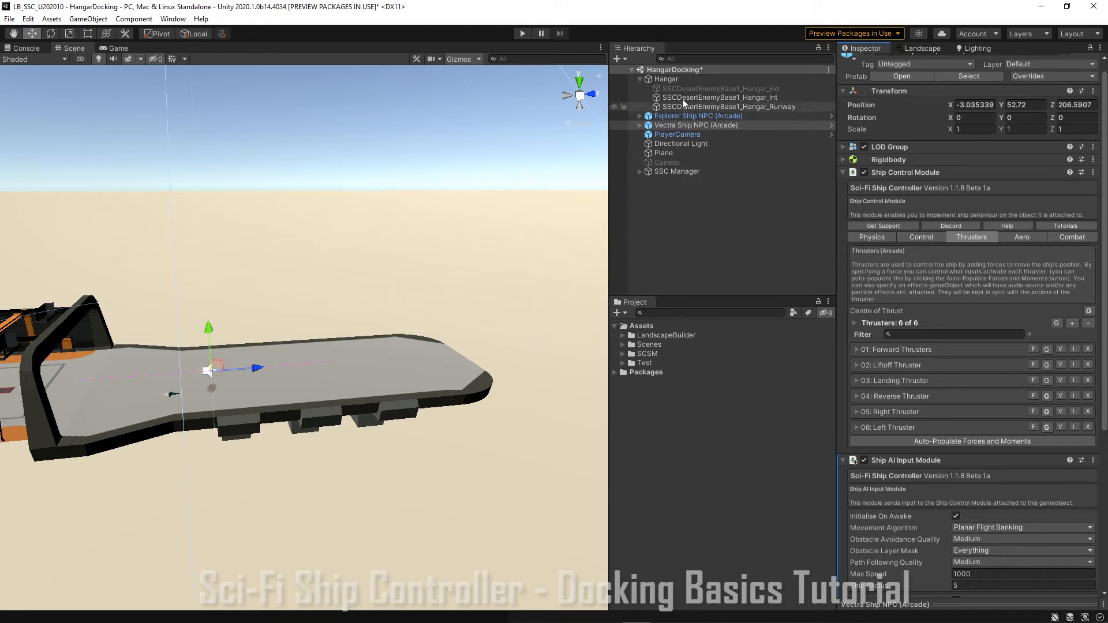
Make the Hangar docking station initialise on awake
{"action": "left_click", "coordinate": [665, 79]}
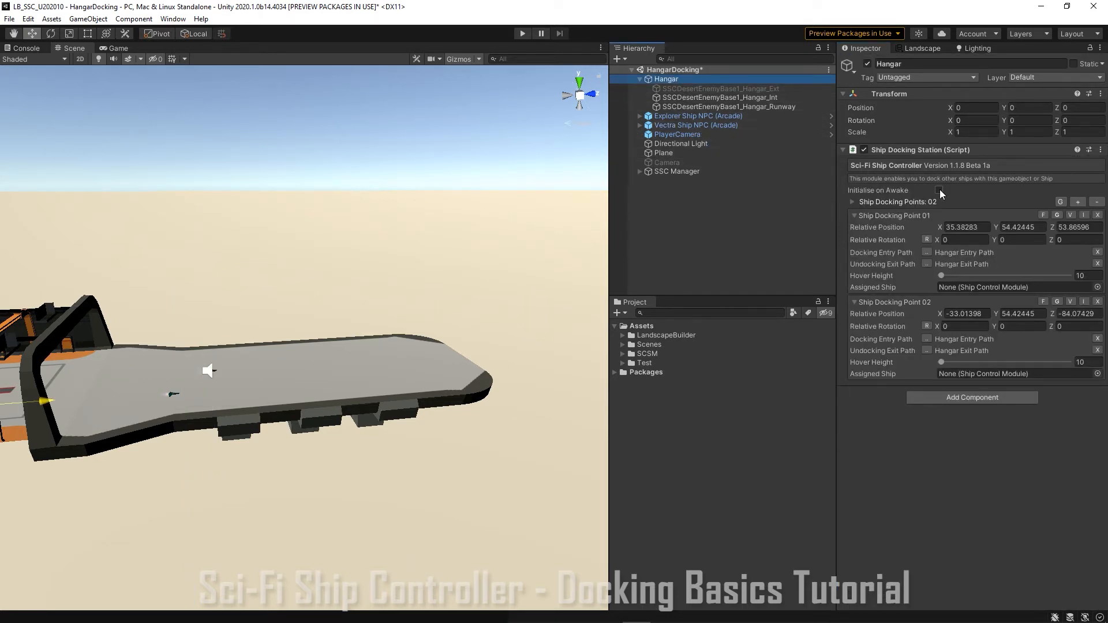
{"action": "left_click", "coordinate": [939, 191]}
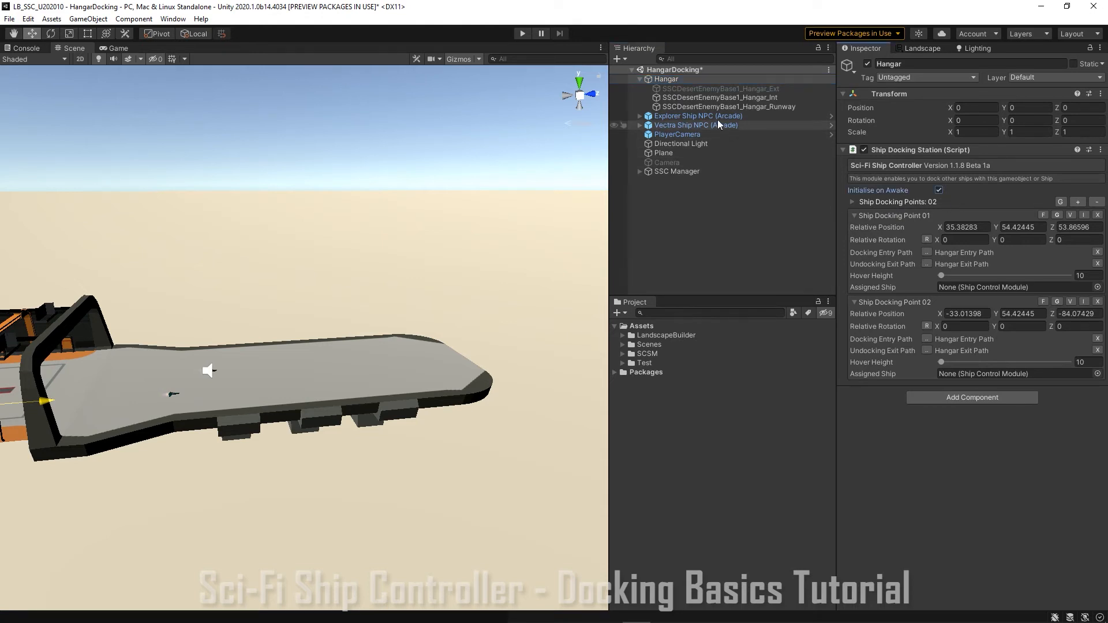
{"action": "left_click", "coordinate": [698, 116]}
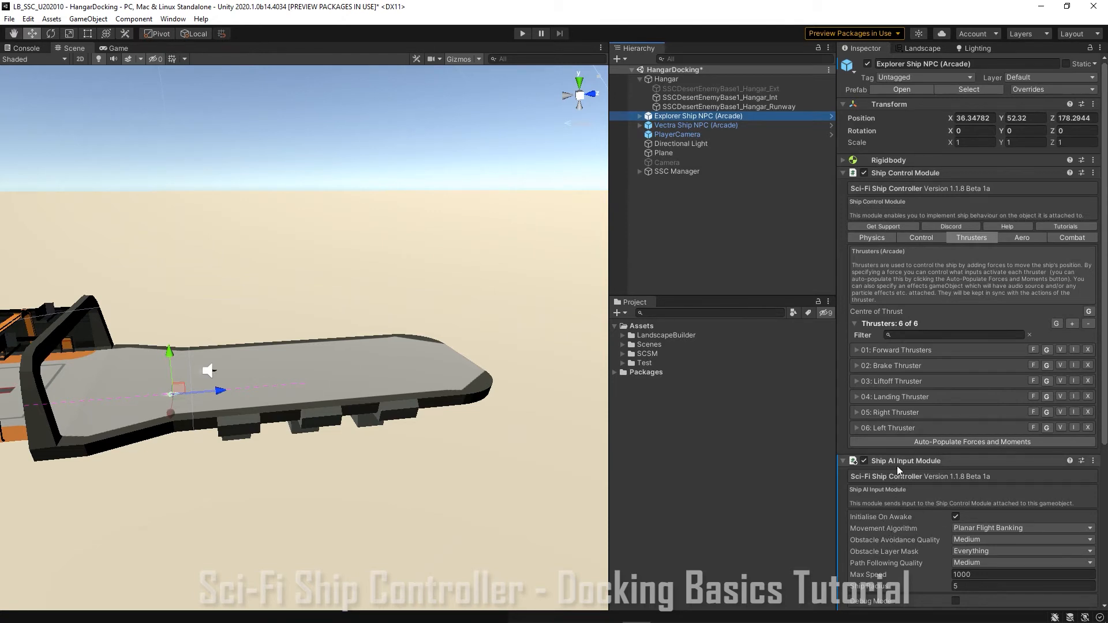
Check both NPC ships' Ship Docking modules start in the Docked state
{"action": "left_click", "coordinate": [695, 124]}
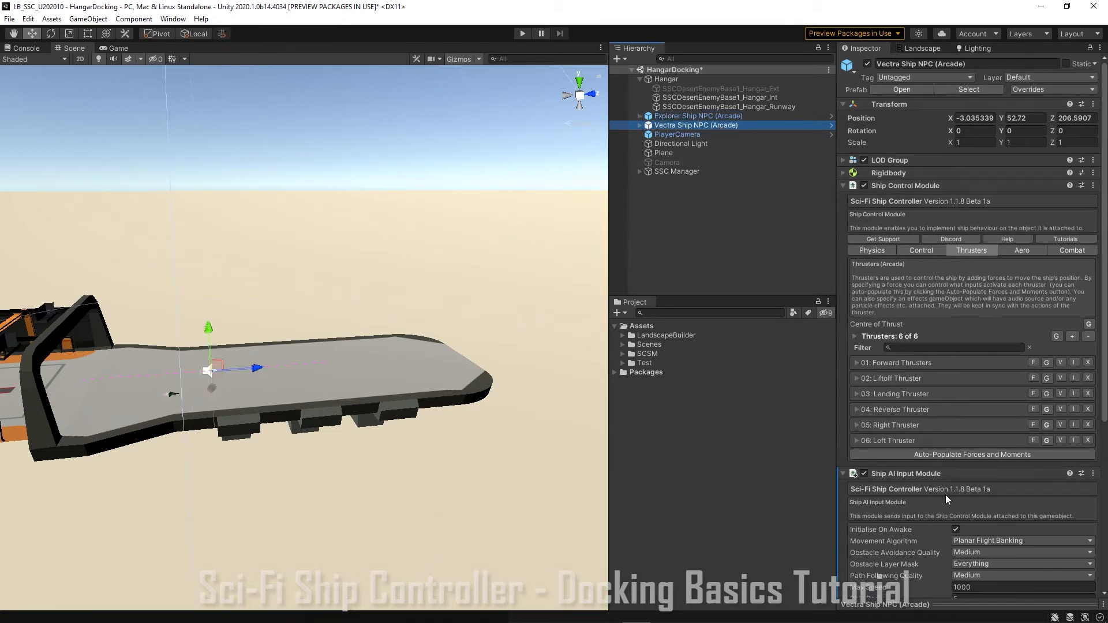
{"action": "scroll", "scroll_direction": "down", "scroll_amount": 3}
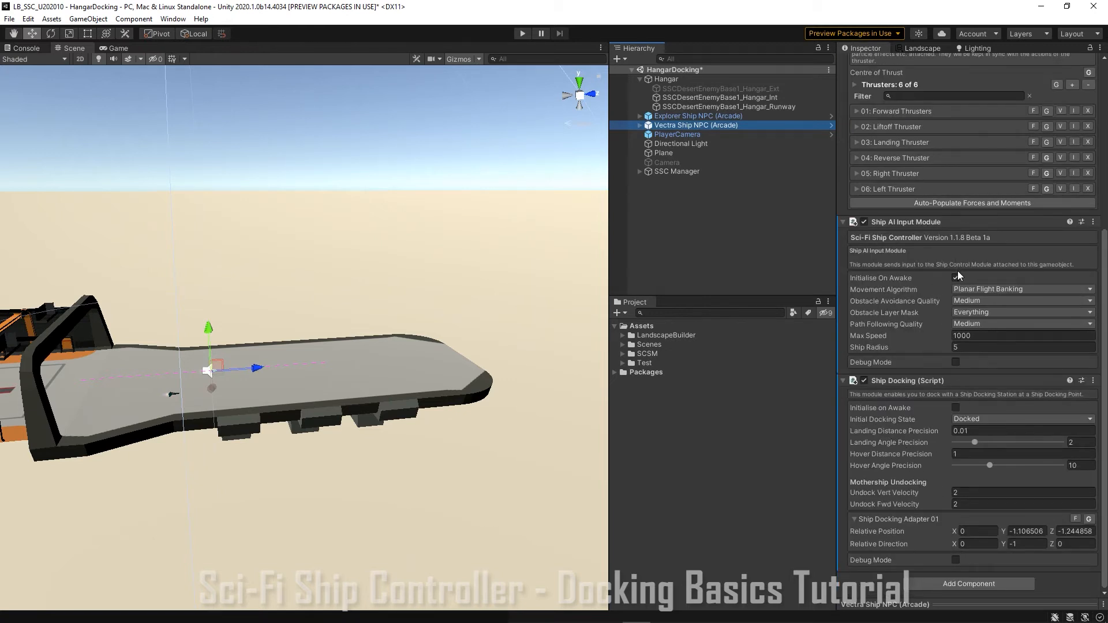
{"action": "left_click", "coordinate": [955, 278]}
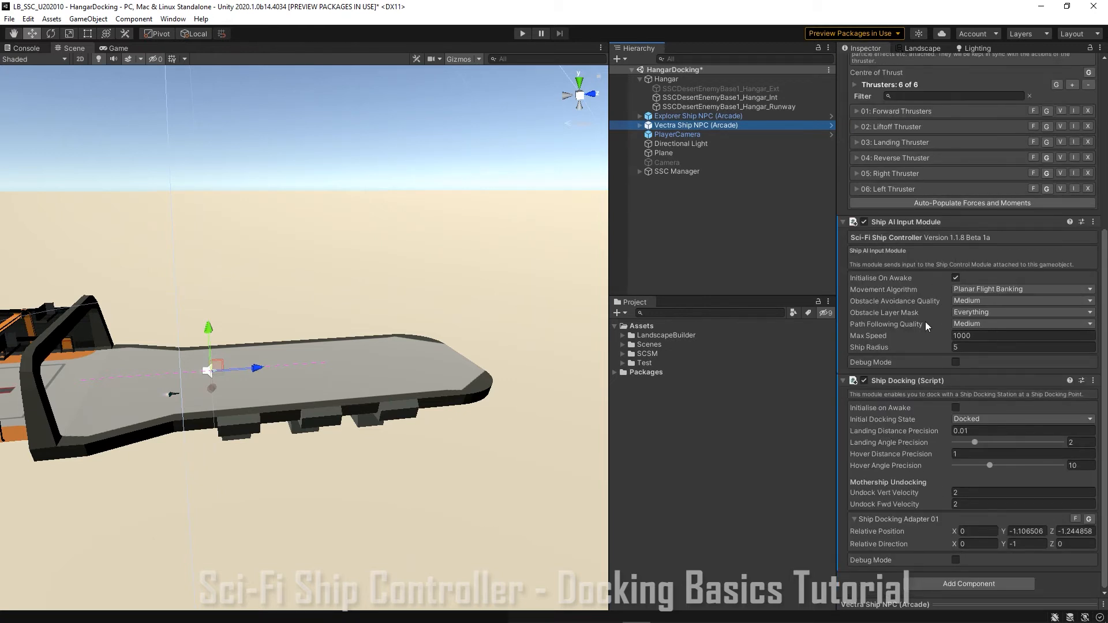
{"action": "mouse_move", "coordinate": [898, 419]}
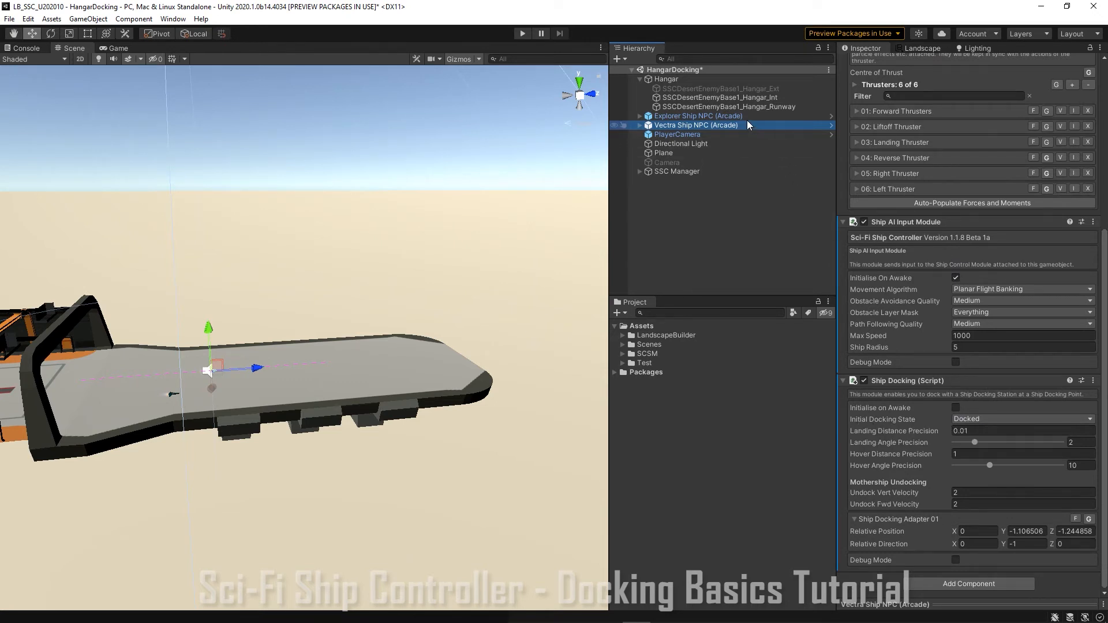
{"action": "left_click", "coordinate": [698, 115]}
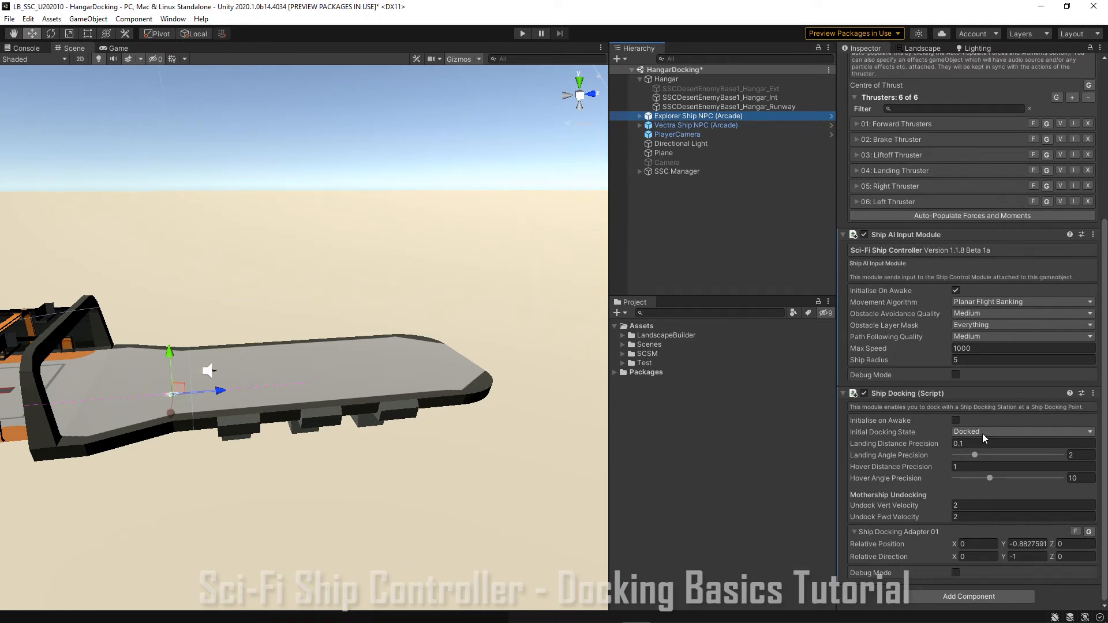
{"action": "mouse_move", "coordinate": [966, 440]}
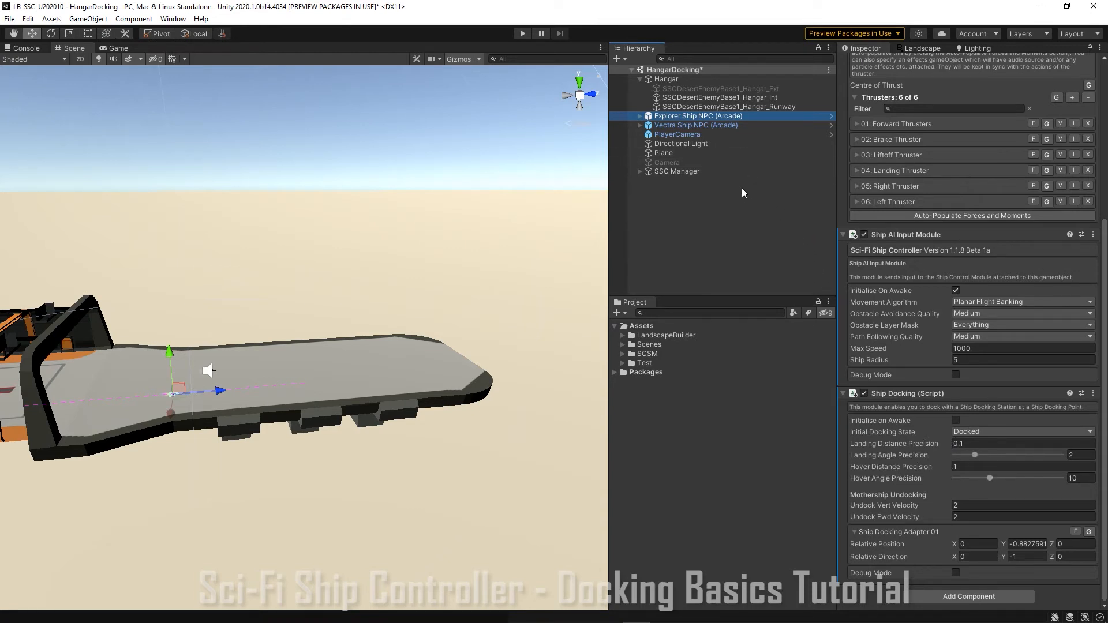
Assign Explorer Ship NPC as Docking Point 01's Assigned Ship on the Hangar
{"action": "left_click", "coordinate": [666, 78]}
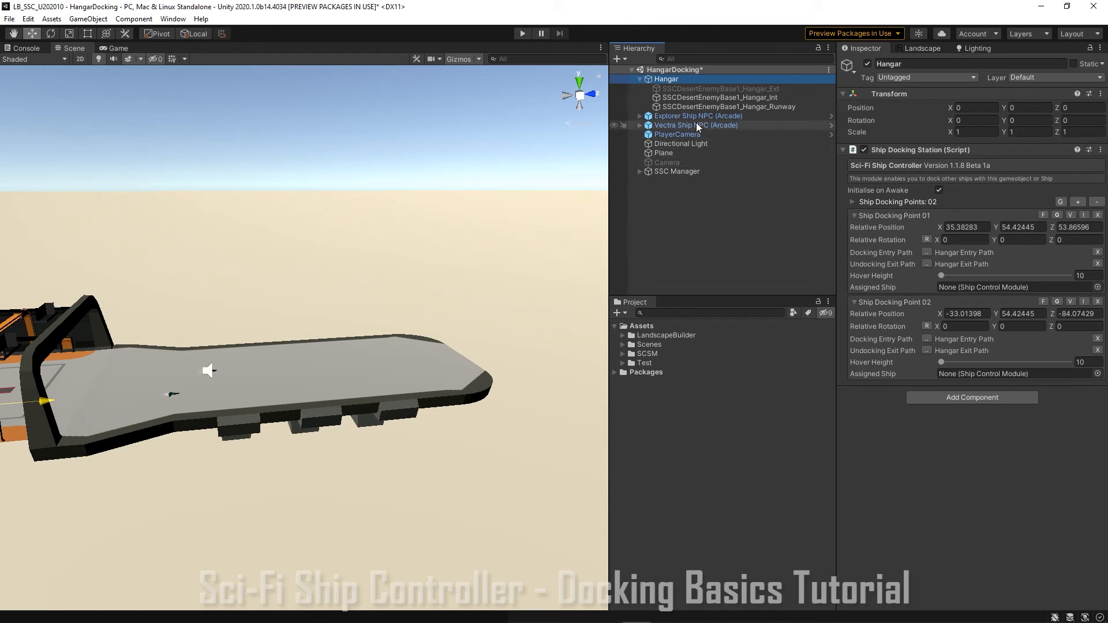
{"action": "left_click", "coordinate": [699, 115]}
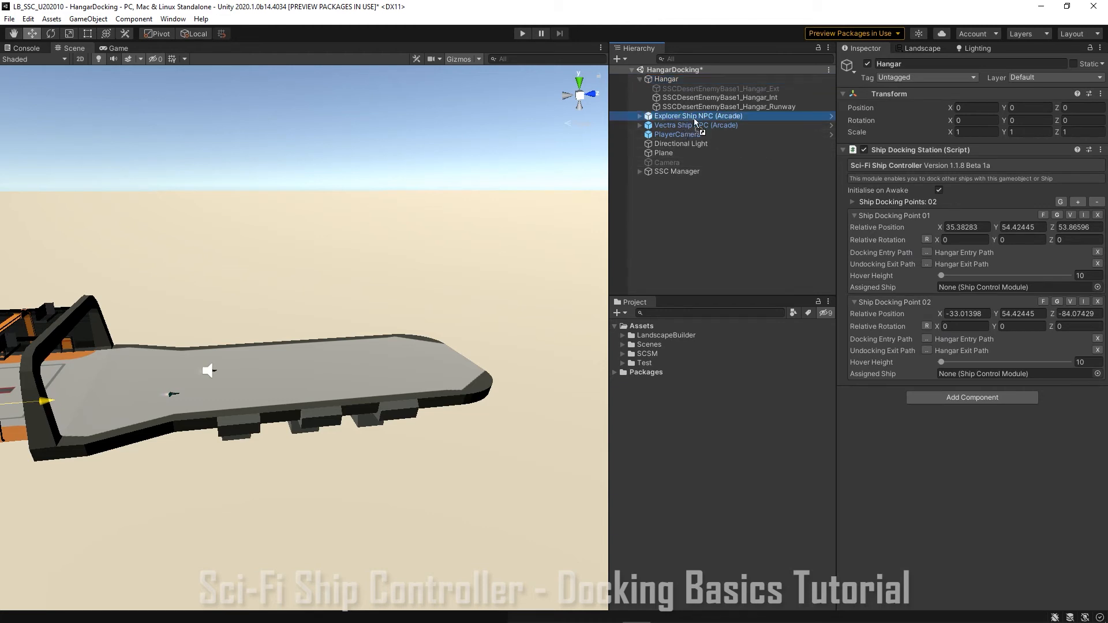
{"action": "left_click_drag", "start_coordinate": [698, 115], "coordinate": [1019, 288]}
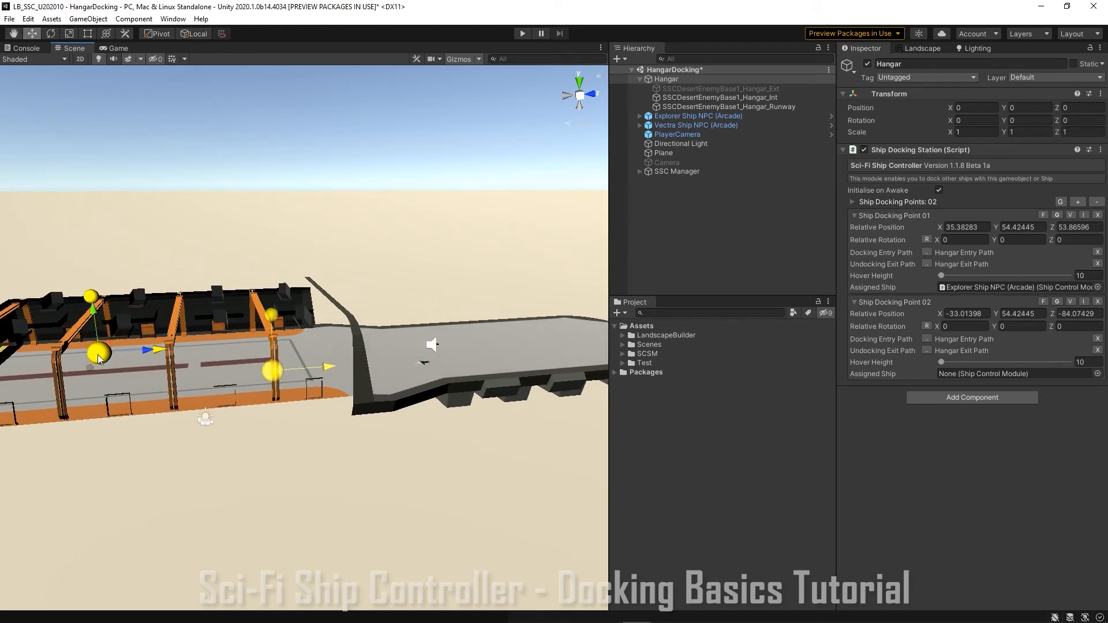
{"action": "left_click", "coordinate": [853, 216]}
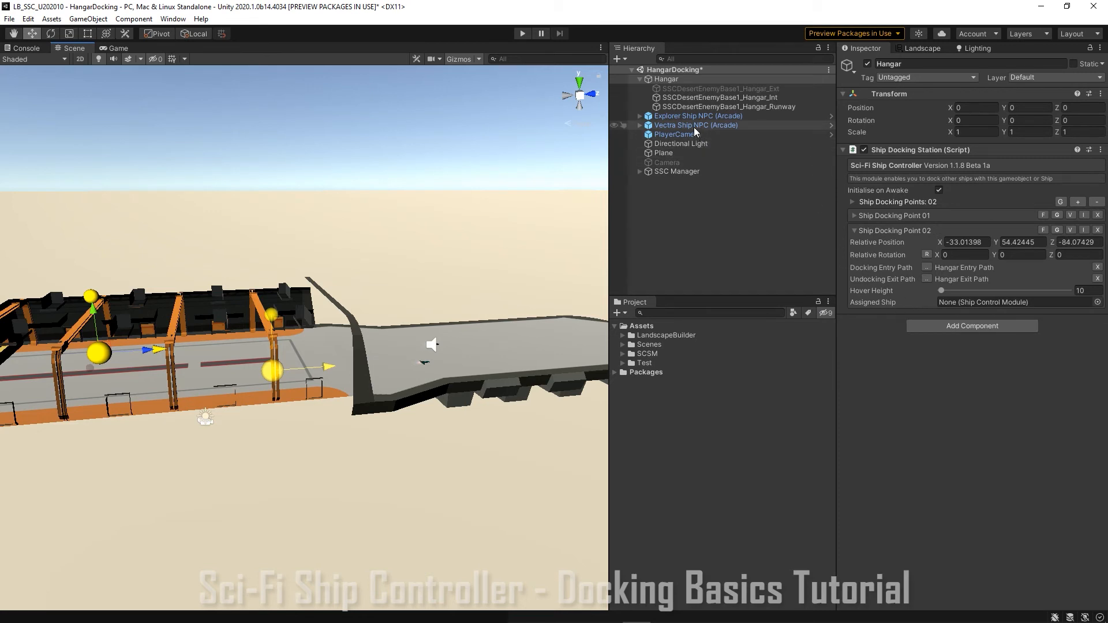
Assign Vectra Ship NPC as Docking Point 02's Assigned Ship and re-expand point 01
{"action": "left_click", "coordinate": [1012, 301]}
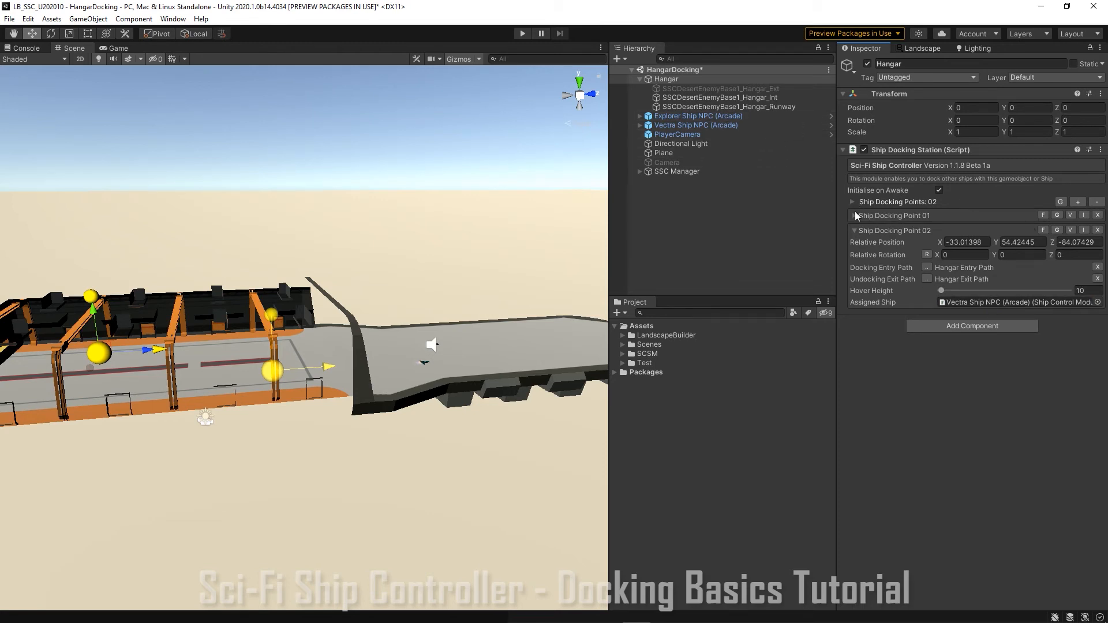
{"action": "left_click", "coordinate": [855, 216]}
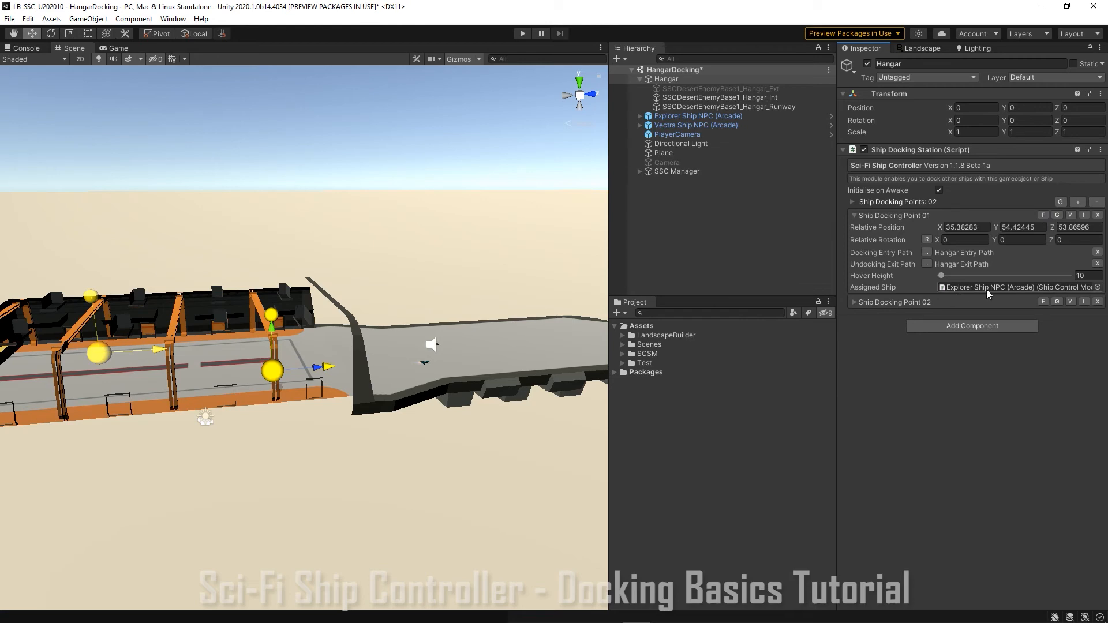
{"action": "left_click", "coordinate": [695, 125]}
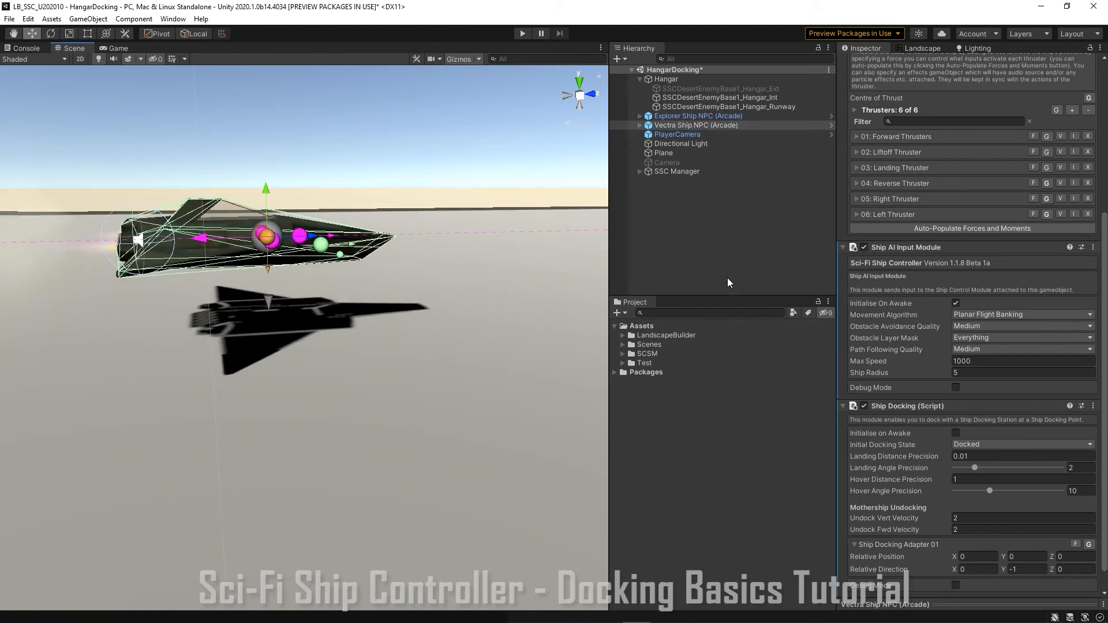
{"action": "mouse_move", "coordinate": [962, 428]}
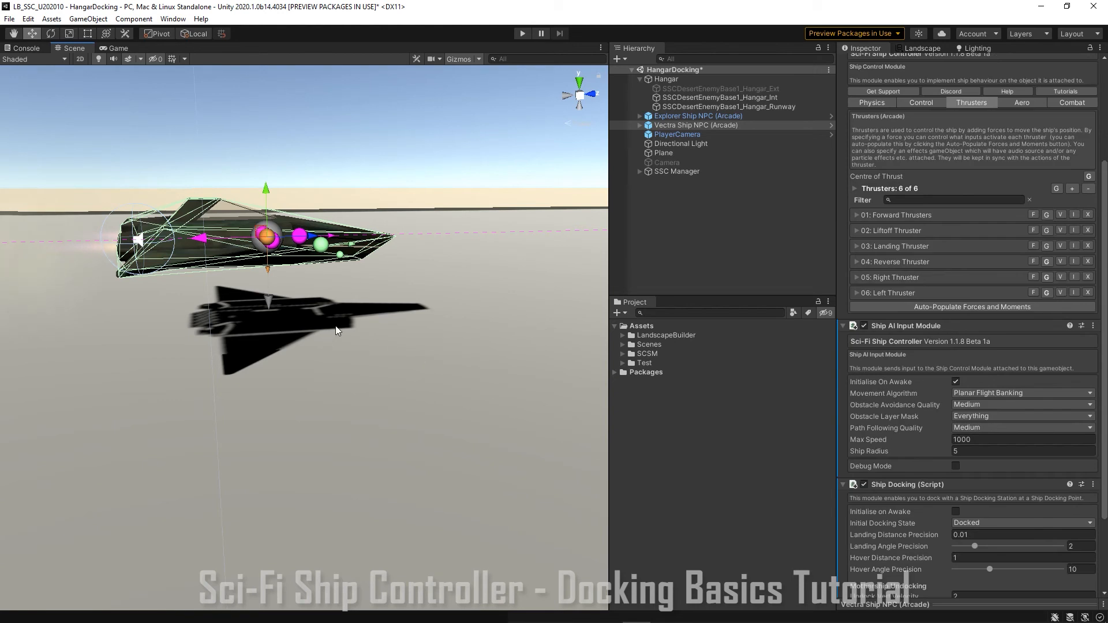
{"action": "mouse_move", "coordinate": [938, 407]}
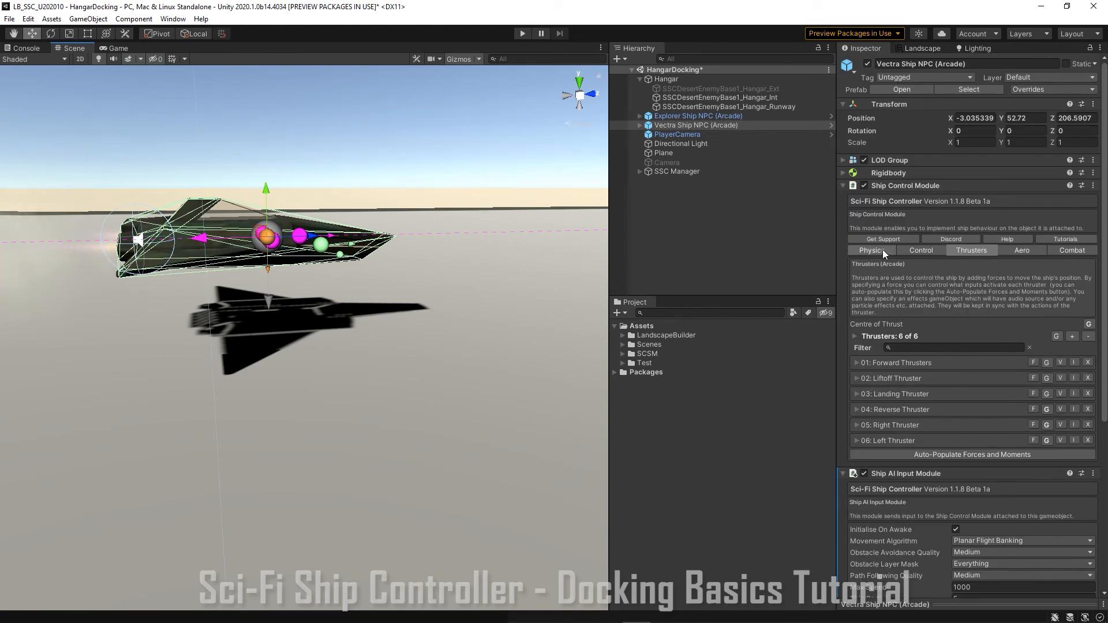
Review the Vectra Ship NPC's Physics tab settings, scrolling through them
{"action": "left_click", "coordinate": [873, 249]}
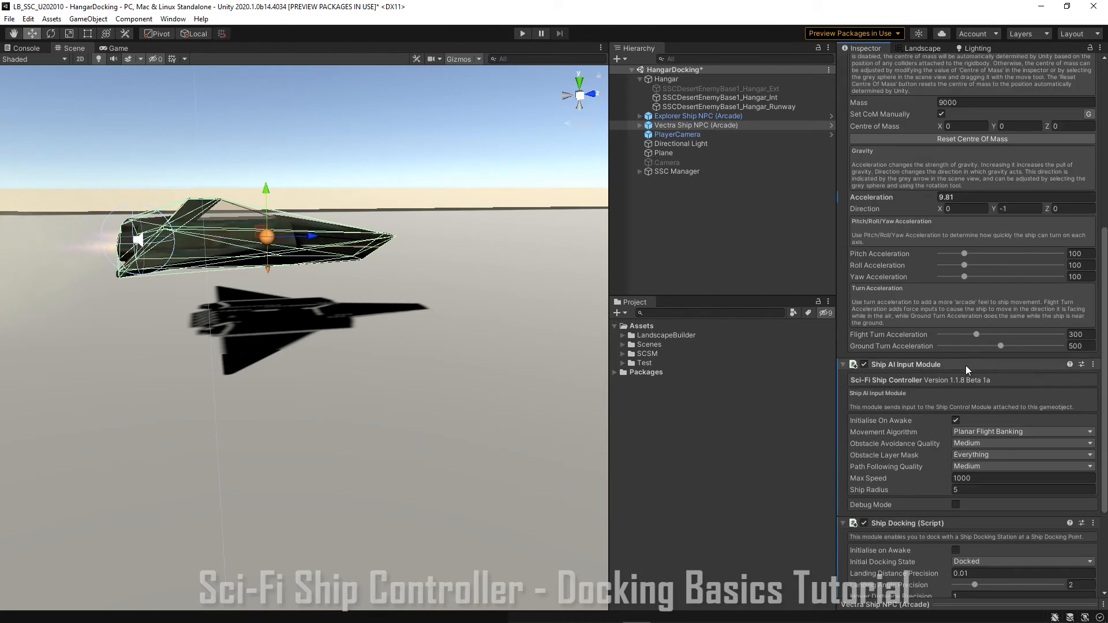
{"action": "scroll", "scroll_direction": "down", "scroll_amount": 3}
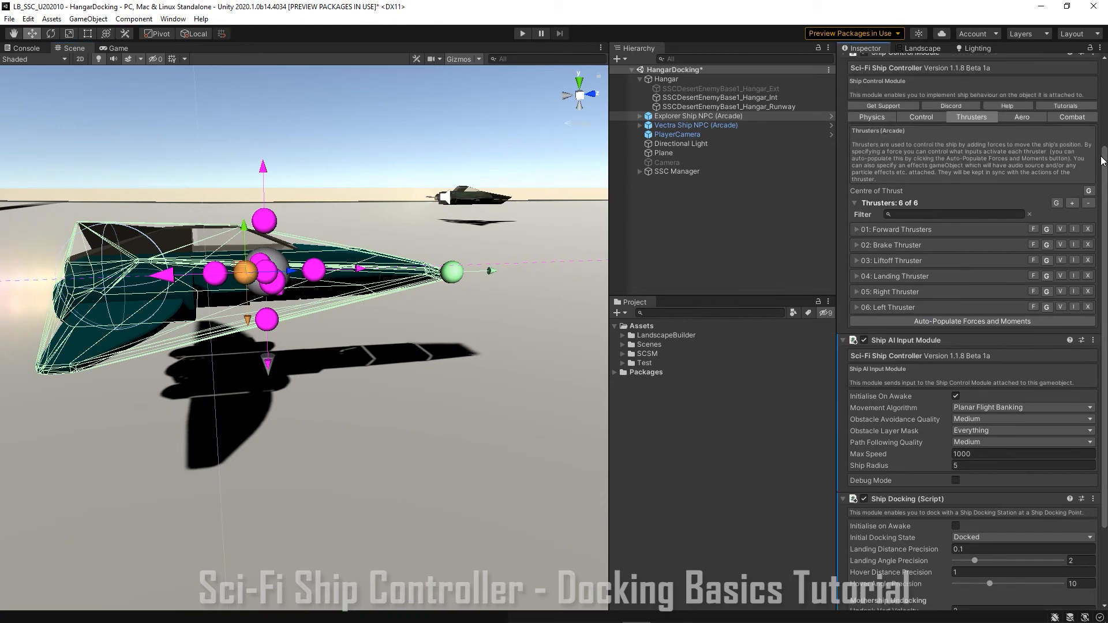
Show Explorer Ship NPC's physics settings and expand Ship Docking Adapter 01 beneath the hull
{"action": "left_click", "coordinate": [872, 128]}
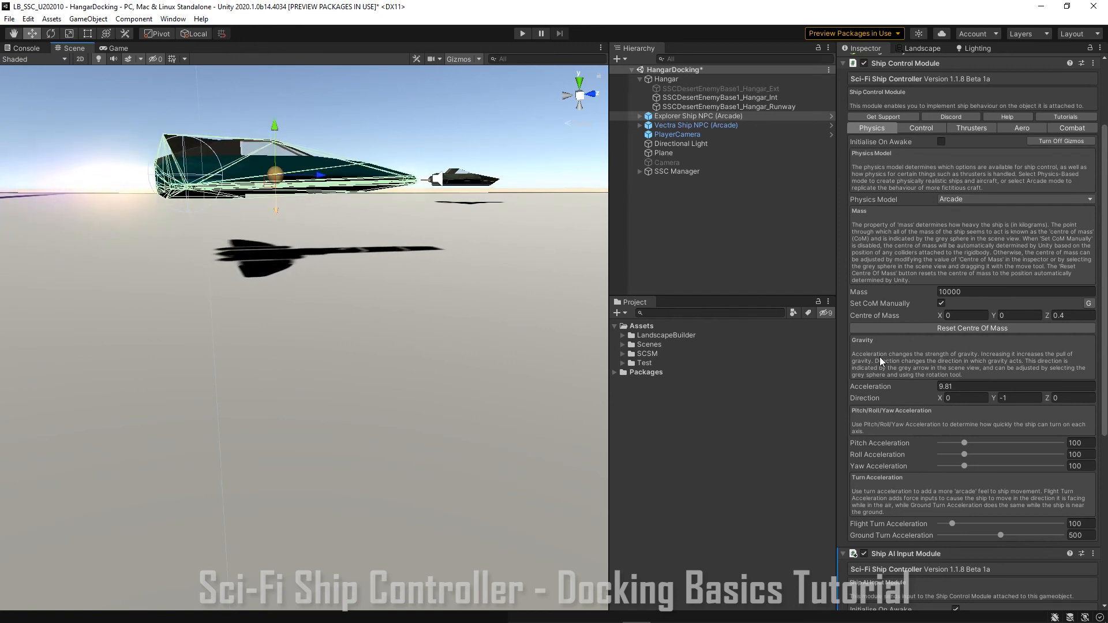
{"action": "scroll", "scroll_direction": "down", "scroll_amount": 3}
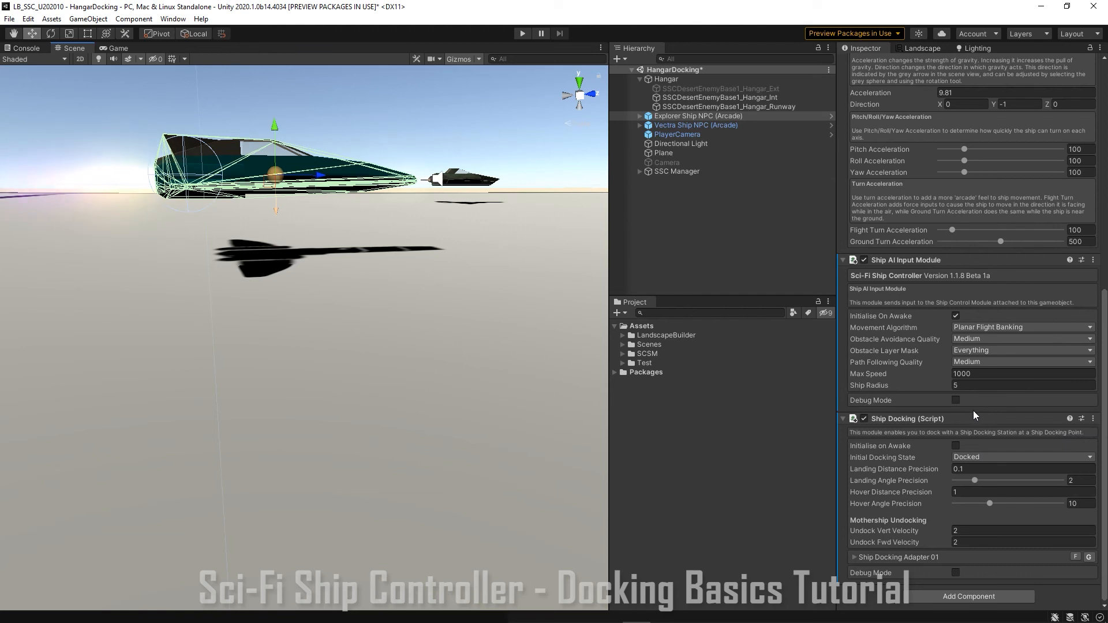
{"action": "mouse_move", "coordinate": [1045, 465]}
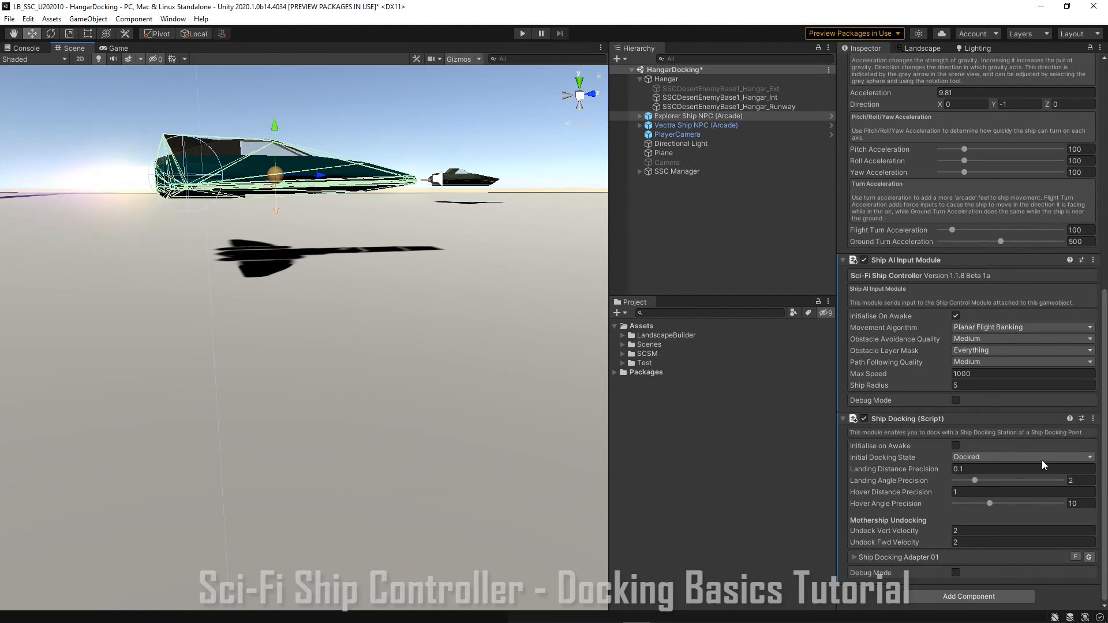
{"action": "left_click", "coordinate": [854, 556]}
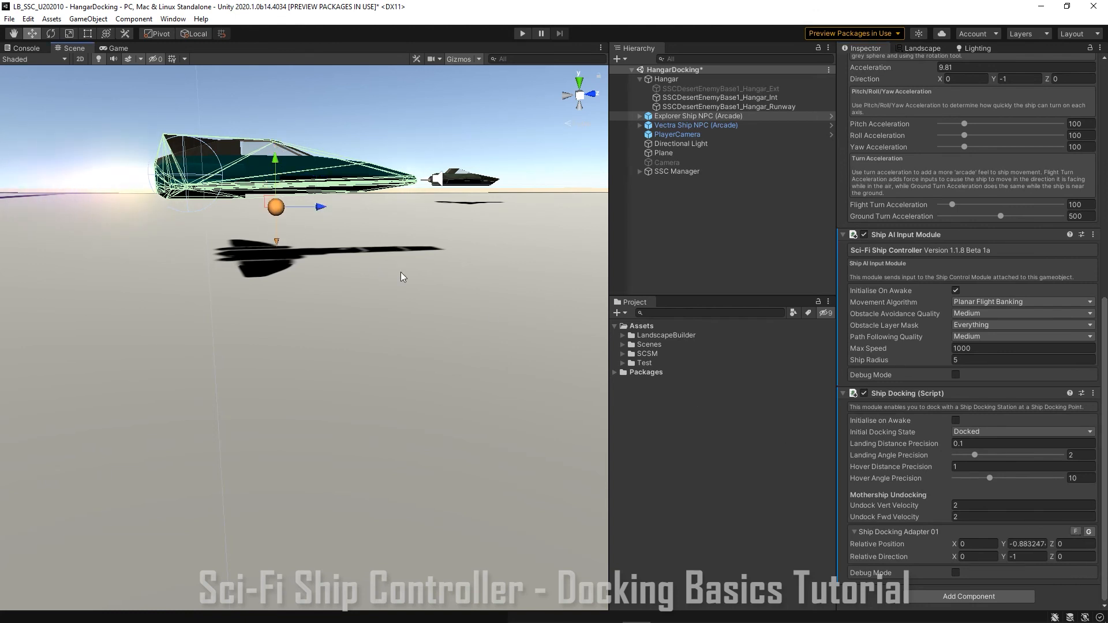
{"action": "mouse_move", "coordinate": [405, 286]}
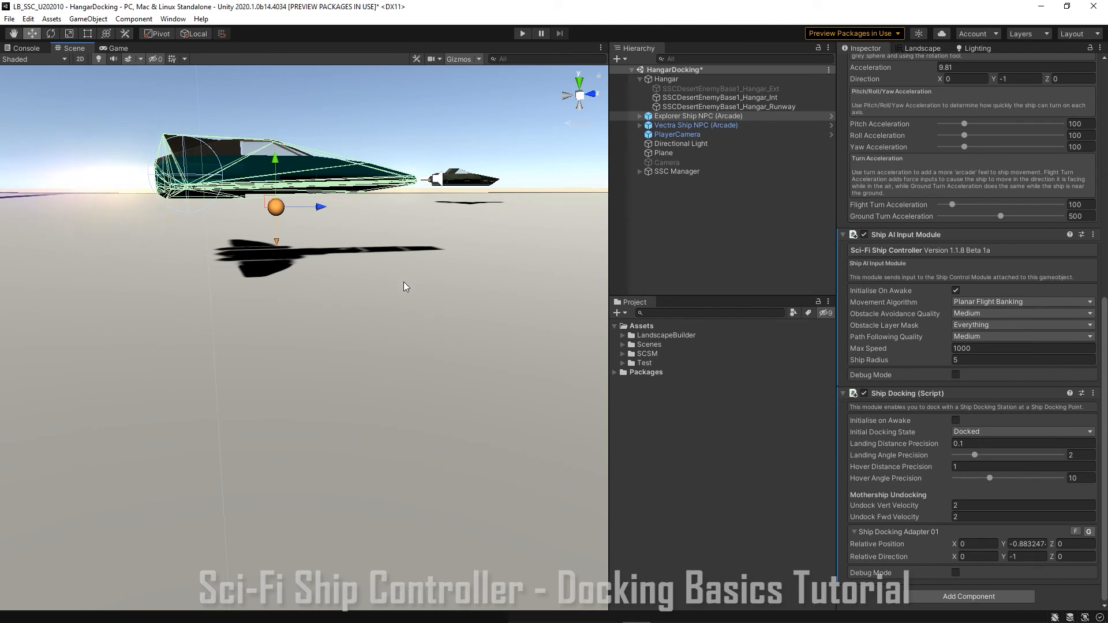
{"action": "mouse_move", "coordinate": [569, 300]}
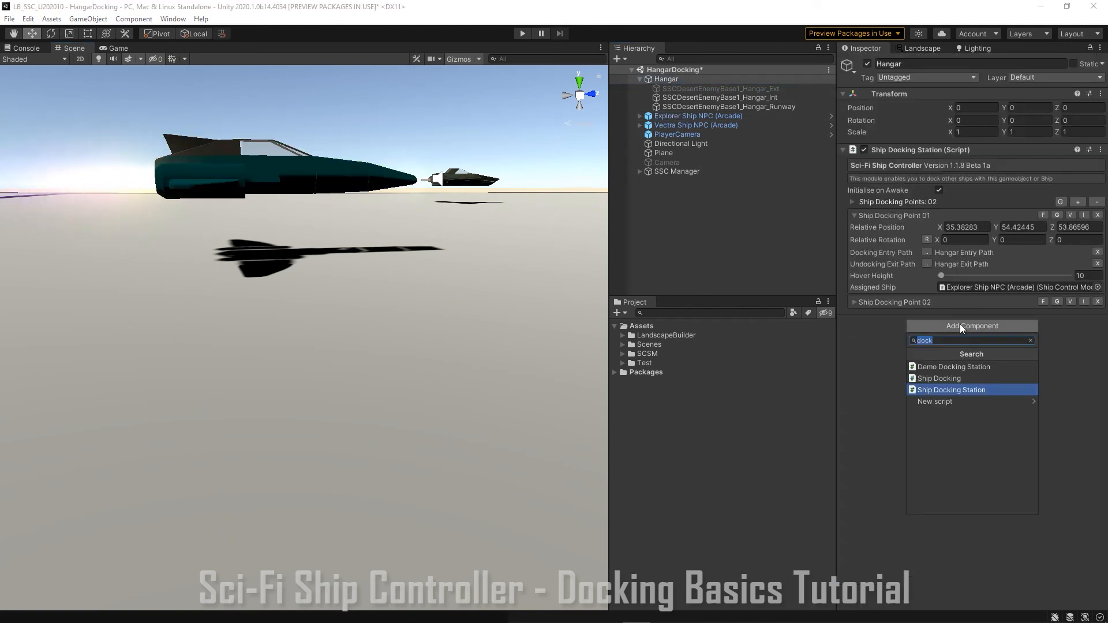
{"action": "mouse_move", "coordinate": [975, 370]}
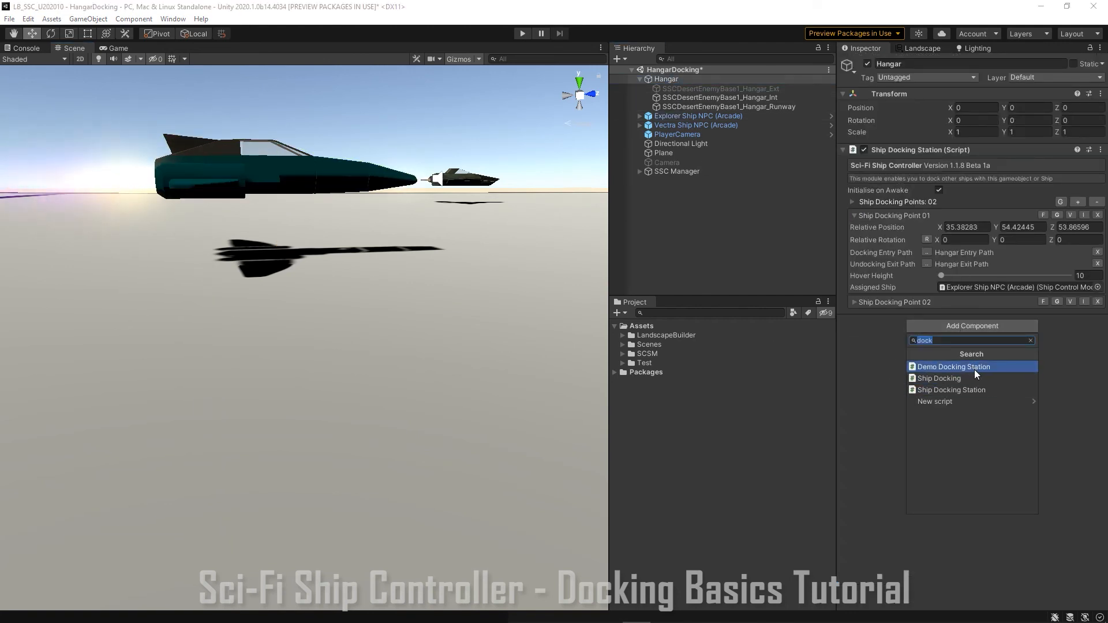
Attach the Demo Docking Station script to the Hangar via Add Component search 'dock'
{"action": "left_click", "coordinate": [952, 366]}
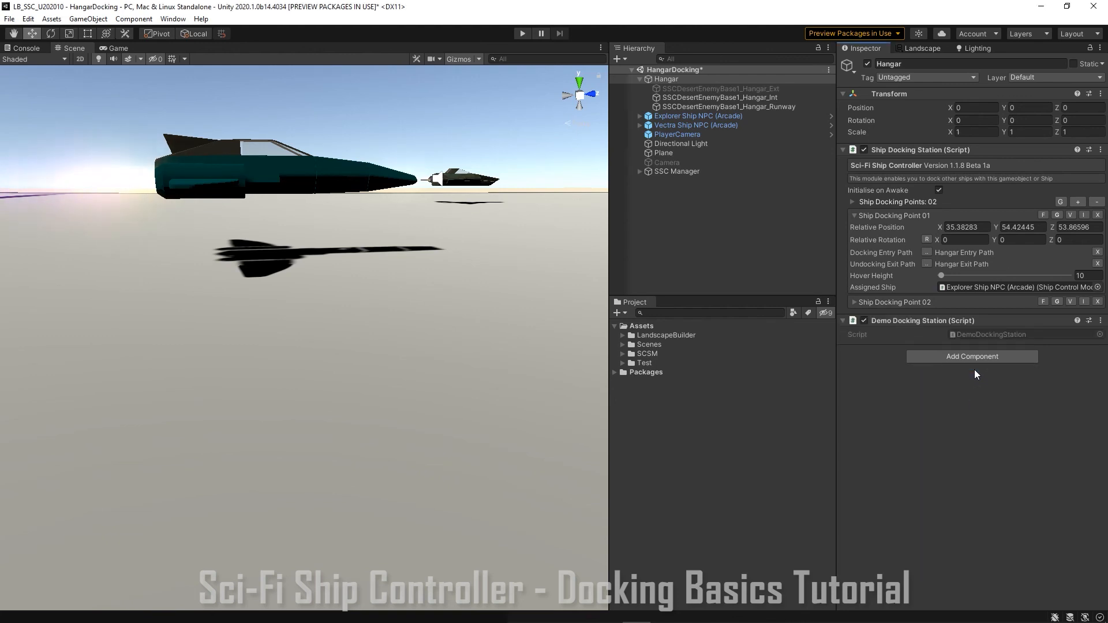